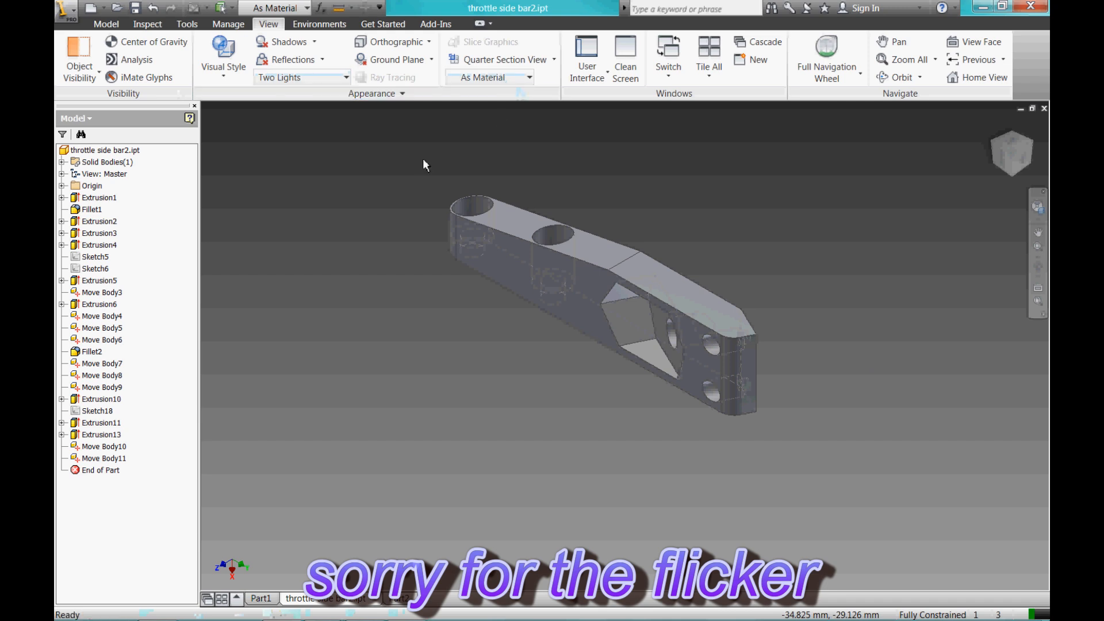
mouse_move(783, 278)
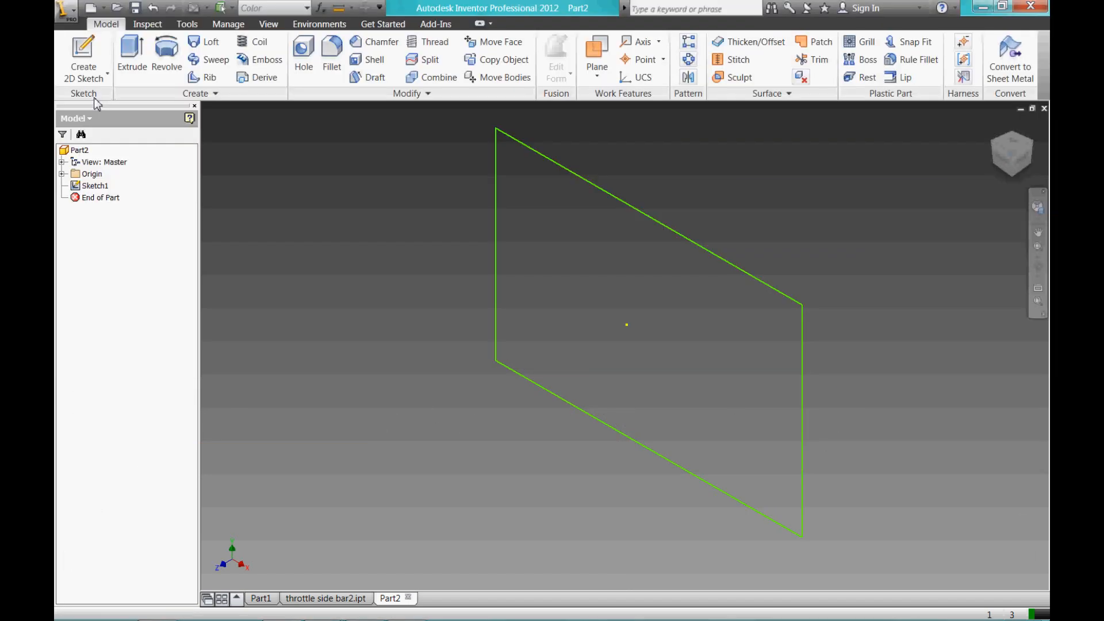
Extrude the rectangle sketch 50 mm in the flipped direction to form Extrusion1
click(132, 52)
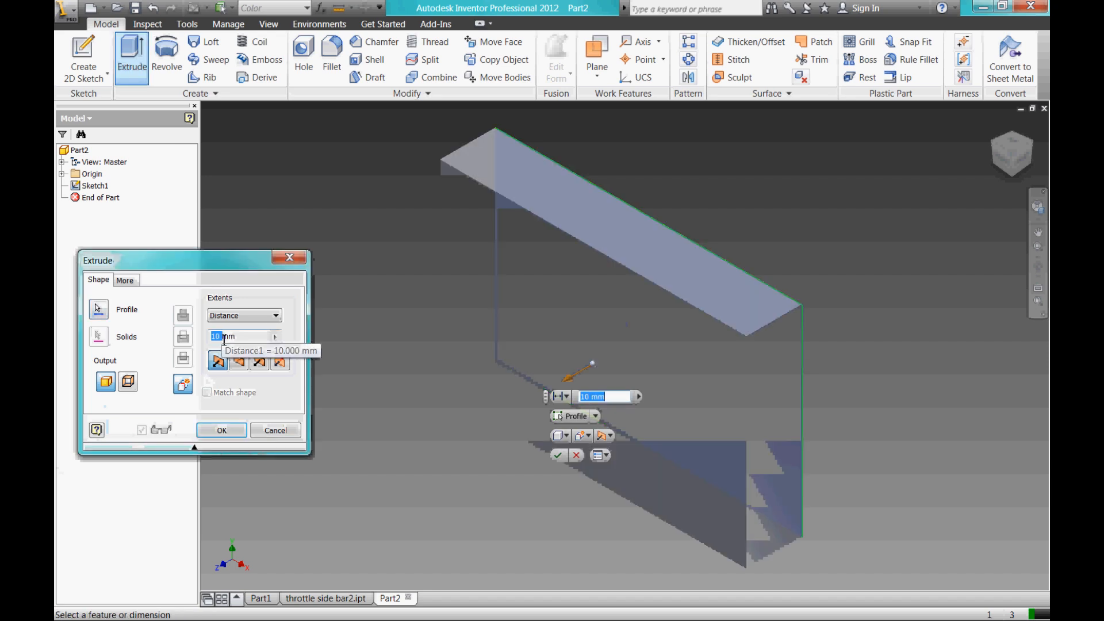
text(50mm)
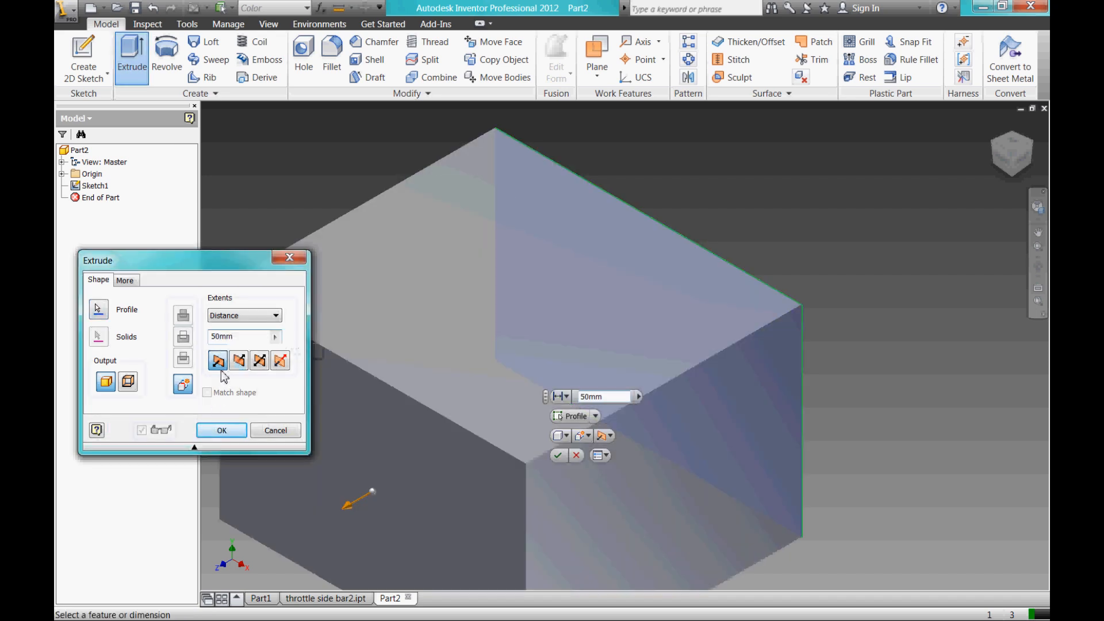
click(238, 361)
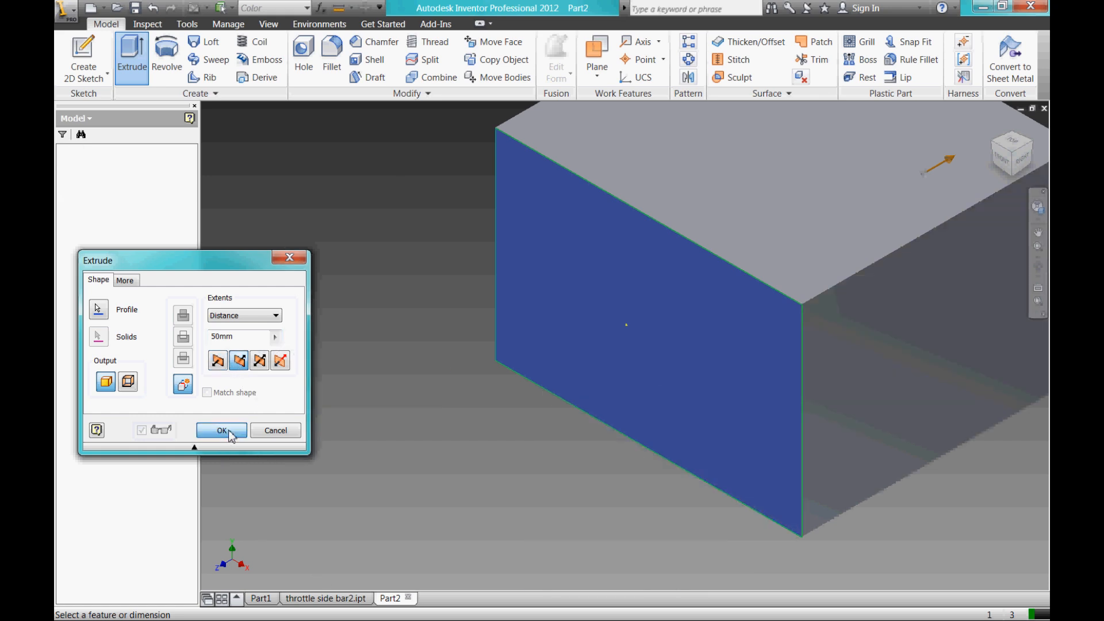
click(221, 430)
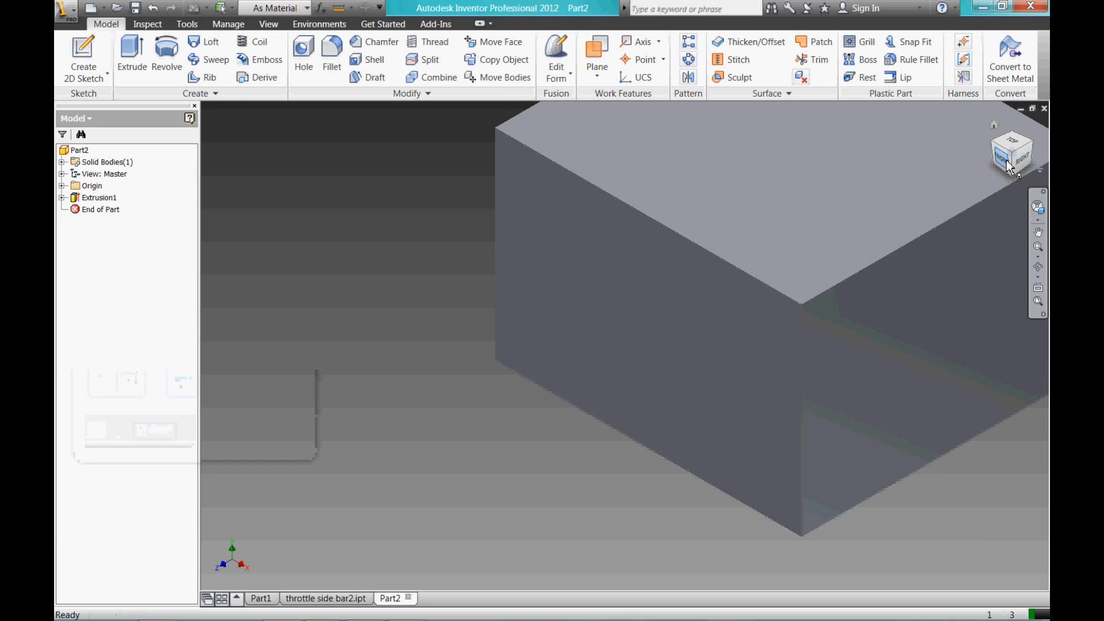
From the home view, round the block's top front edge with a 5 mm fillet
click(332, 50)
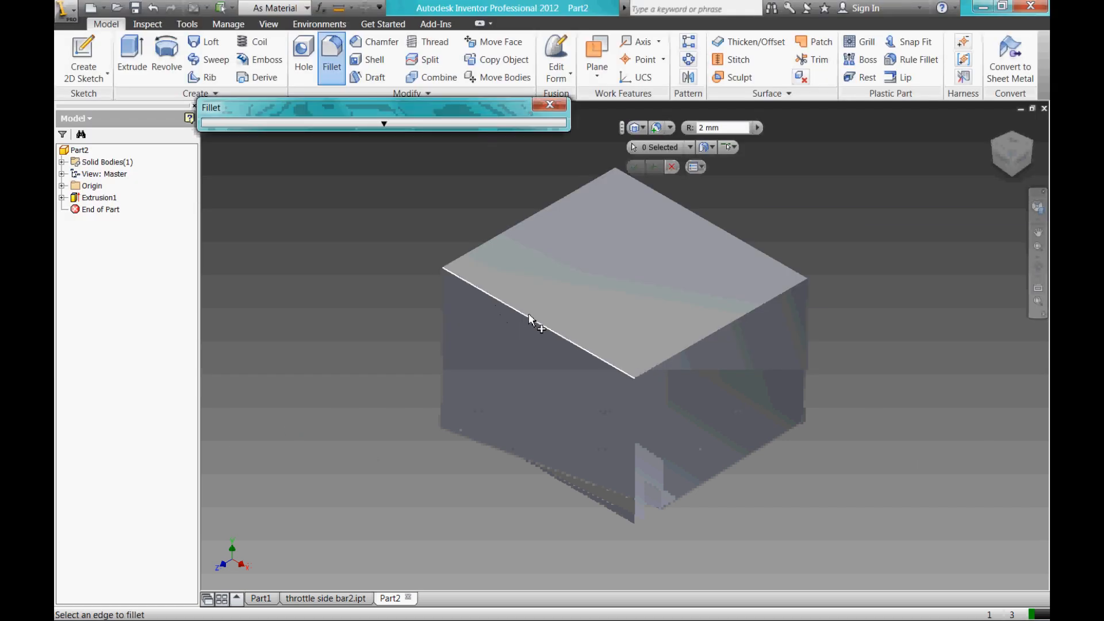
click(532, 323)
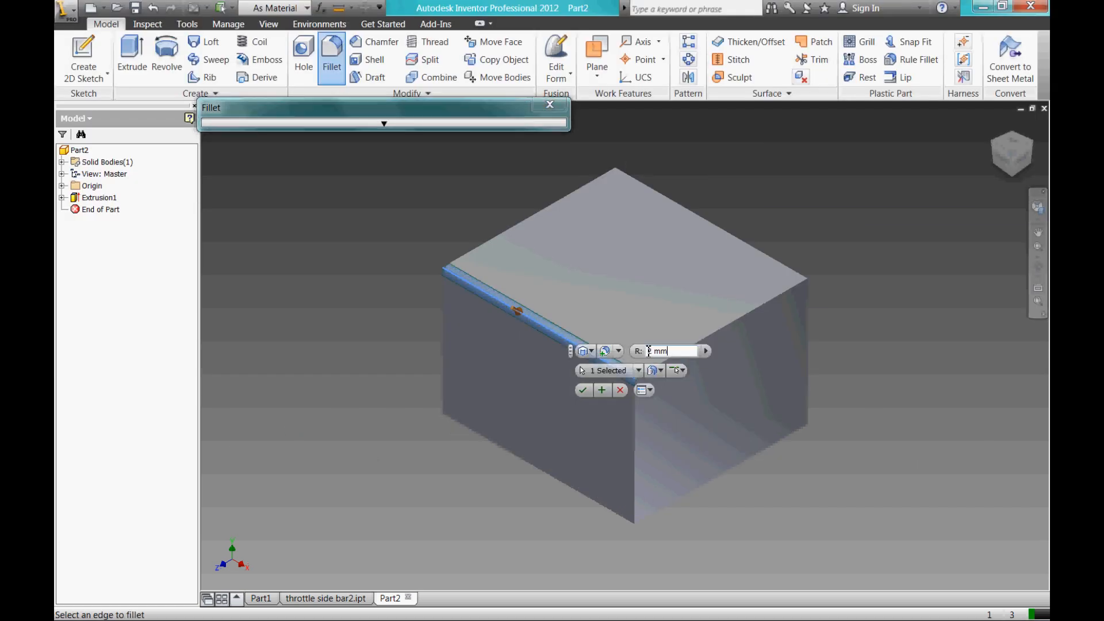
text(5)
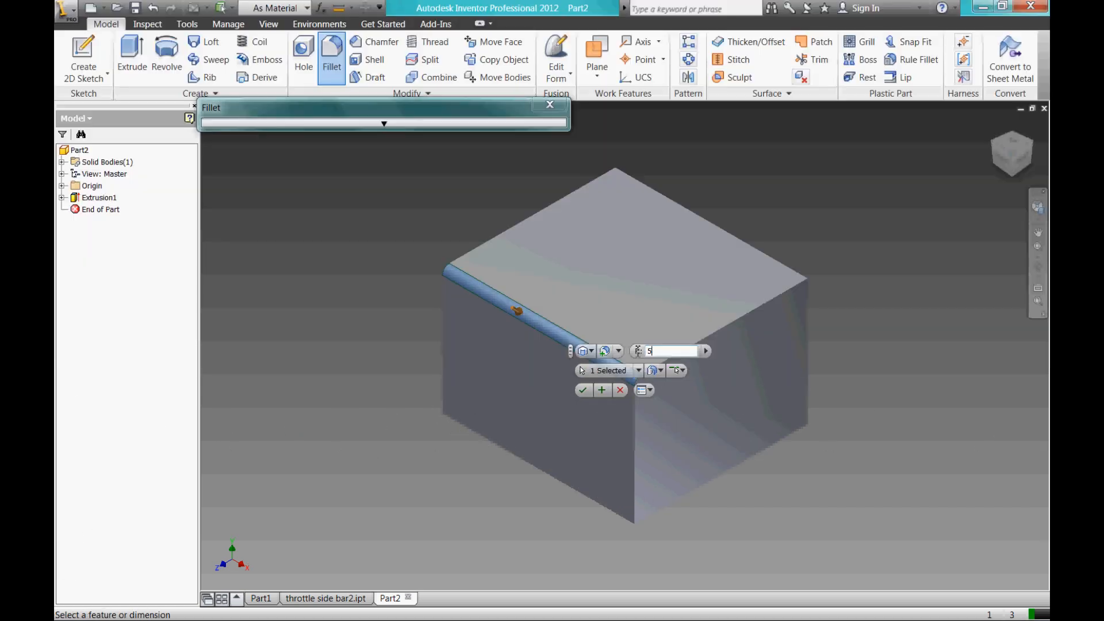
click(582, 391)
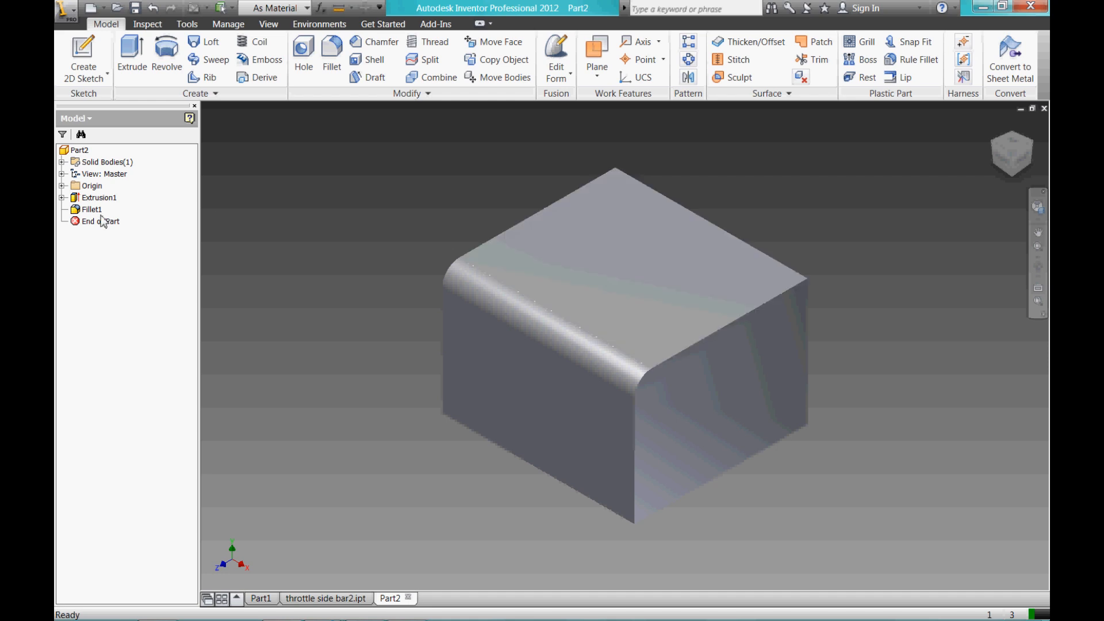
Edit Fillet1 from the browser and change its radius to 10 mm
click(100, 221)
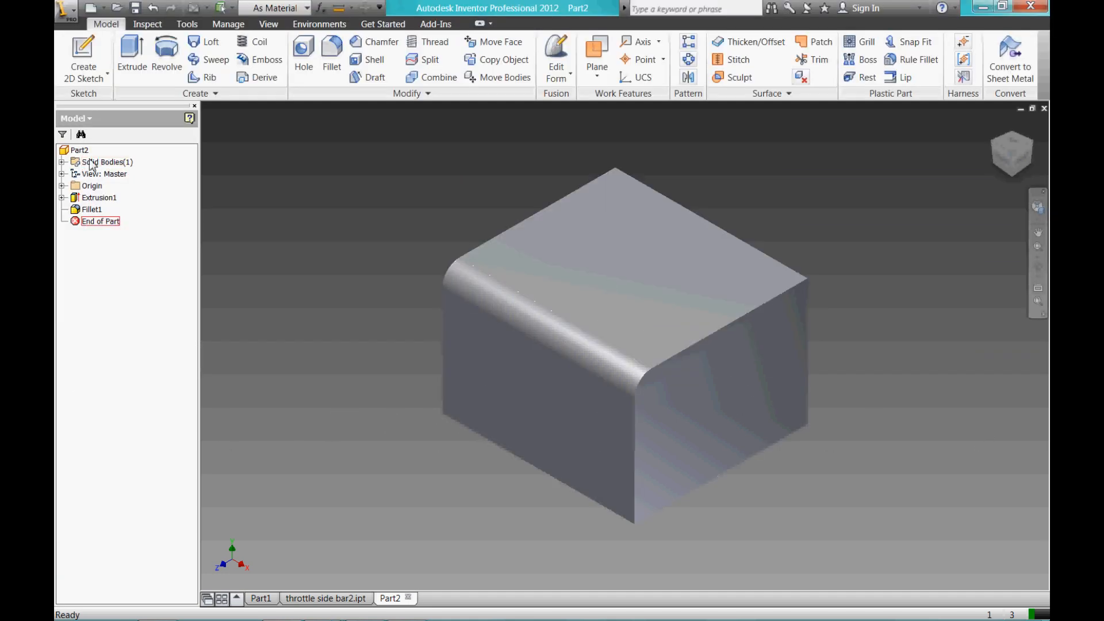
click(91, 209)
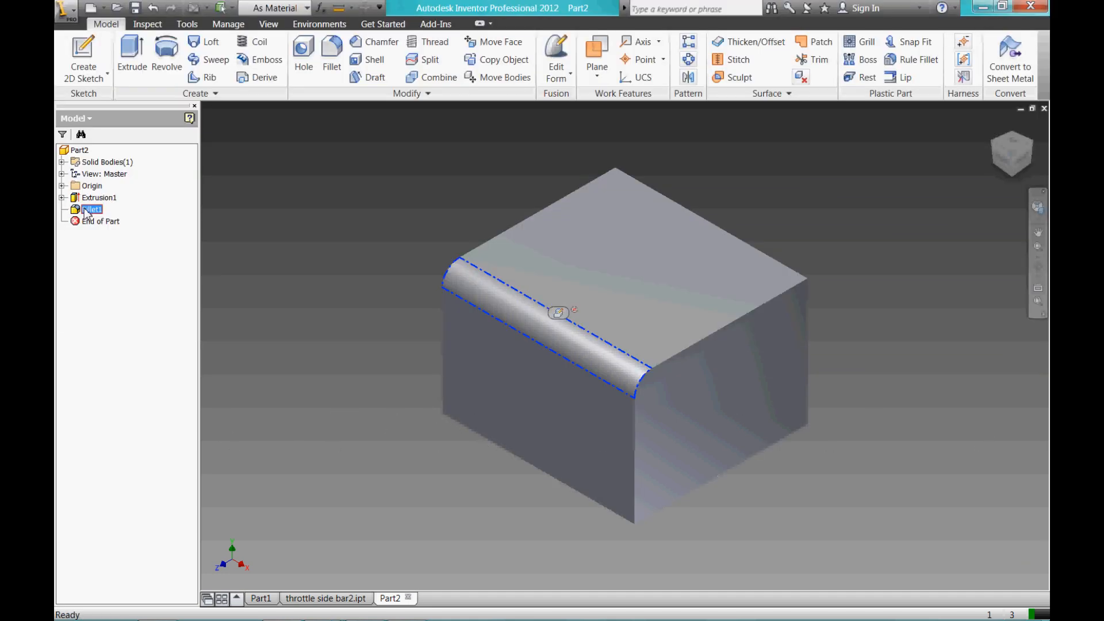
right_click(92, 209)
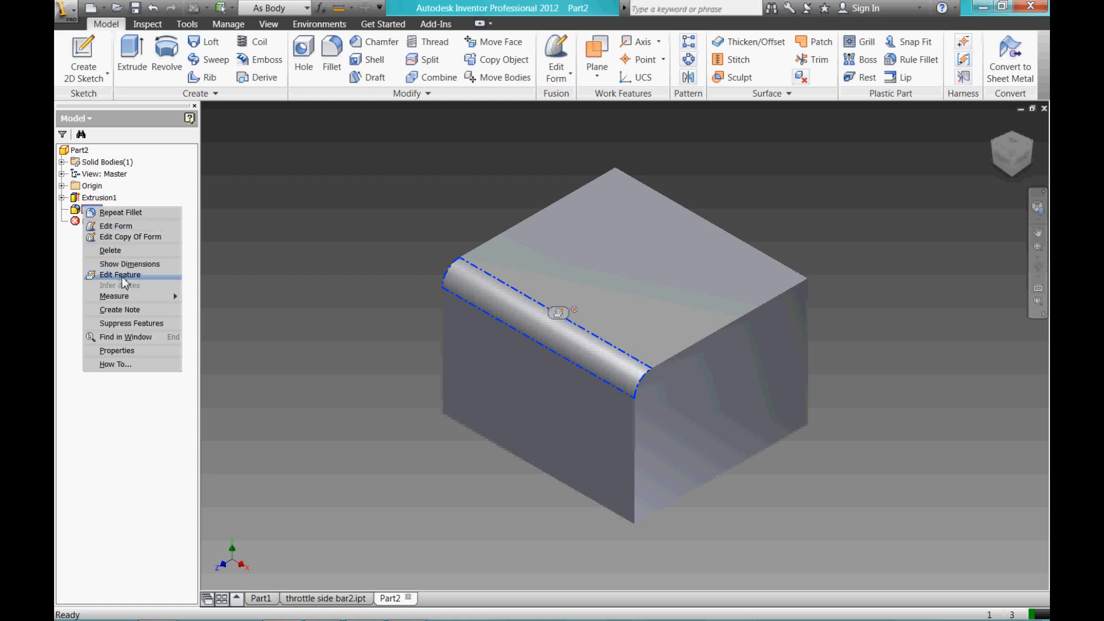
click(119, 275)
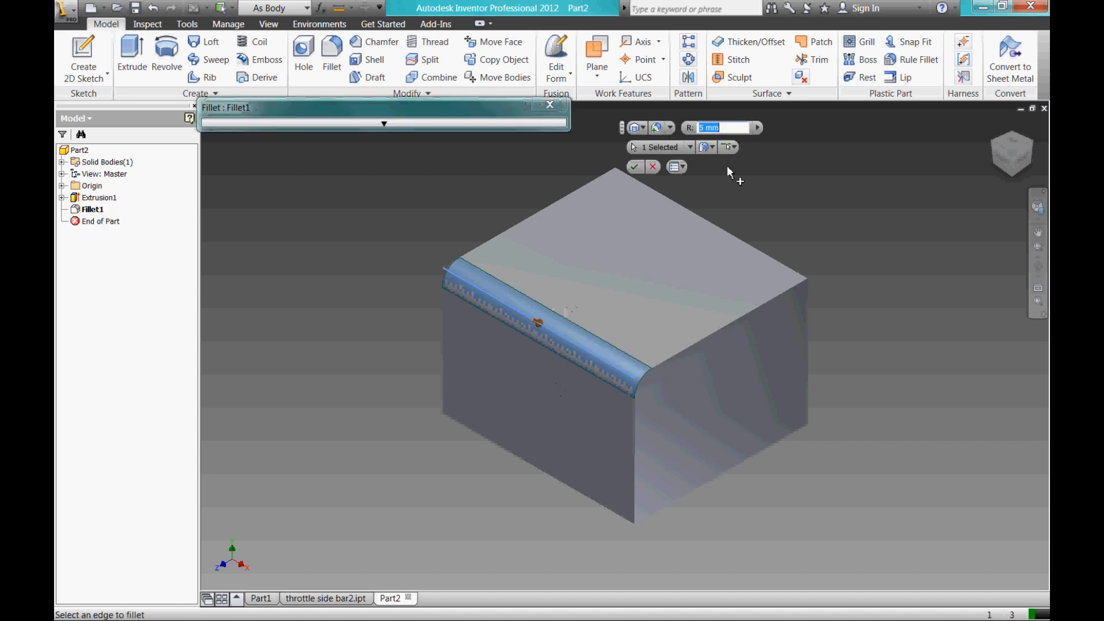
text(10)
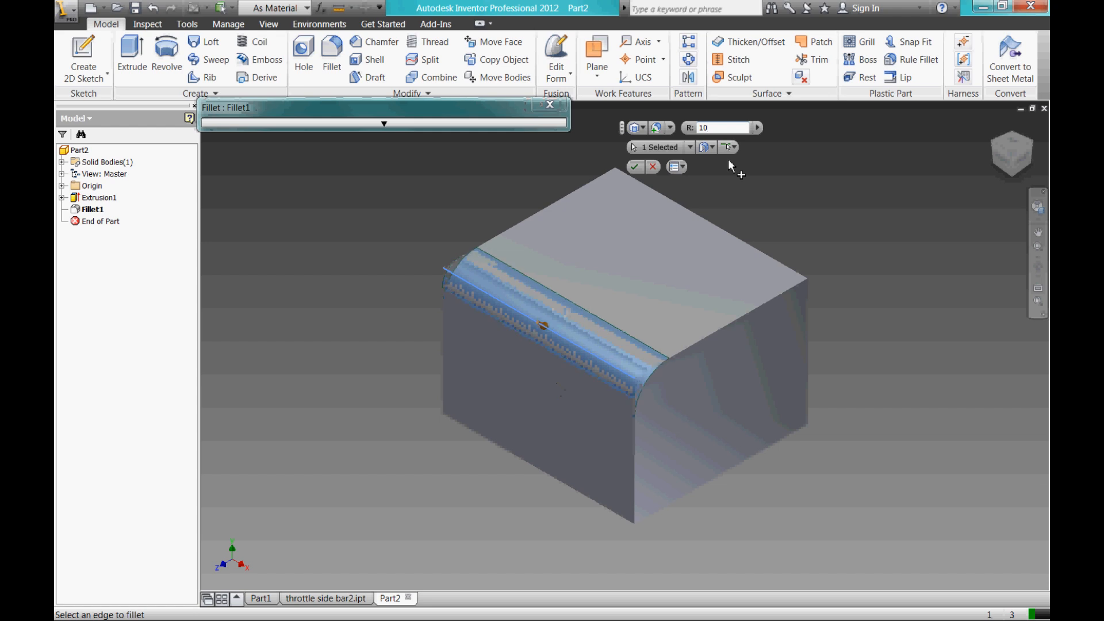
click(635, 167)
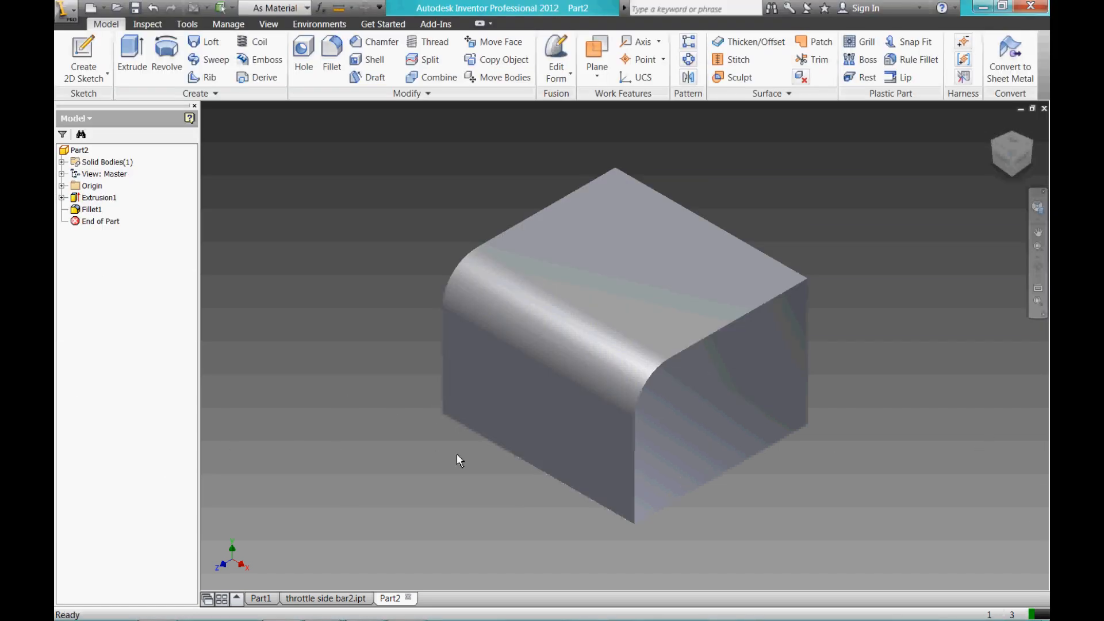
click(98, 197)
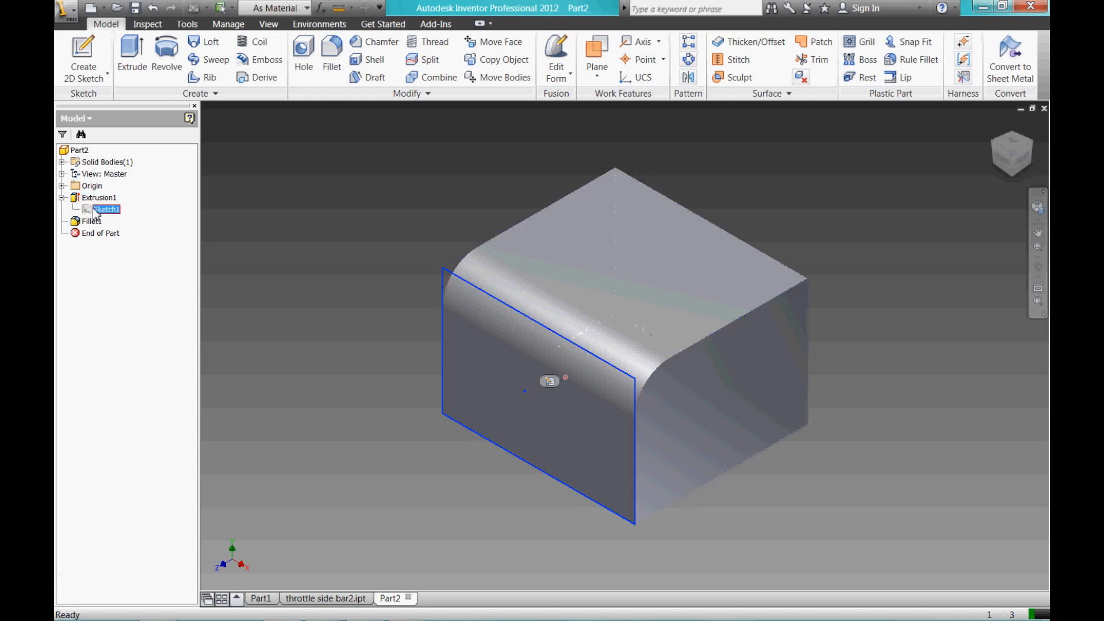
Choose Edit Sketch on the rectangle sketch from its context menu
right_click(105, 208)
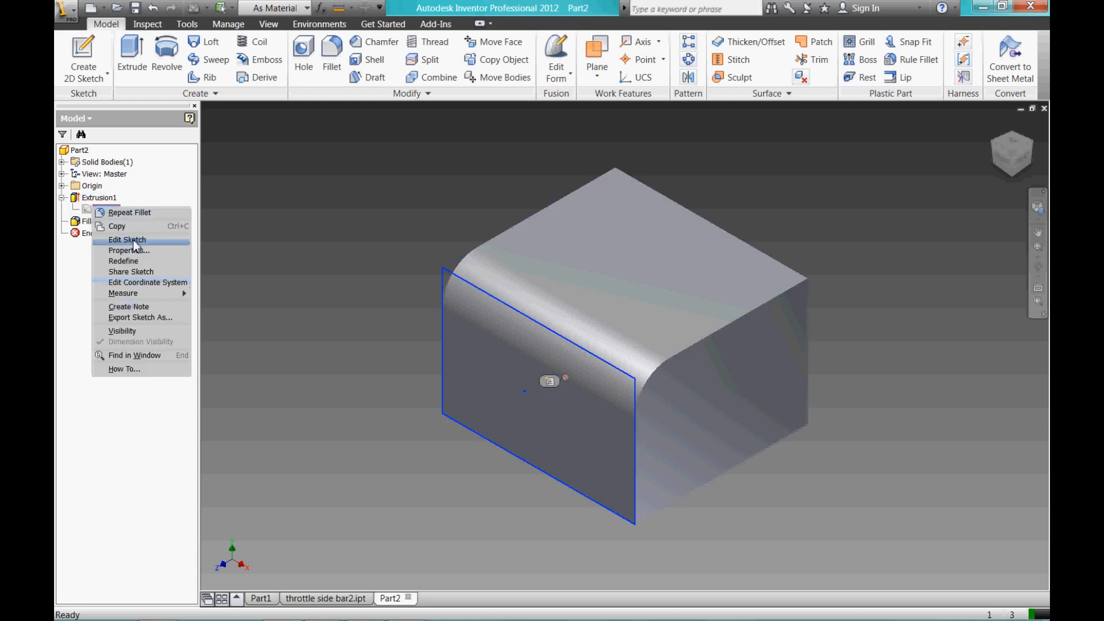
click(127, 239)
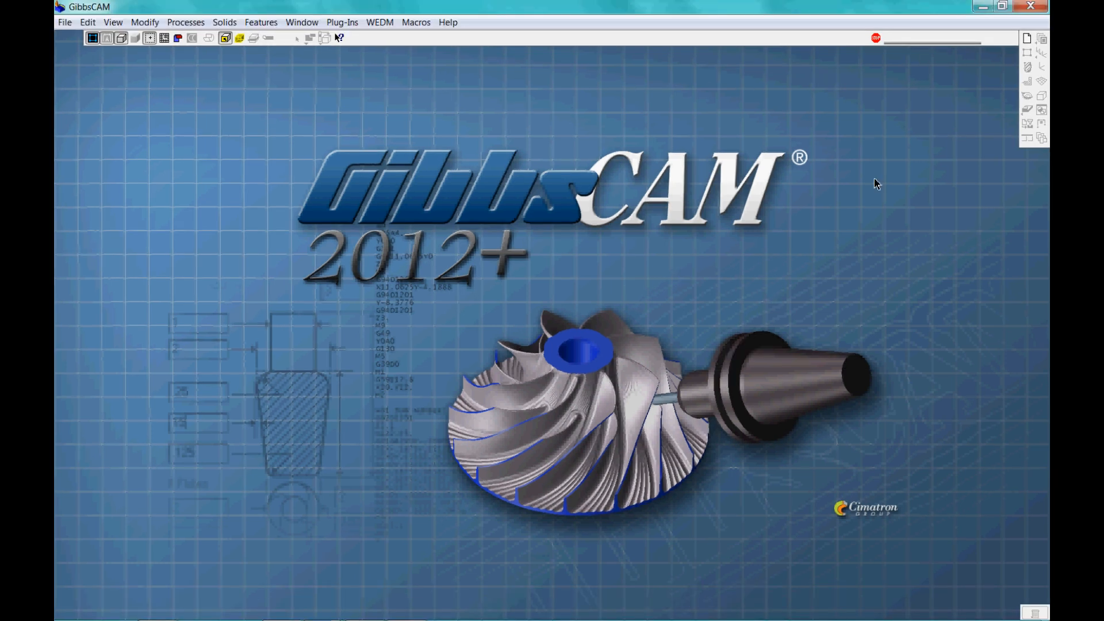
mouse_move(574, 202)
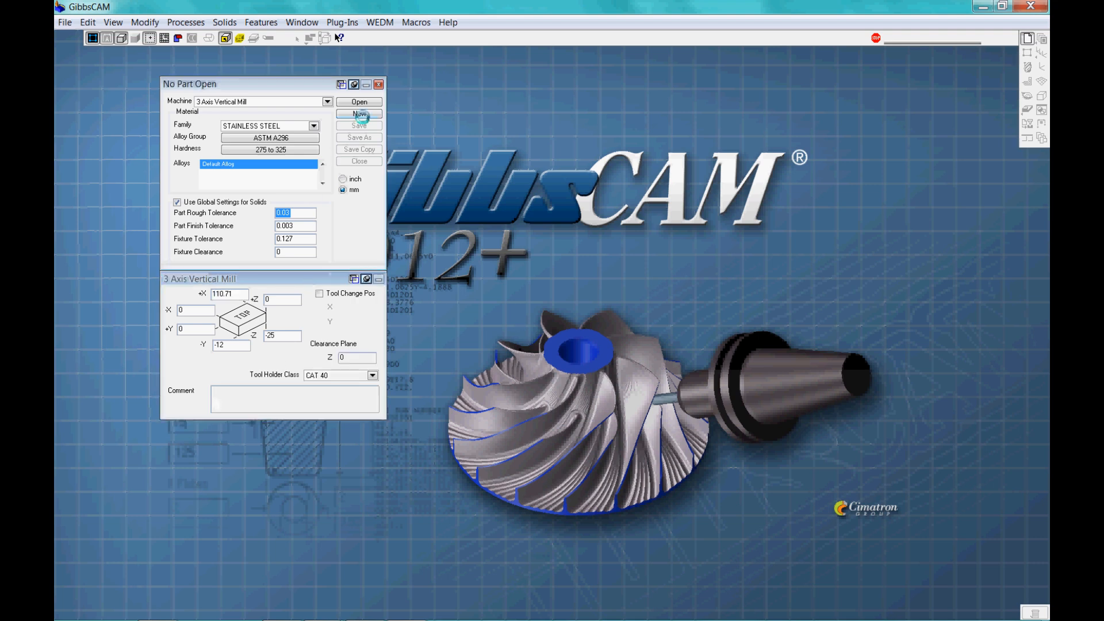
Create a new part saved as Untitled.vnc and close the part settings panel
click(359, 114)
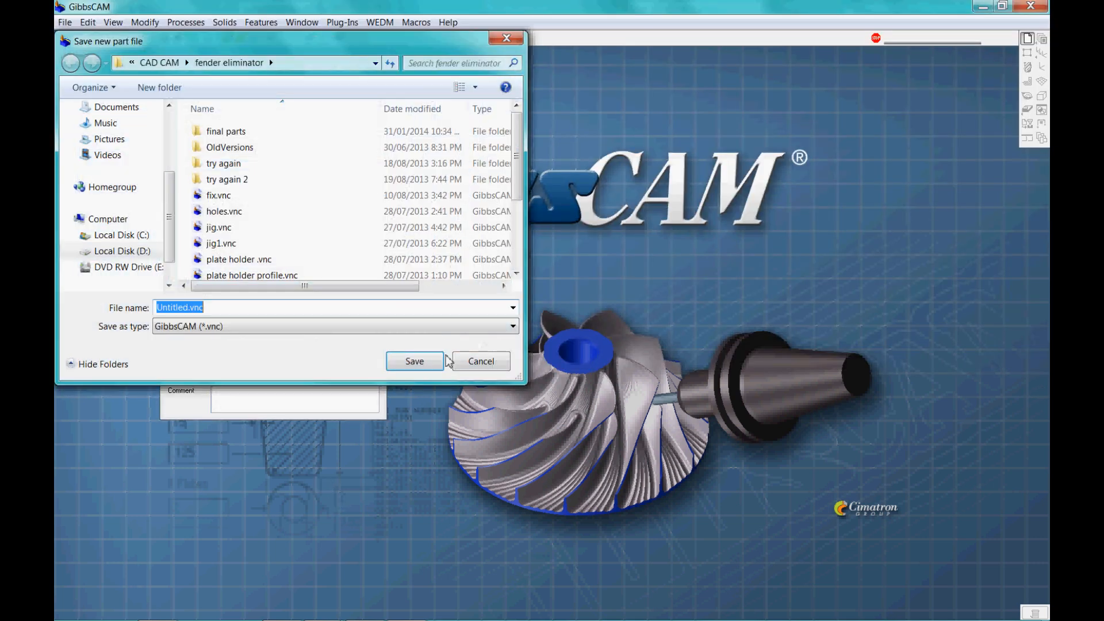
click(414, 361)
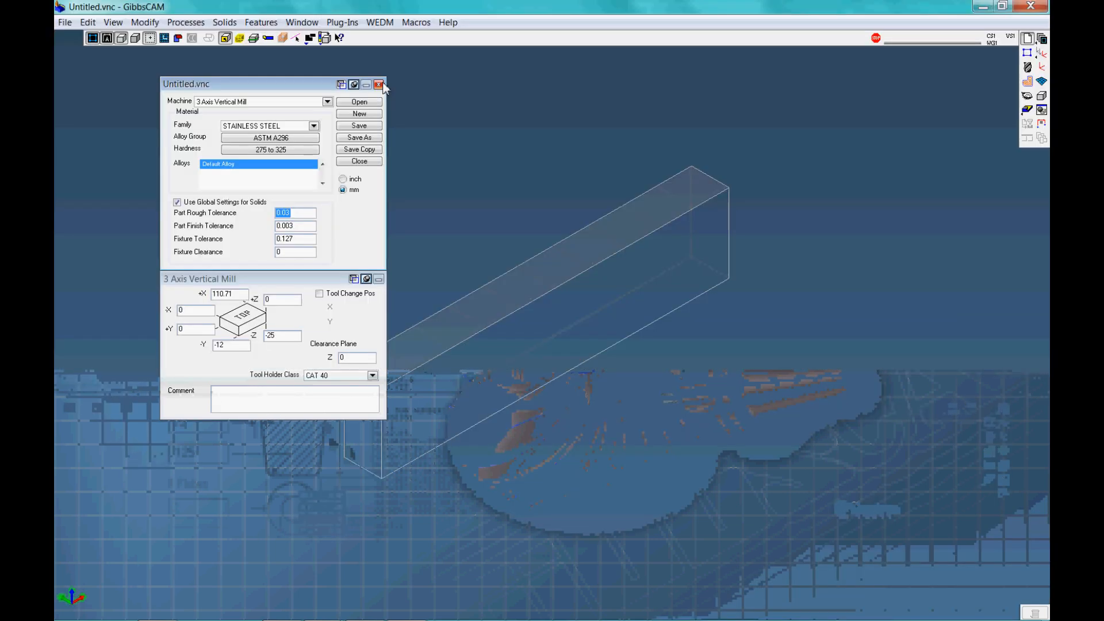
click(377, 84)
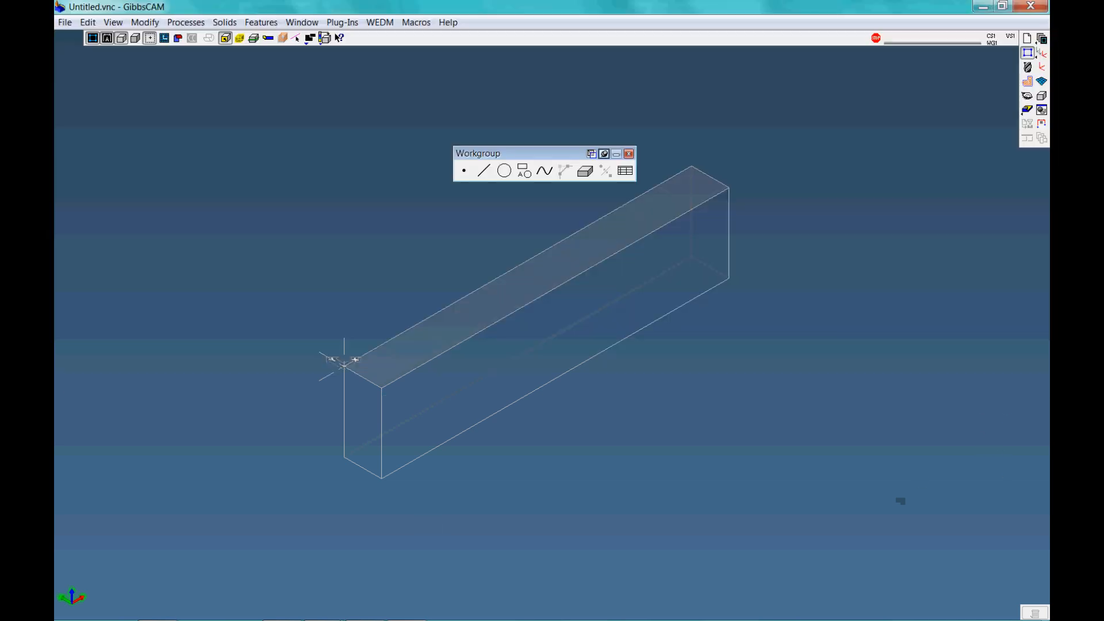
mouse_move(540, 196)
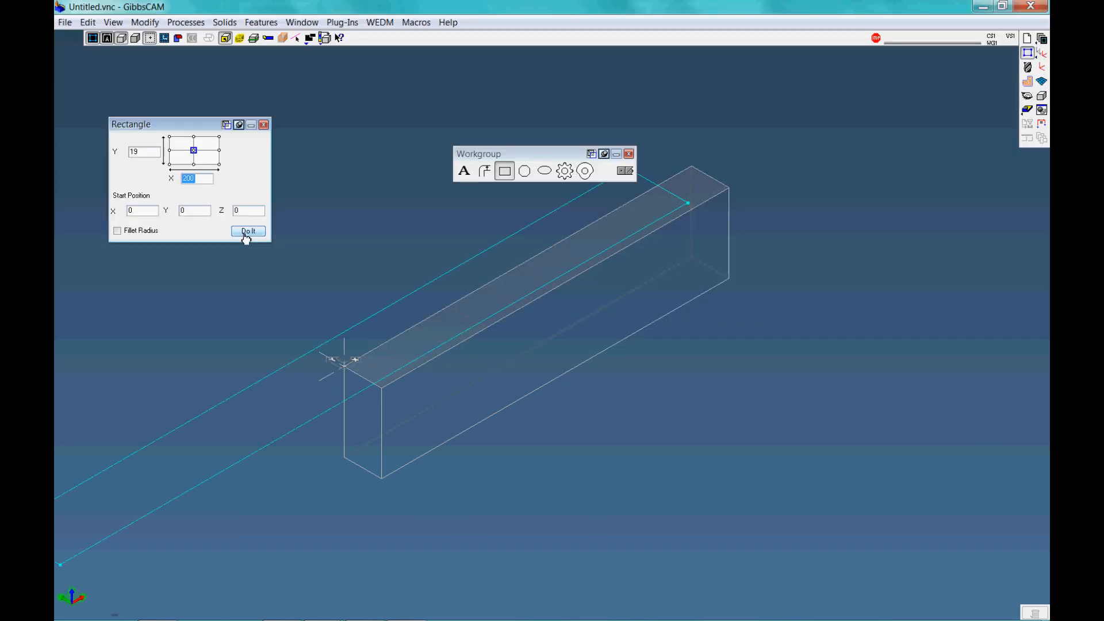
Draw a 200 x 19 rectangle from 0,0,0 and apply View > Shrink Wrap
click(248, 231)
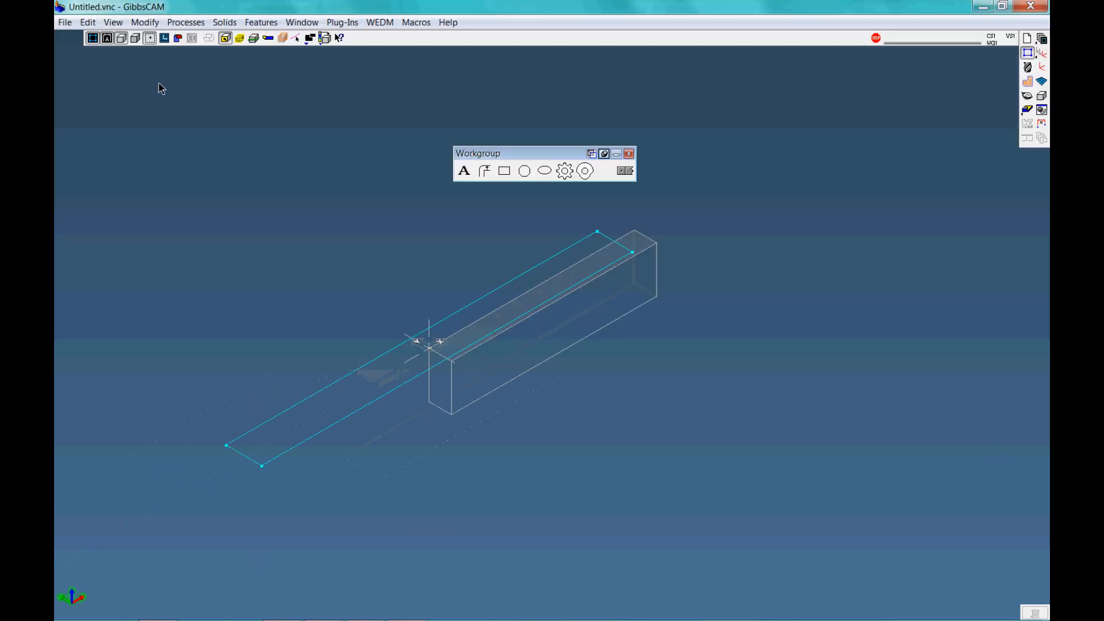
click(113, 21)
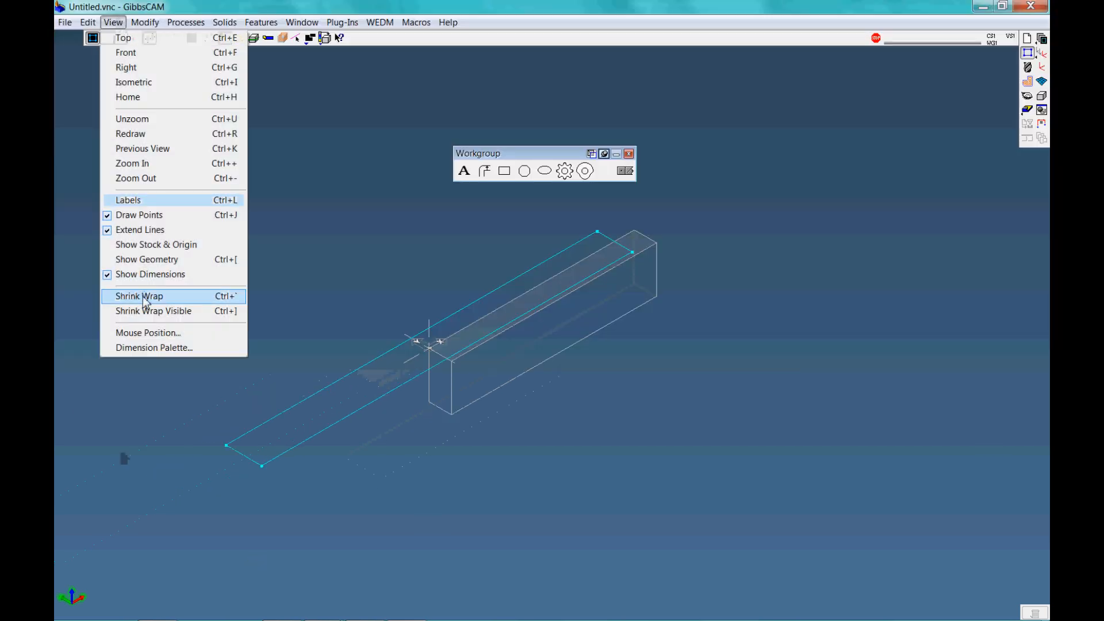
click(139, 296)
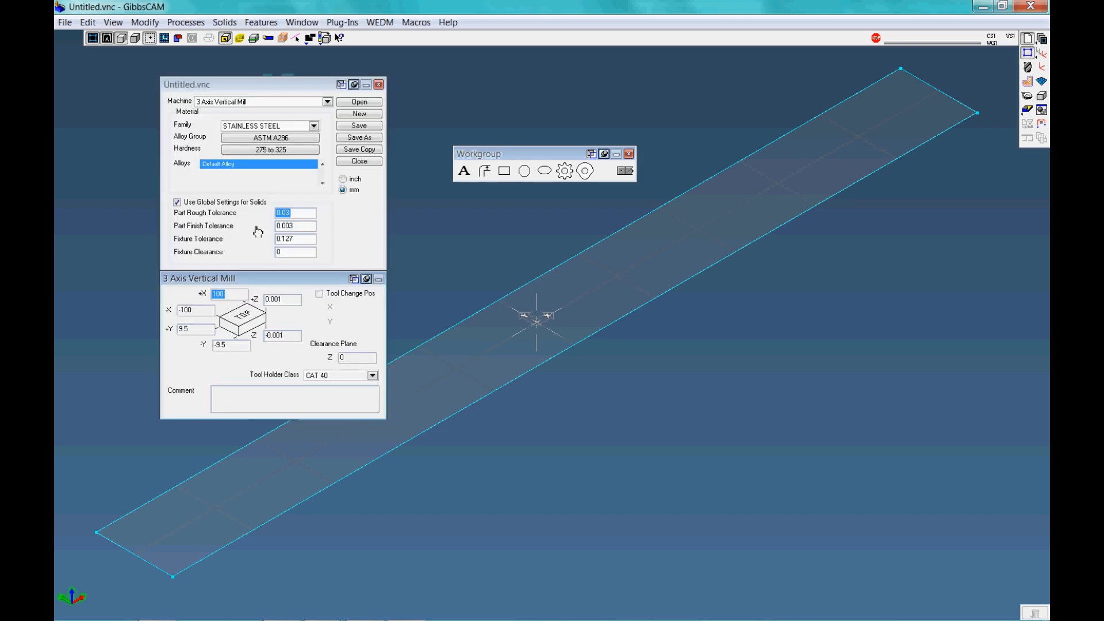
Enter -50 as the stock's bottom Z value
click(282, 335)
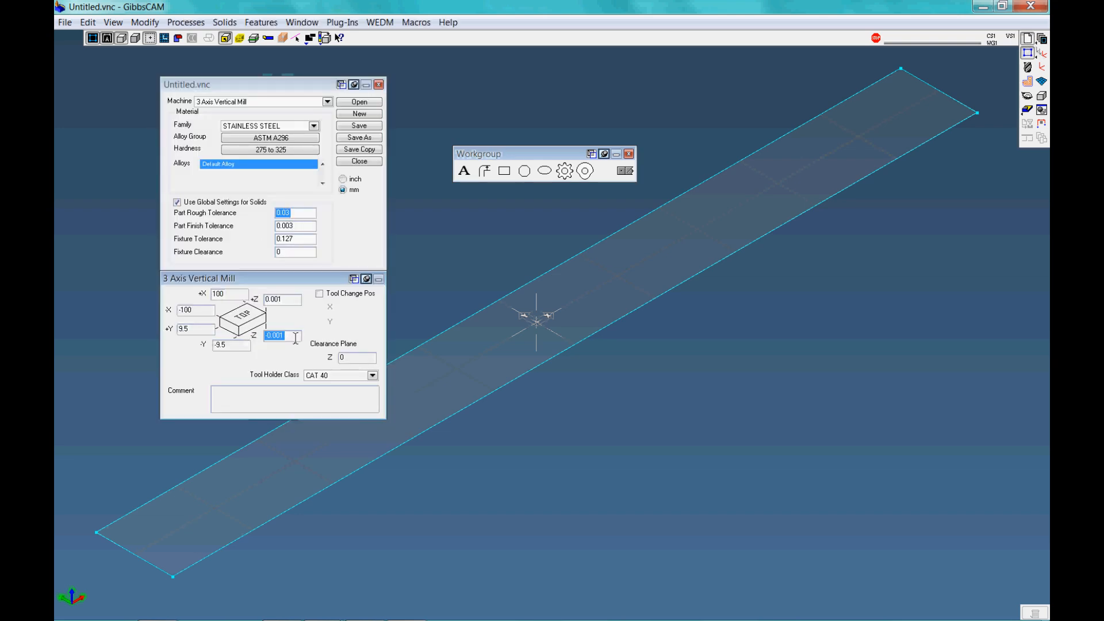
text(-50)
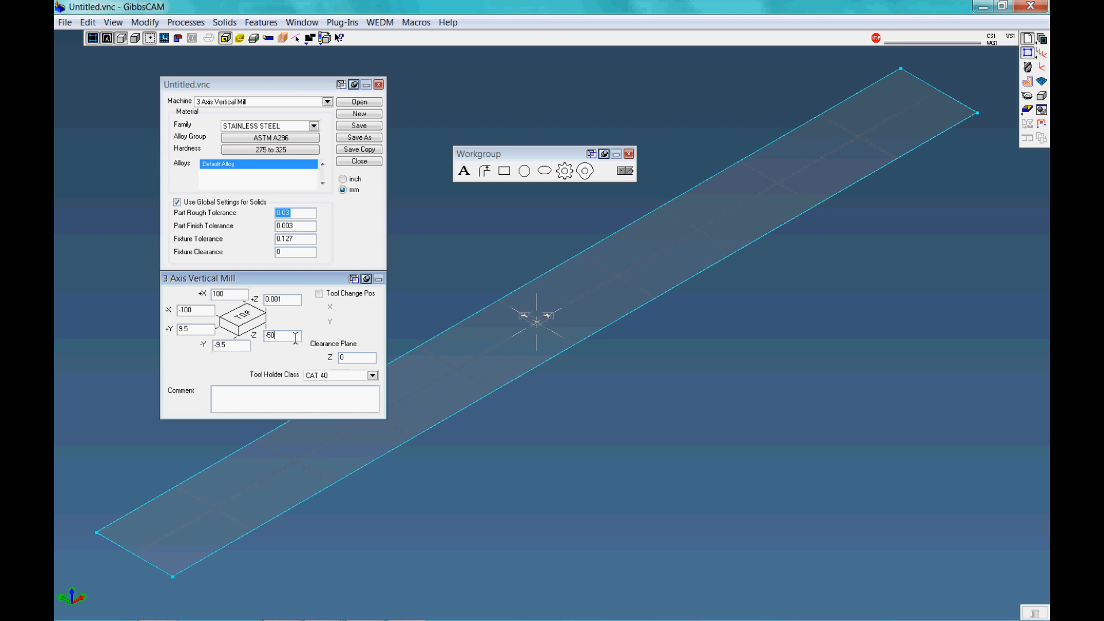
mouse_move(369, 137)
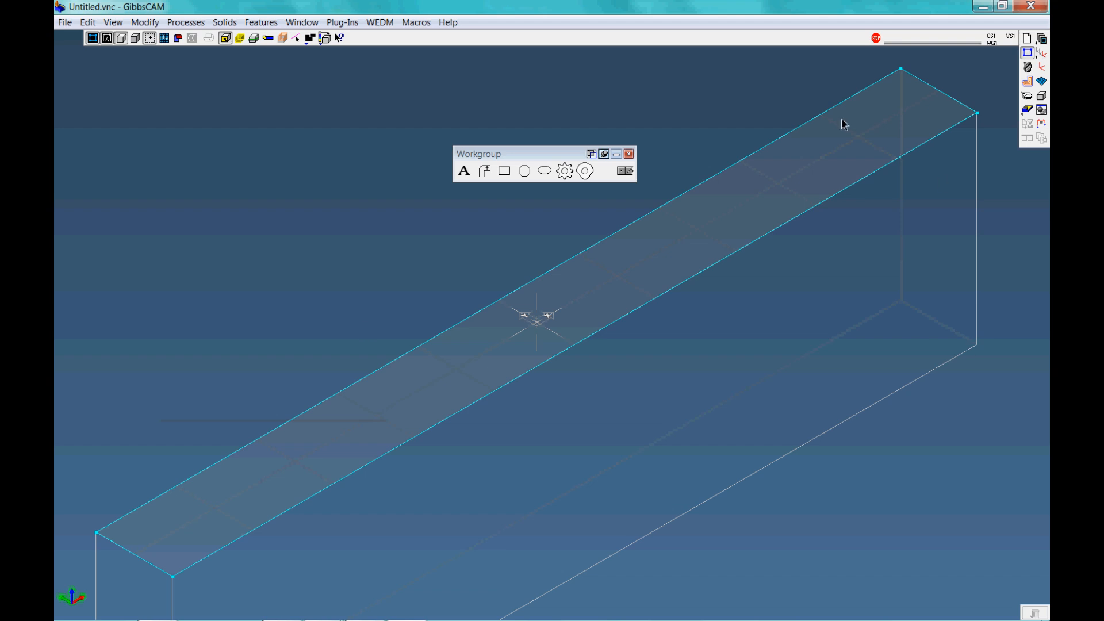
mouse_move(834, 342)
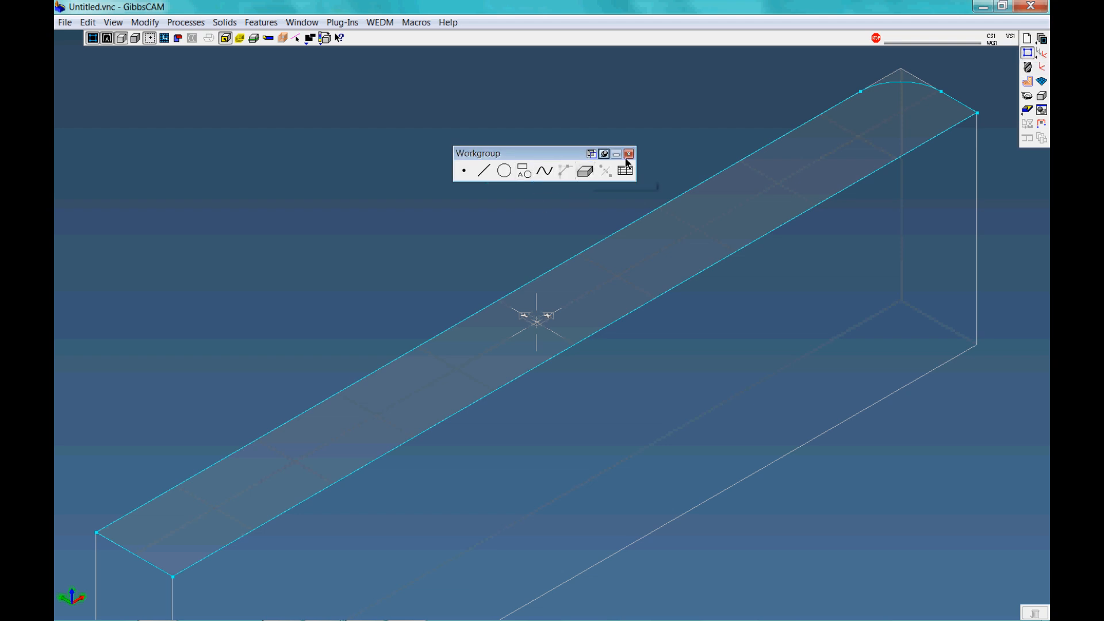
Close the Workgroup geometry palette
click(632, 153)
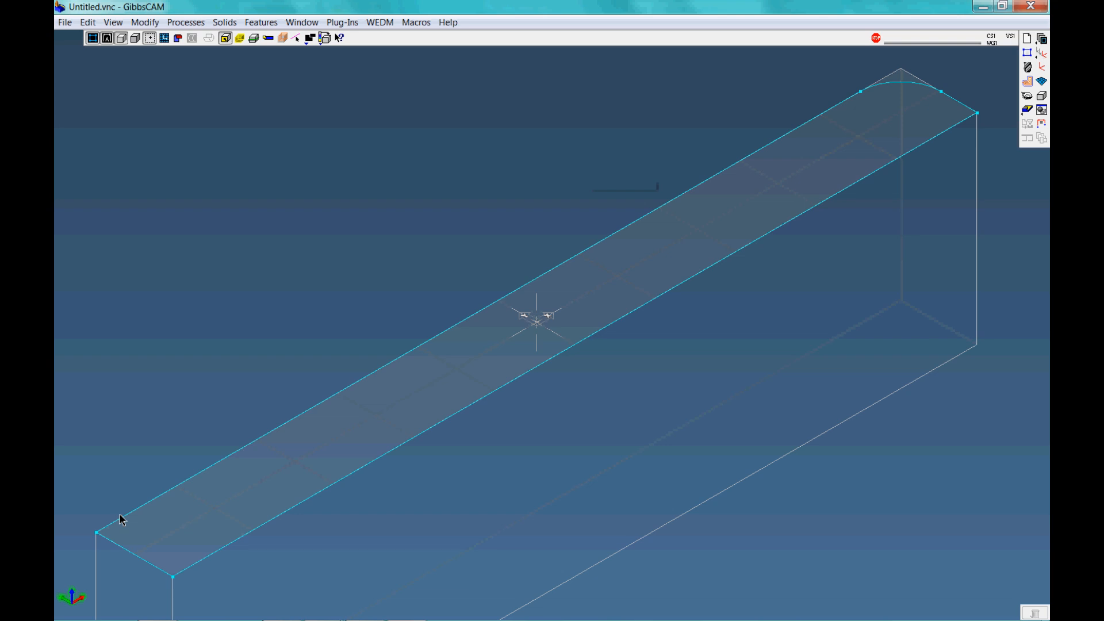
mouse_move(961, 102)
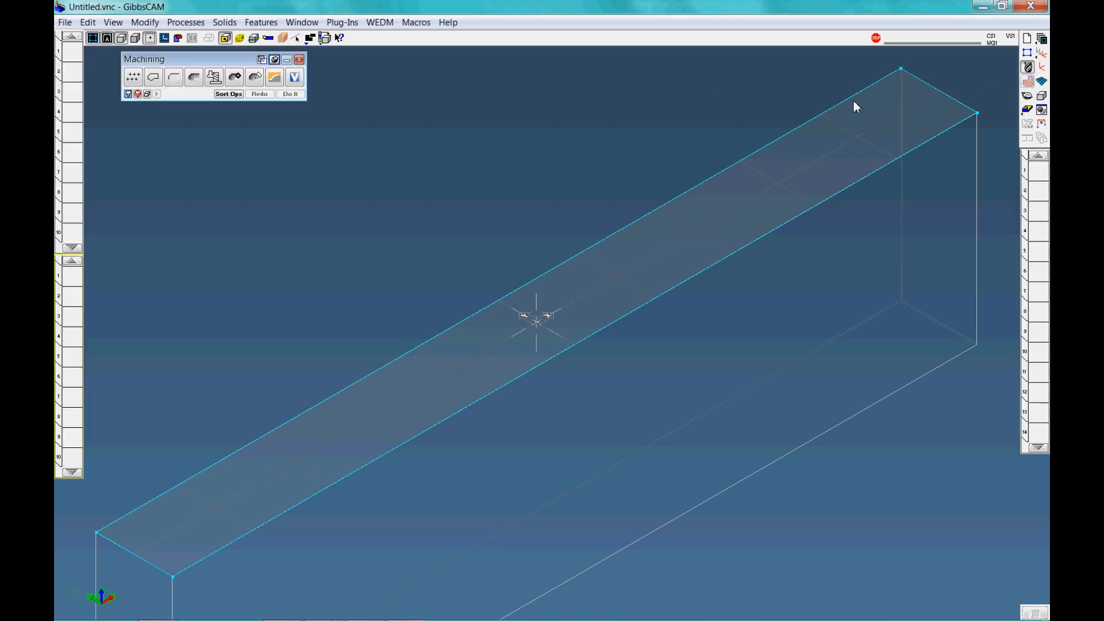
Define tool #1 as an end mill with a 5 mm cutting diameter
click(132, 77)
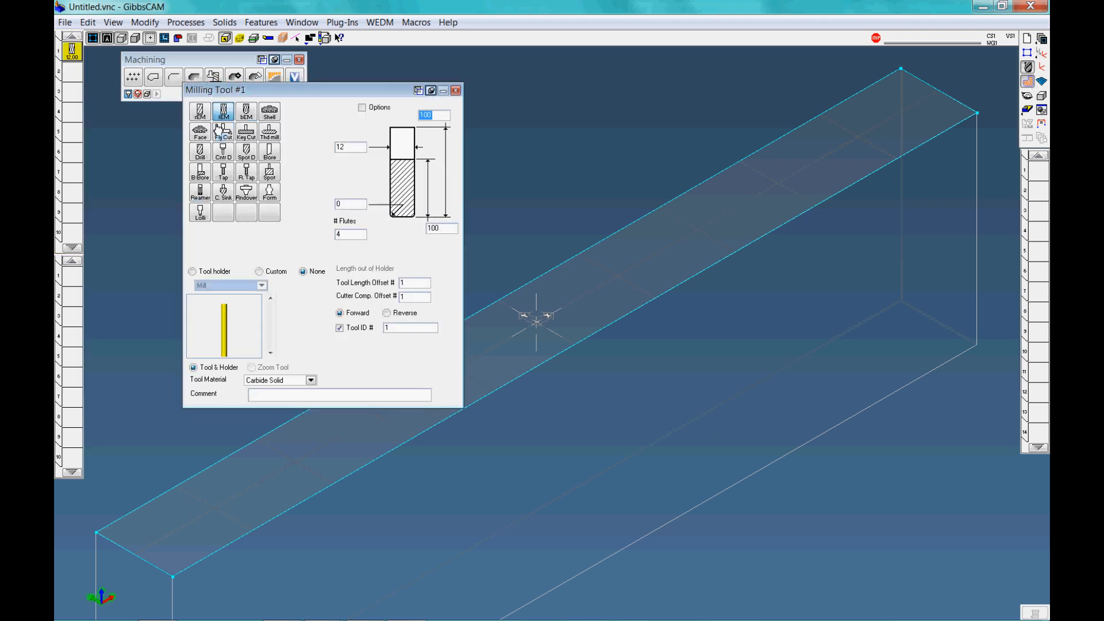
mouse_move(346, 137)
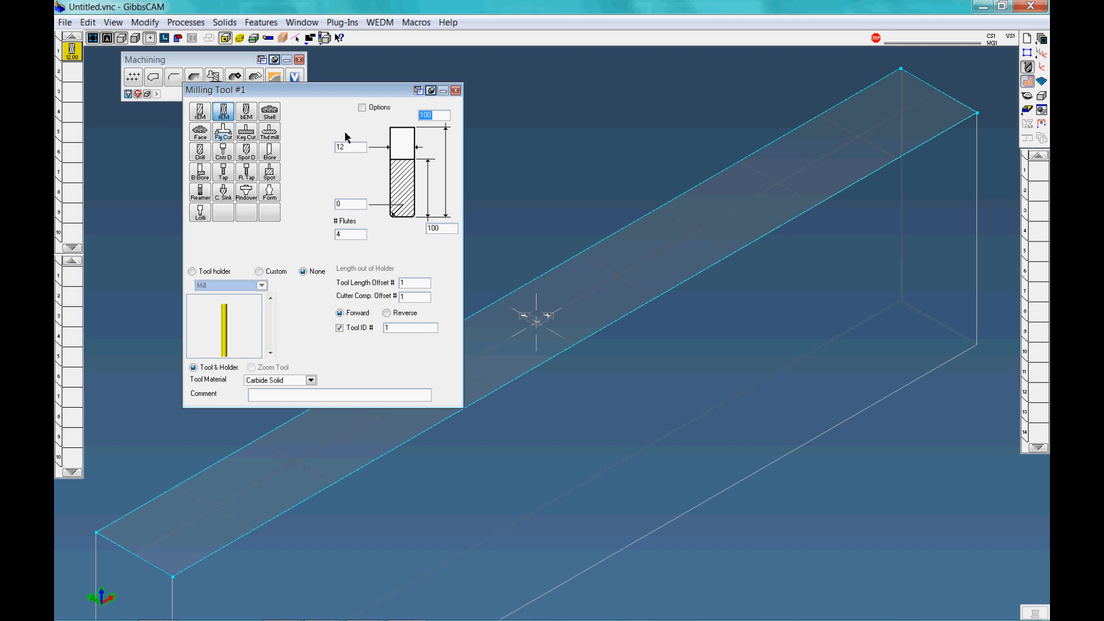
click(350, 147)
text(5)
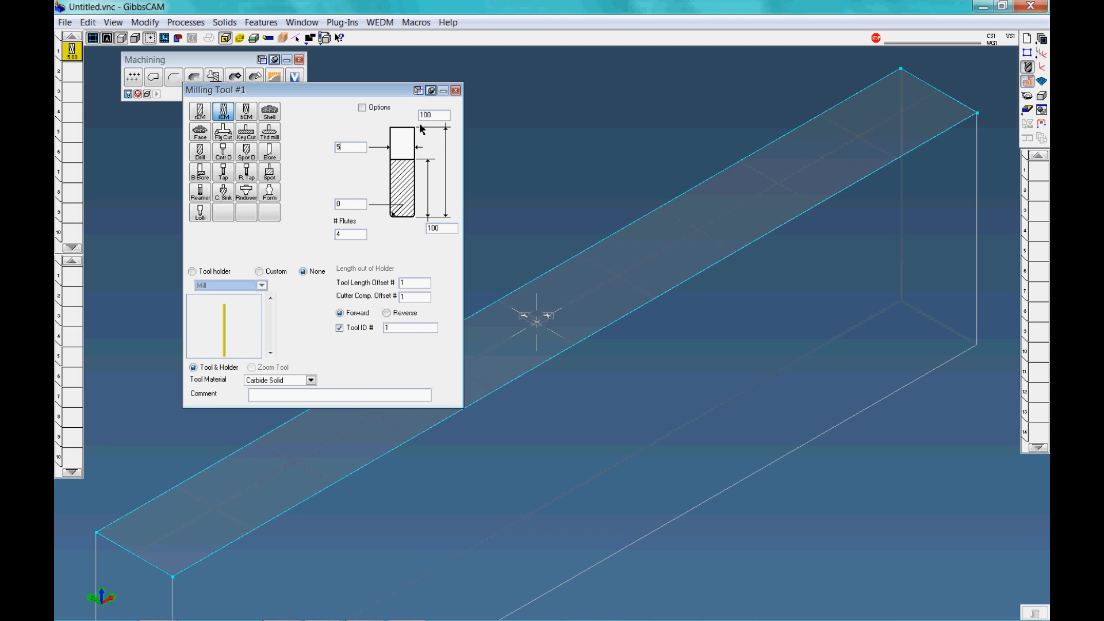
click(455, 90)
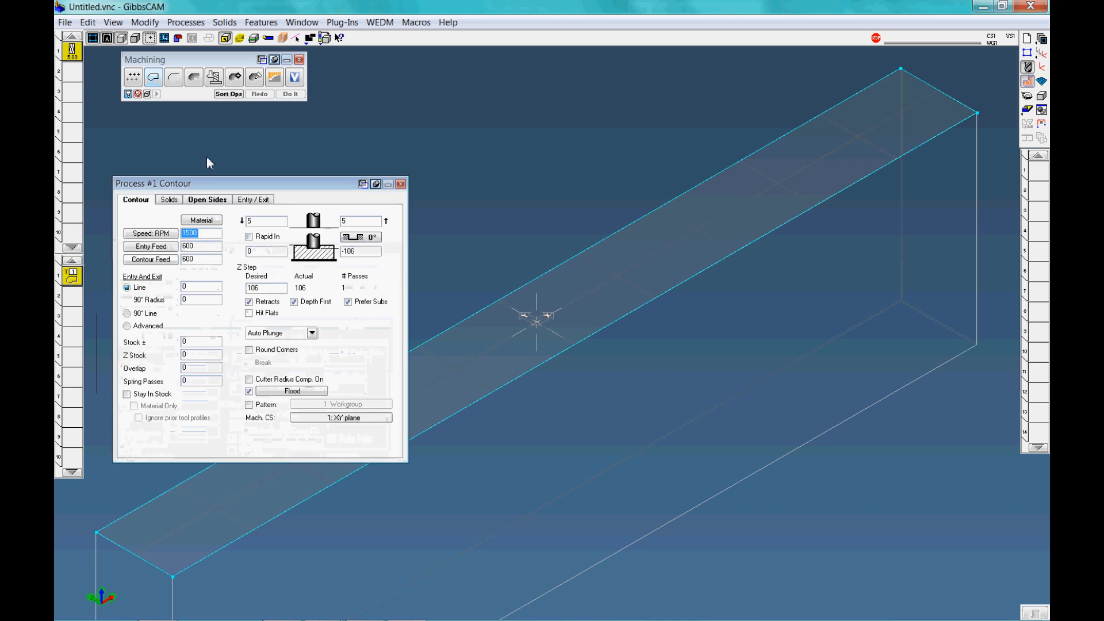
Set the contour to bottom -10 with 1 mm Z steps, generate it, and start Cut Part Rendering
drag(153, 183, 133, 128)
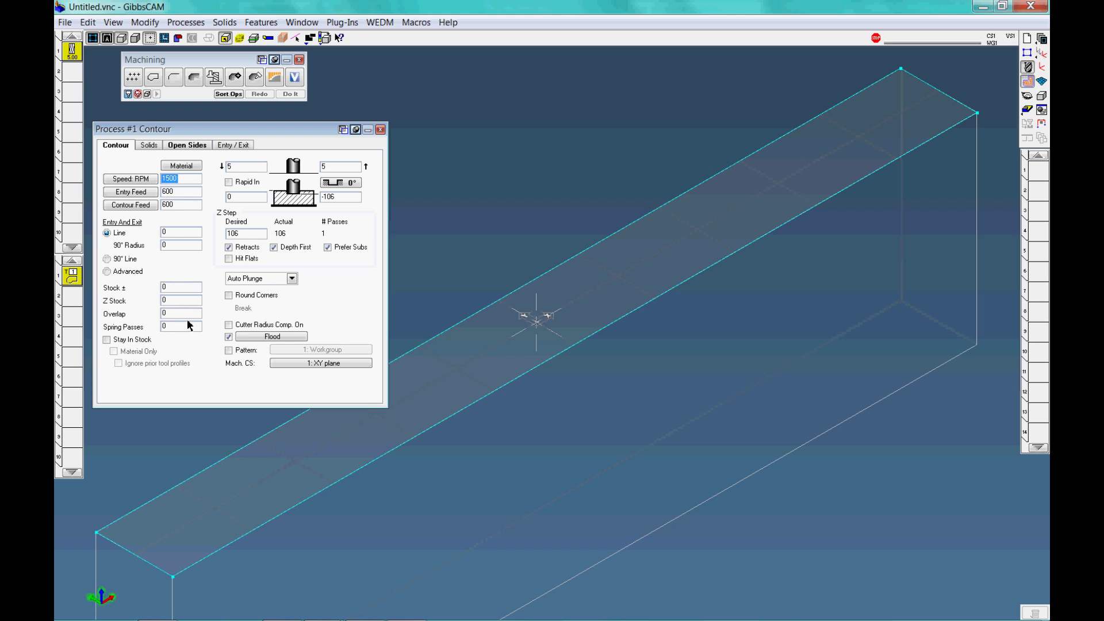
mouse_move(316, 185)
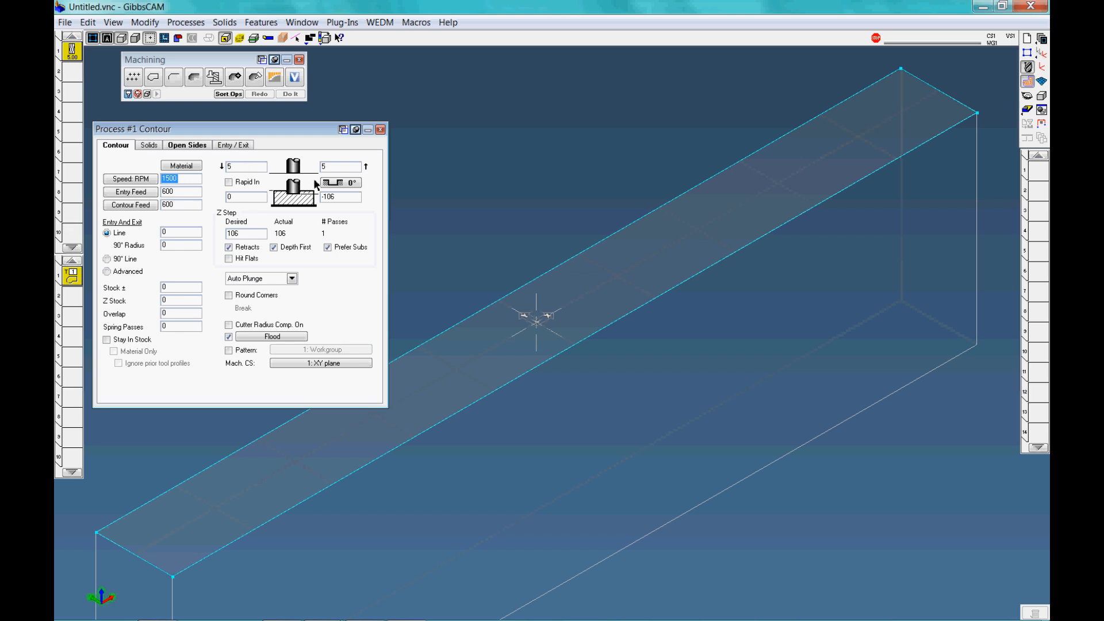
mouse_move(379, 188)
text(-)
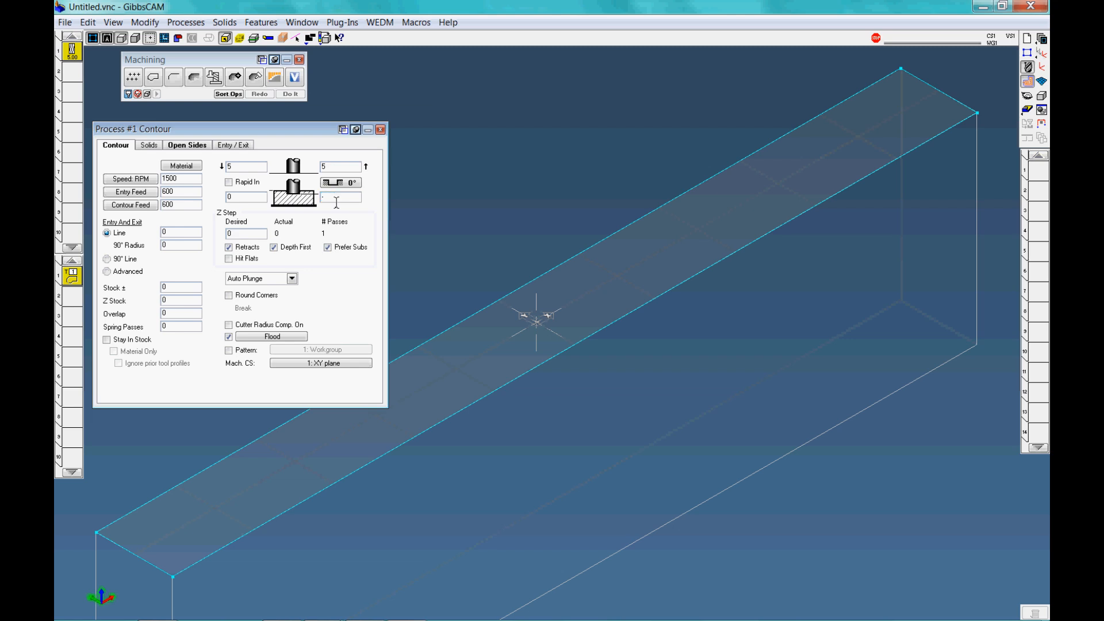
text(10)
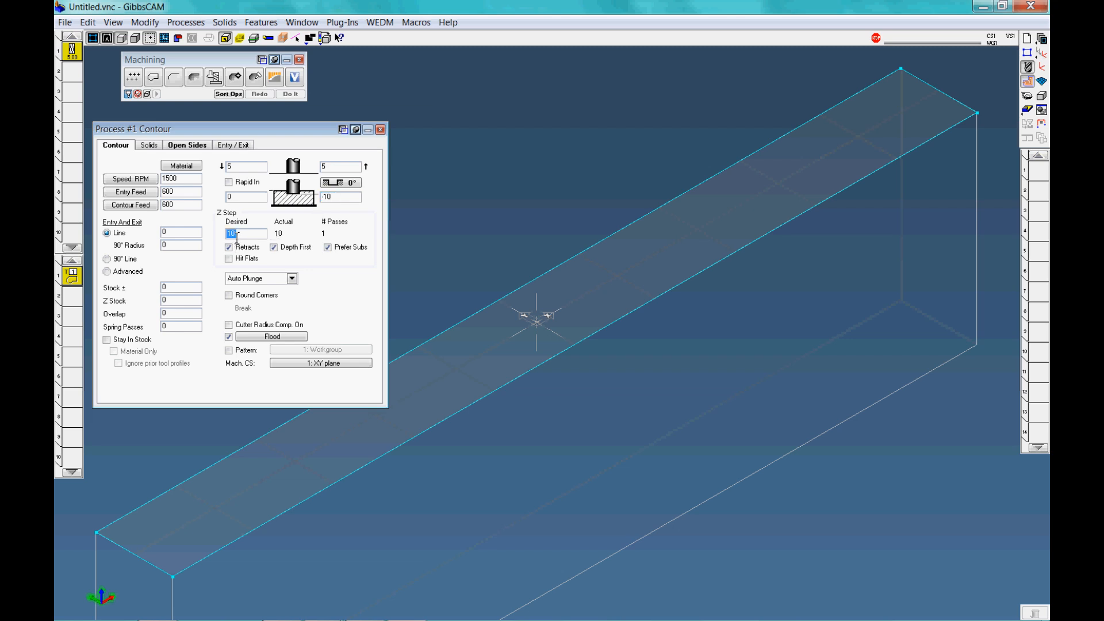
text(1)
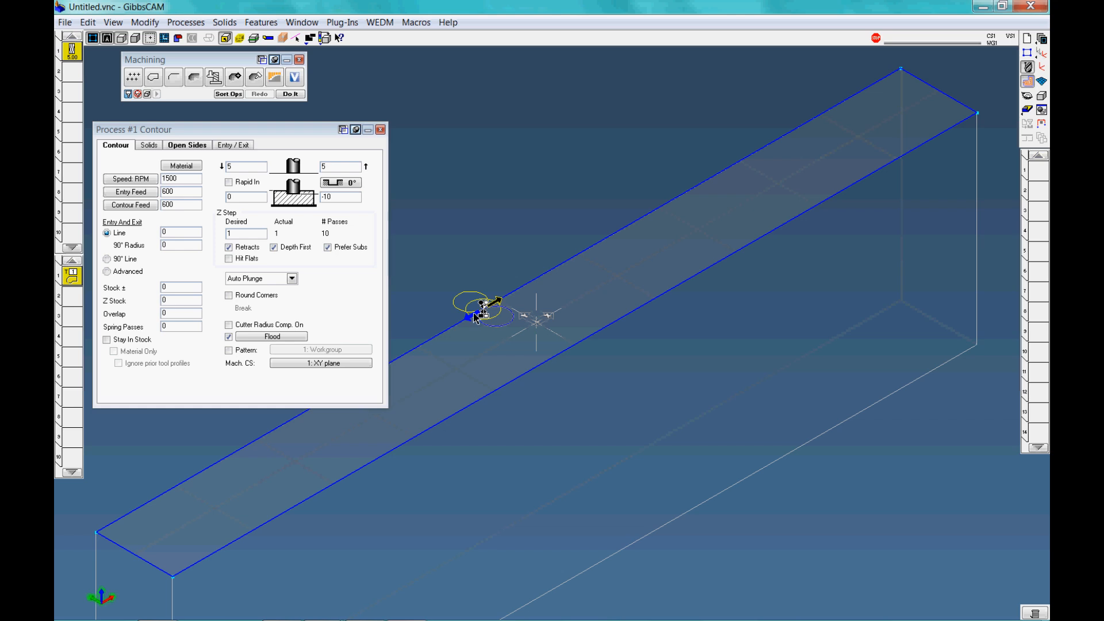
mouse_move(536, 344)
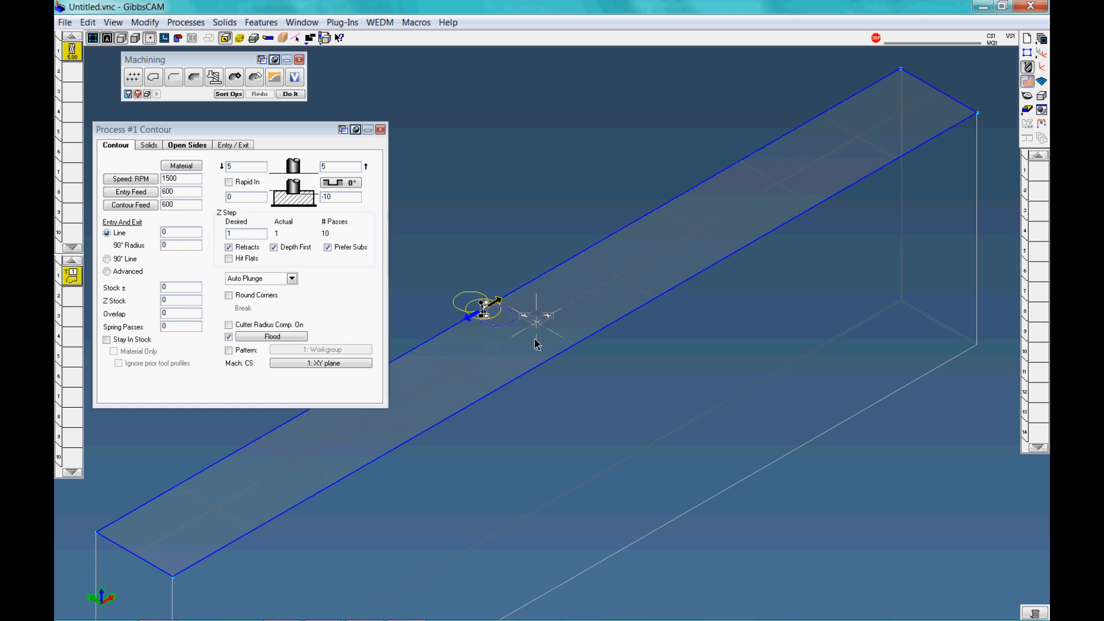
click(290, 94)
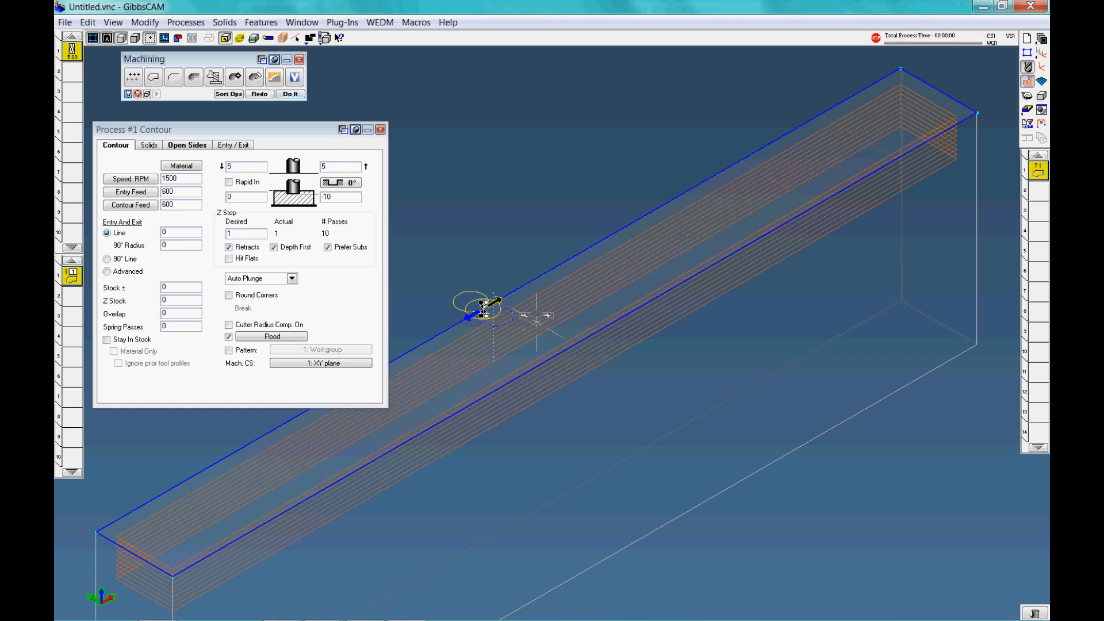
click(380, 130)
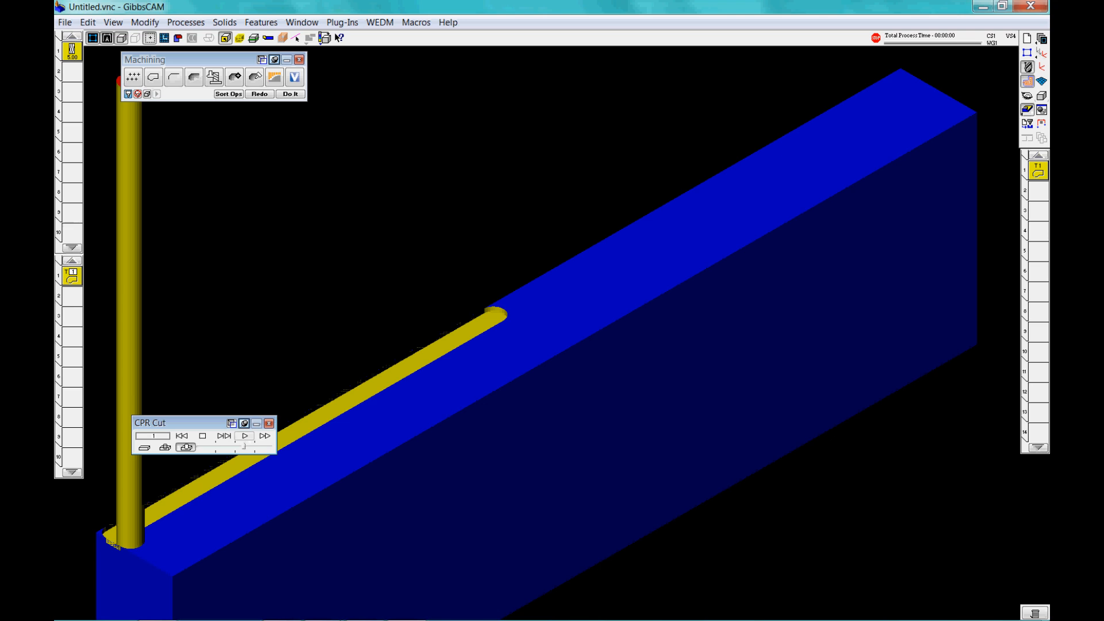
Run the cut simulation to the end of the program, then close the rendering window
click(244, 436)
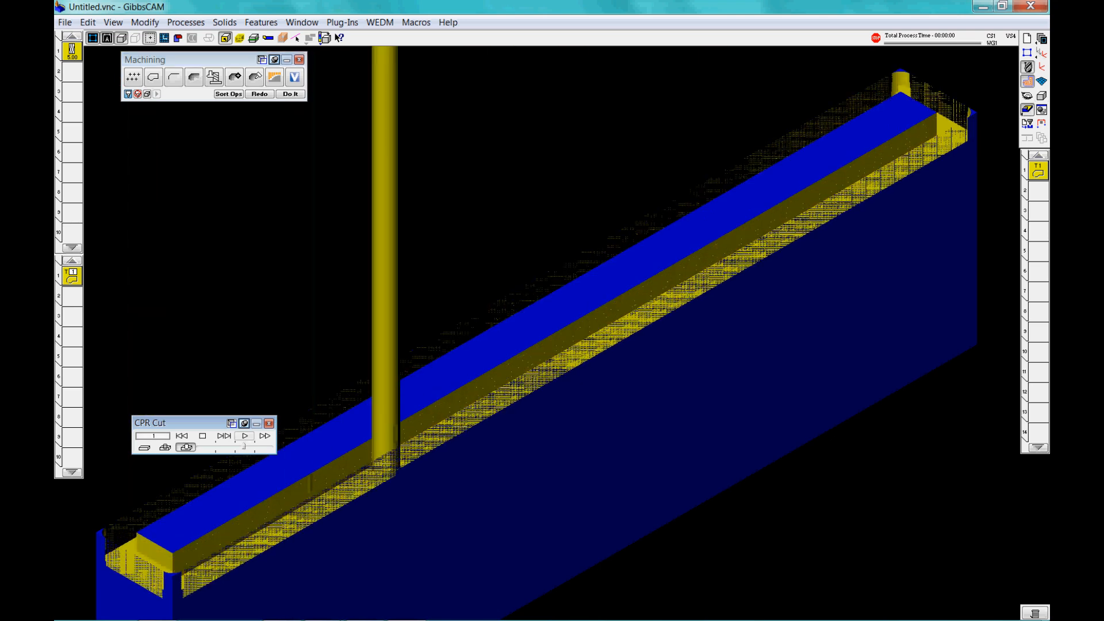
click(244, 436)
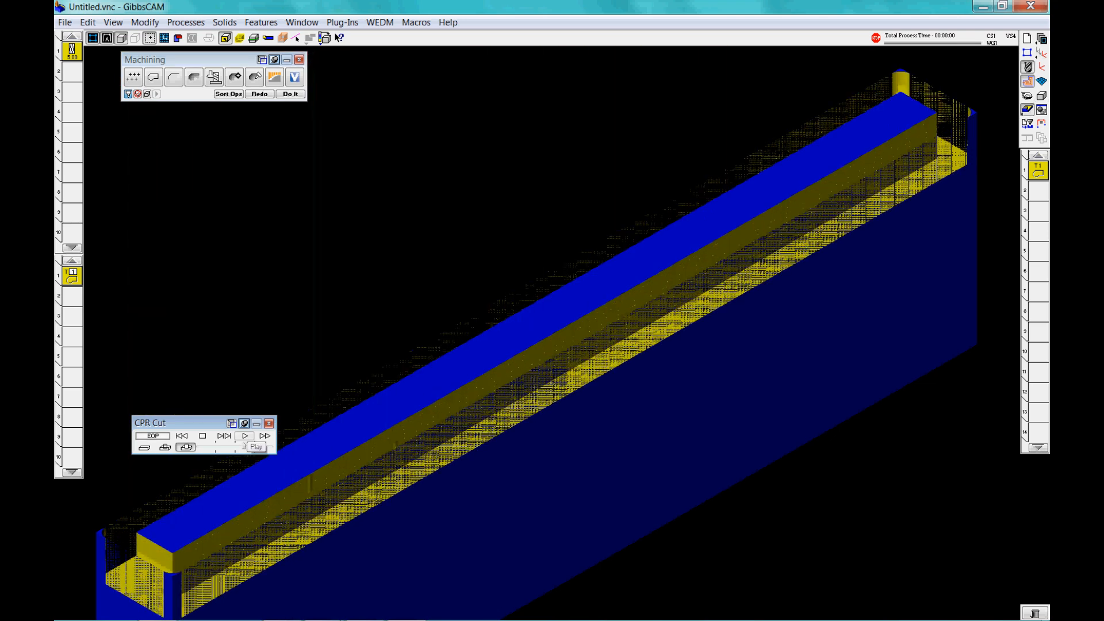
click(270, 424)
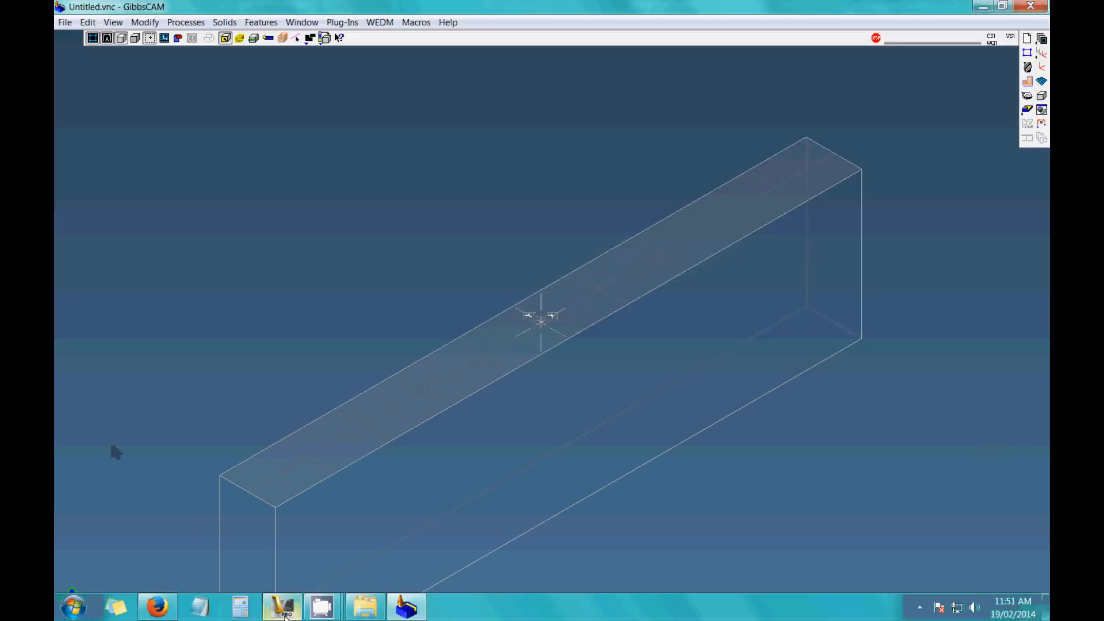
Import the throttle side bar .stp from the fender eliminator folder with default import options
click(65, 22)
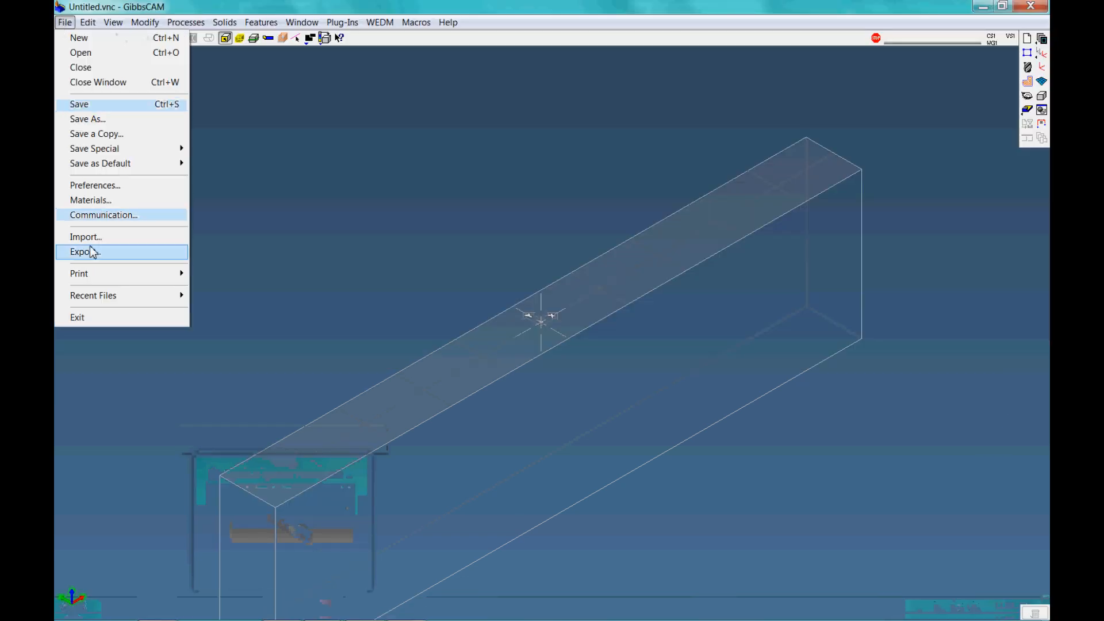
click(85, 237)
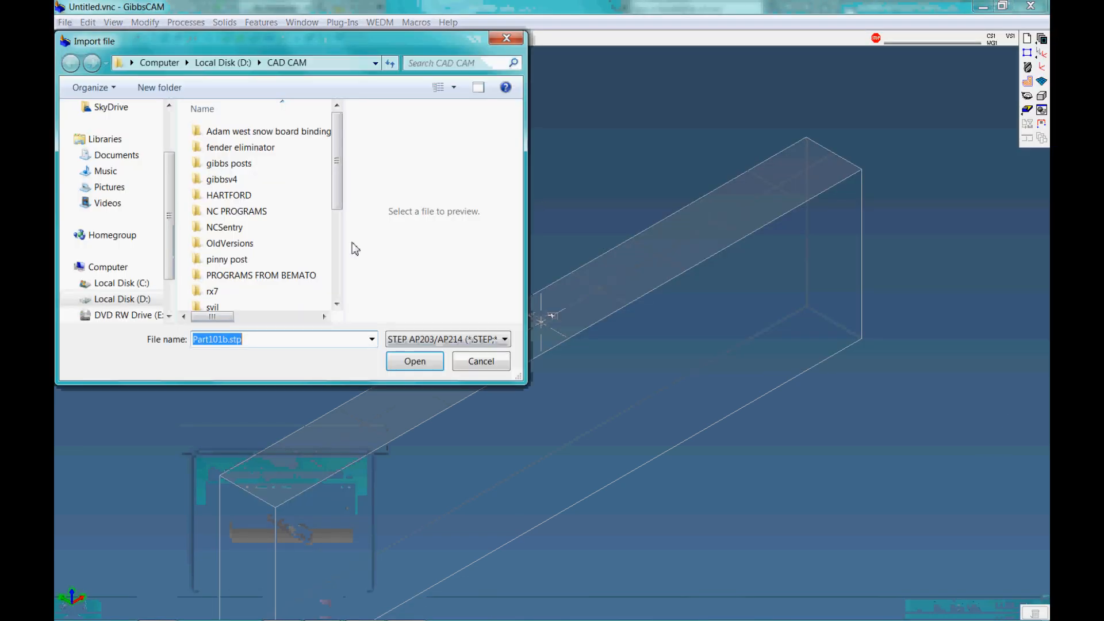
scroll(down, 3)
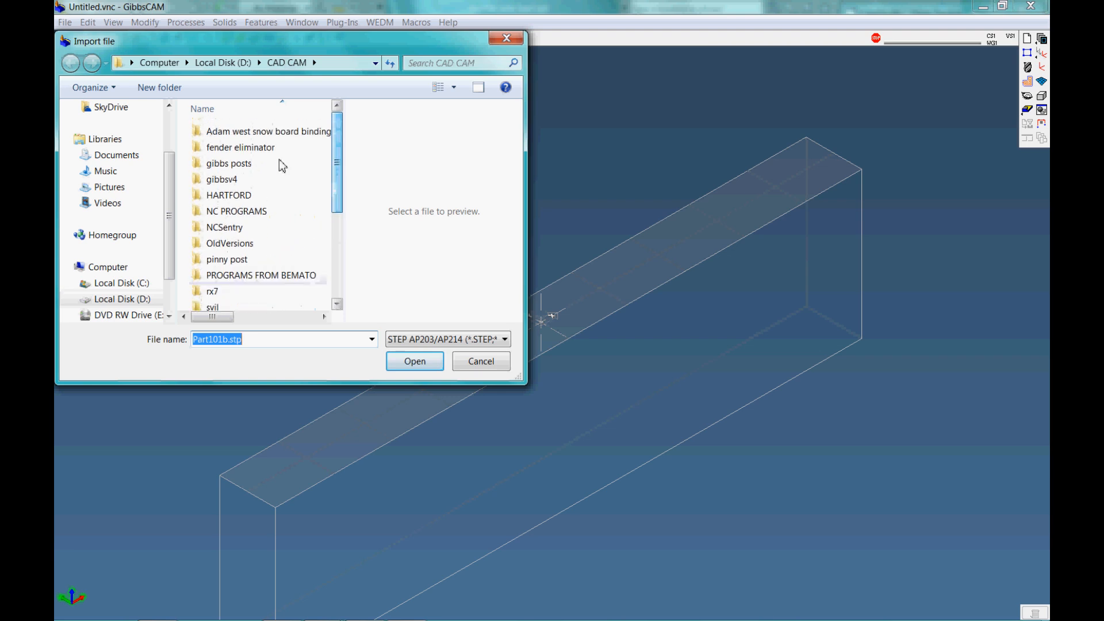
double_click(241, 148)
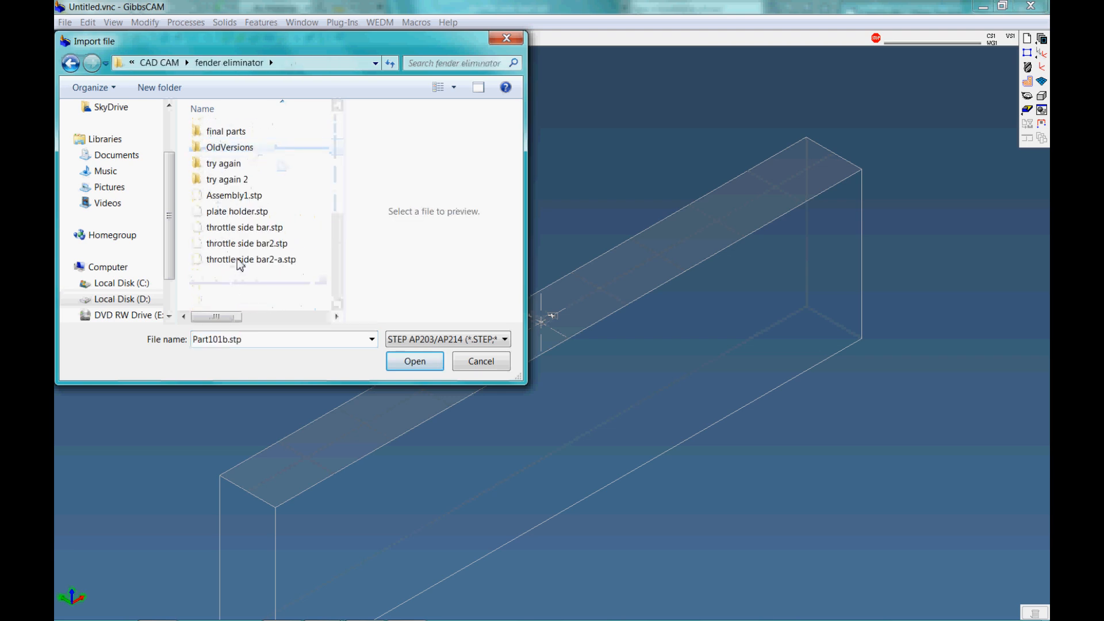
click(415, 361)
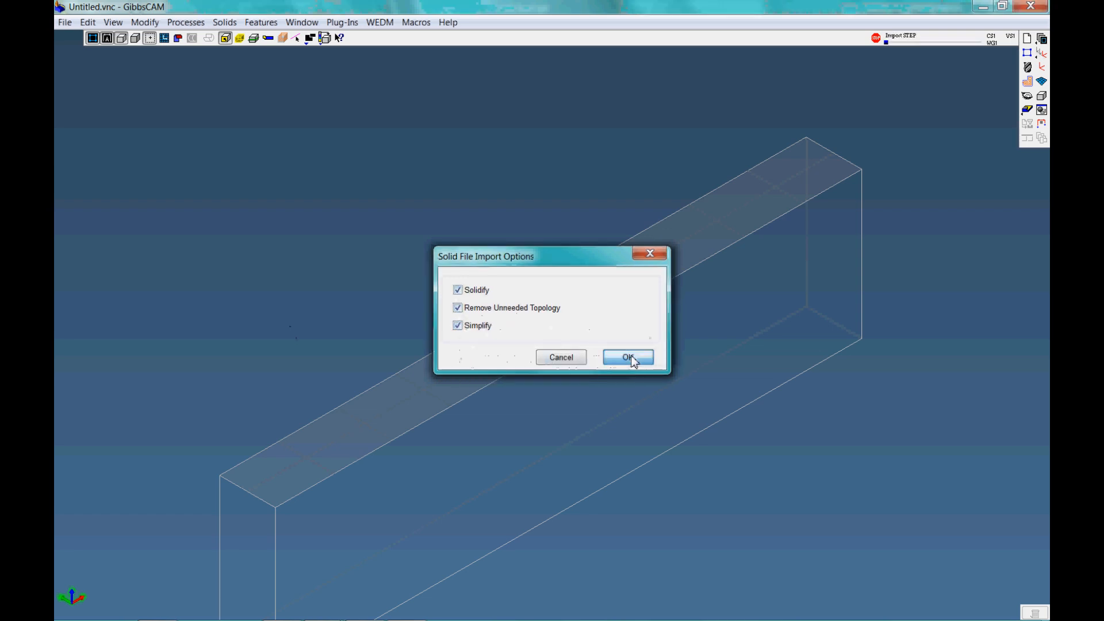
click(627, 357)
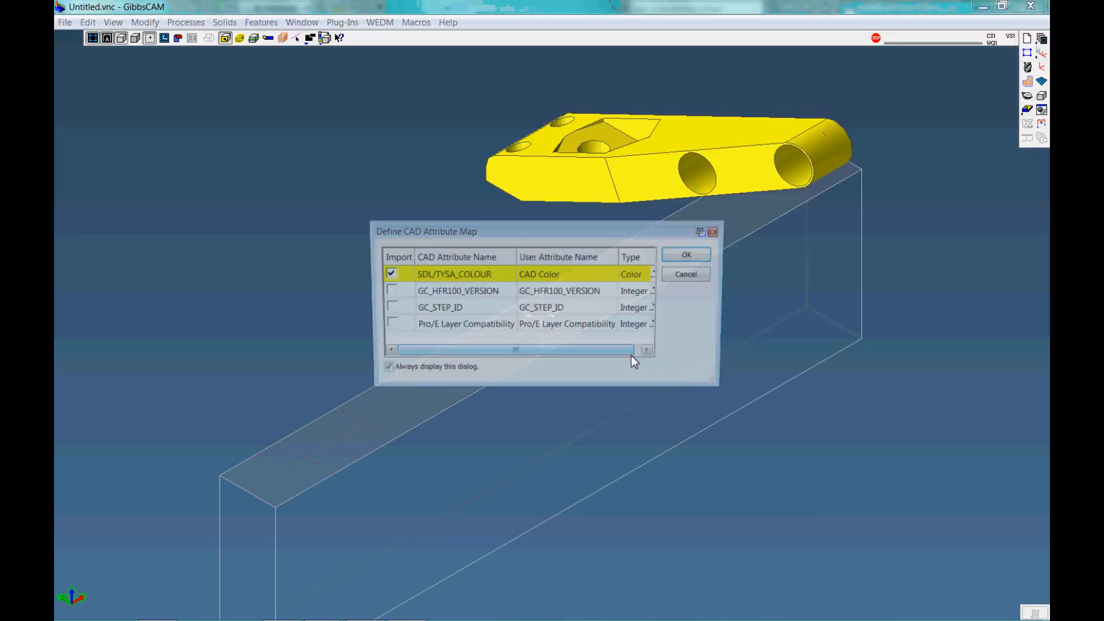
click(686, 255)
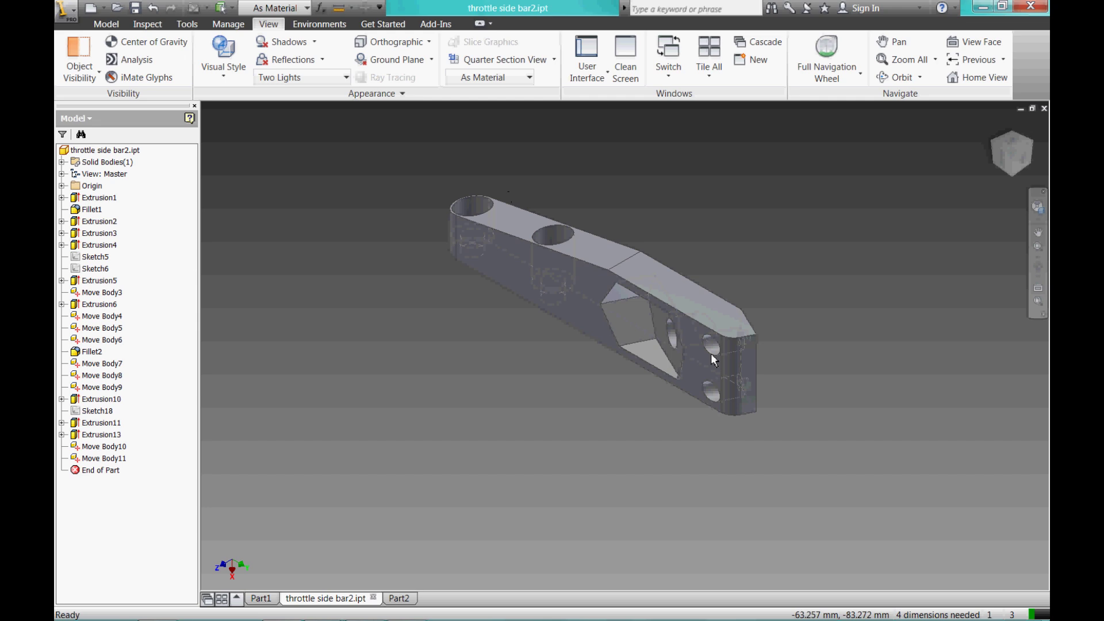
mouse_move(609, 207)
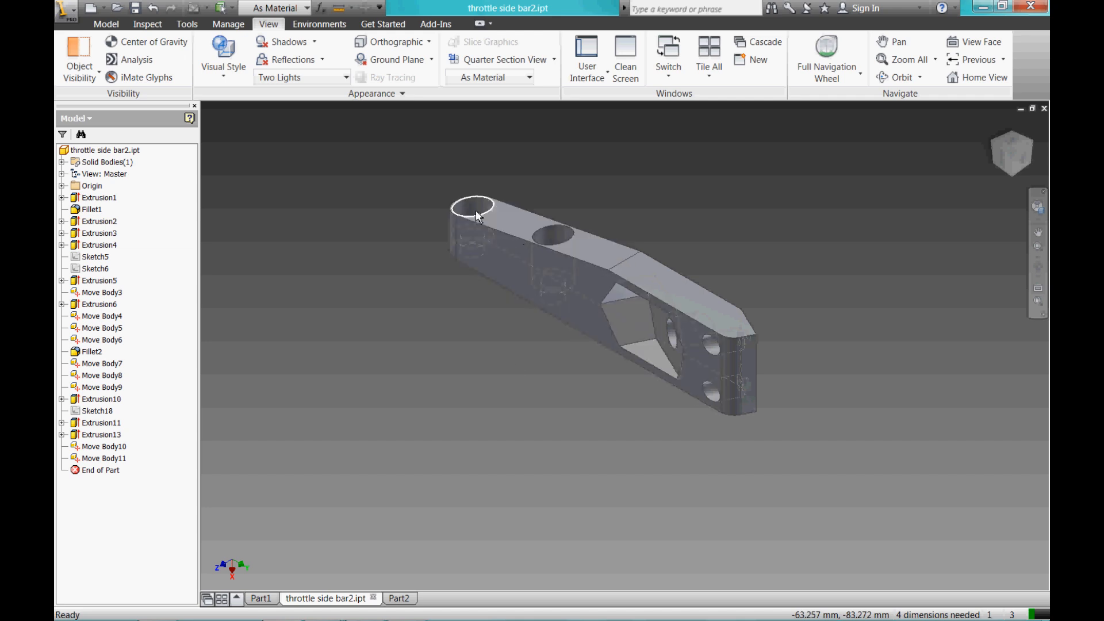
Preview Extrusion1, Extrusion6, Move Body8 and Move Body9 in Inventor, then return to GibbsCAM
click(99, 197)
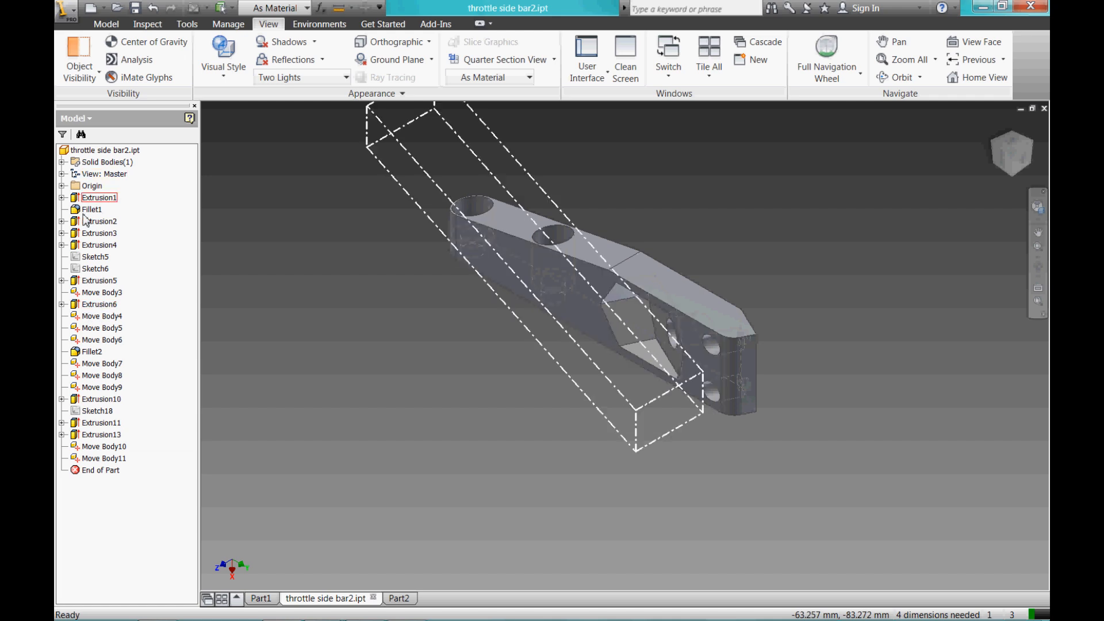
click(99, 304)
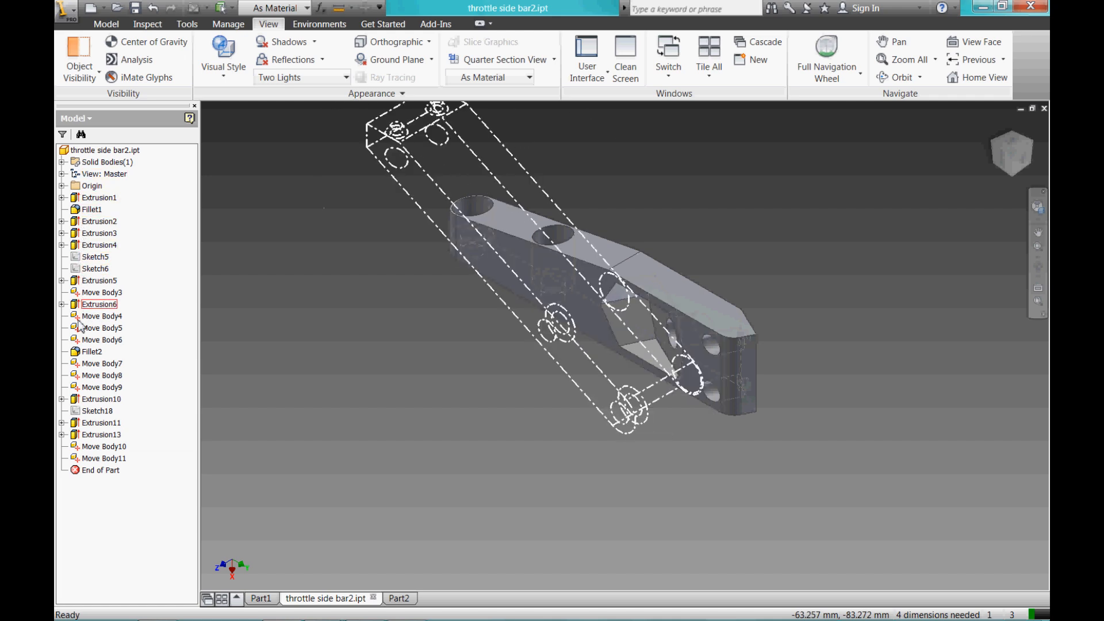
click(101, 375)
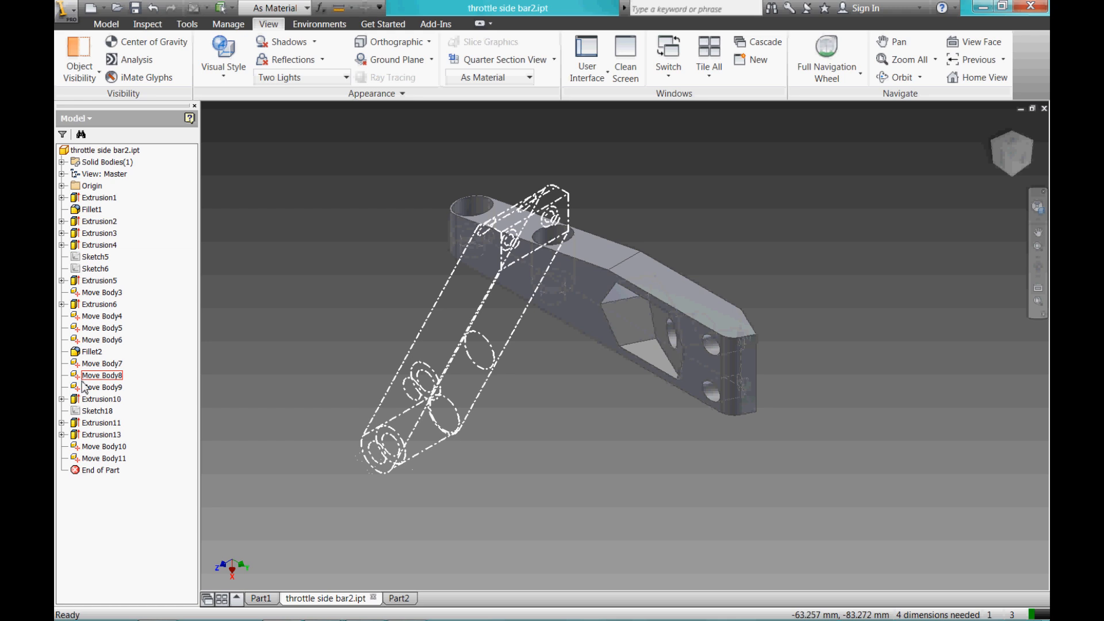
click(102, 387)
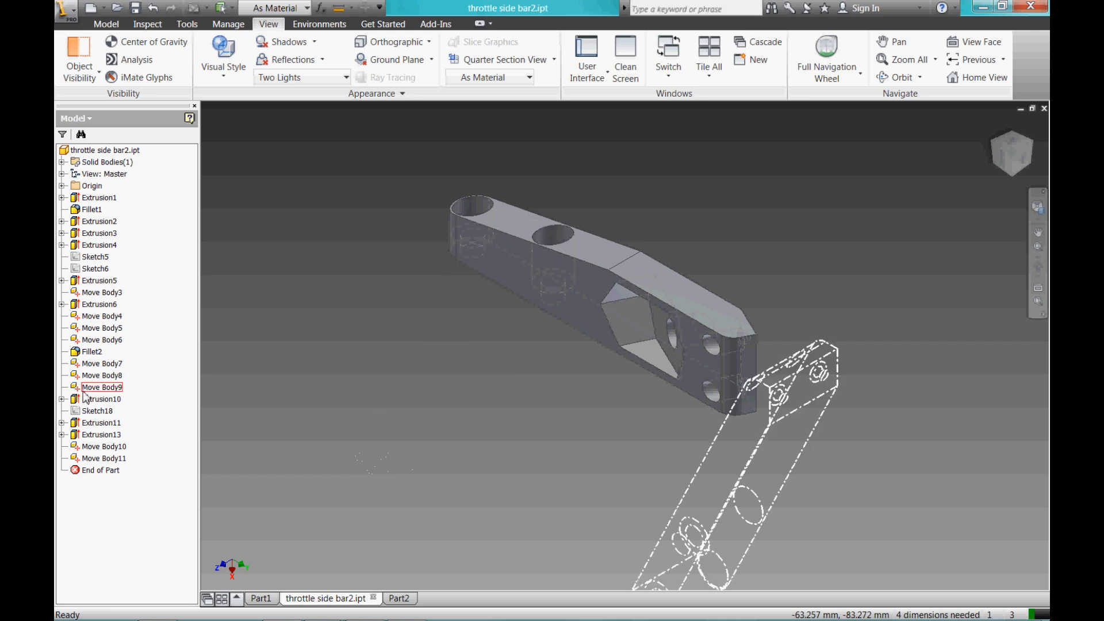
click(101, 422)
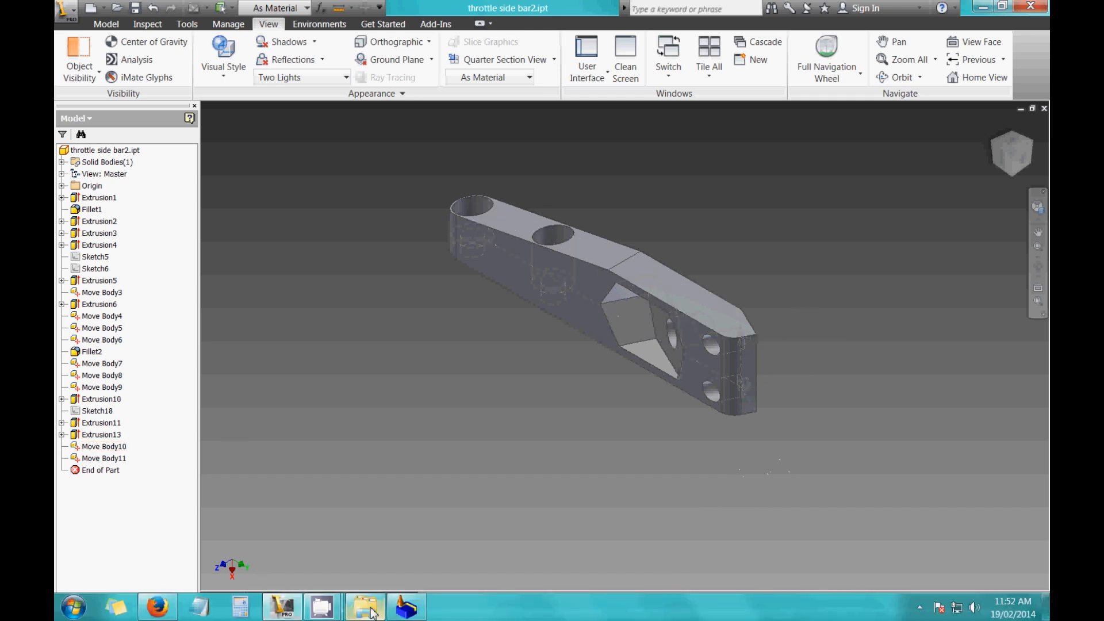
click(379, 607)
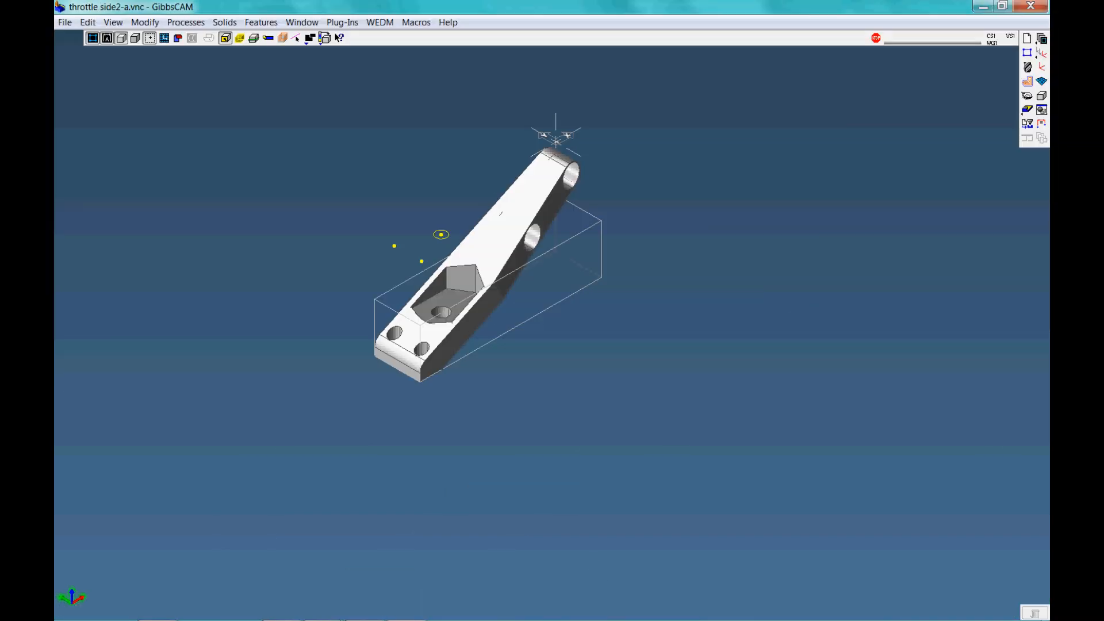
mouse_move(502, 336)
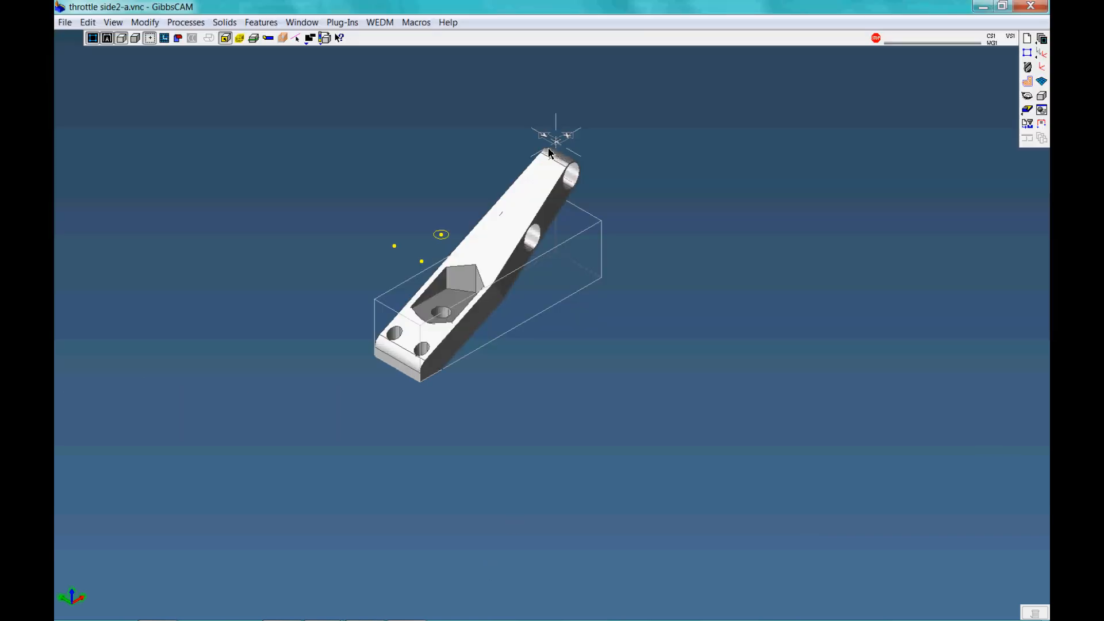
mouse_move(551, 149)
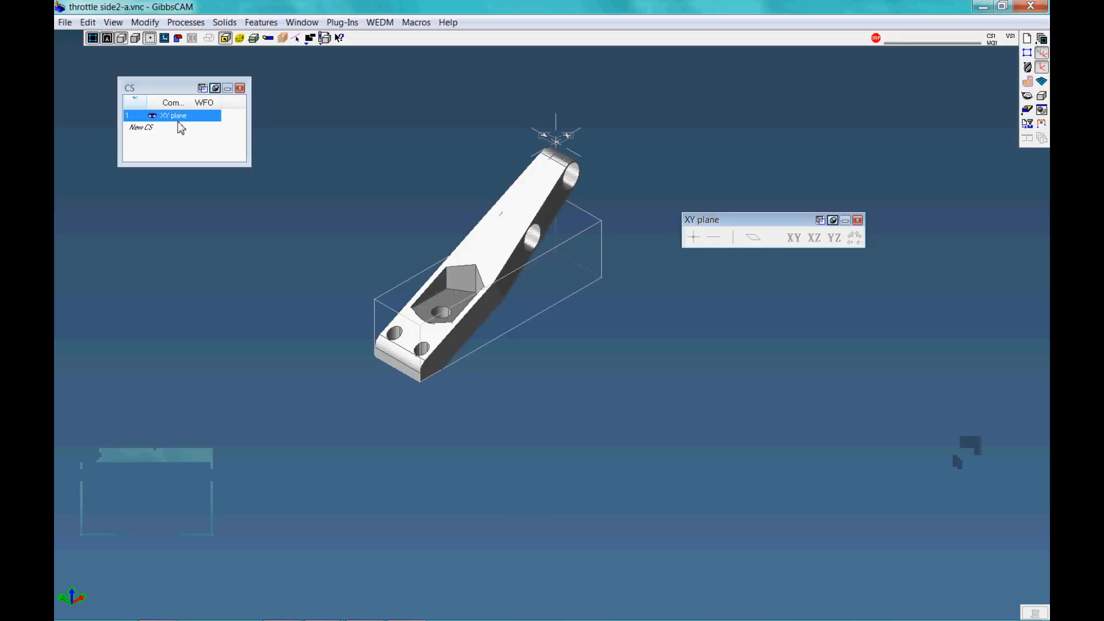
mouse_move(829, 237)
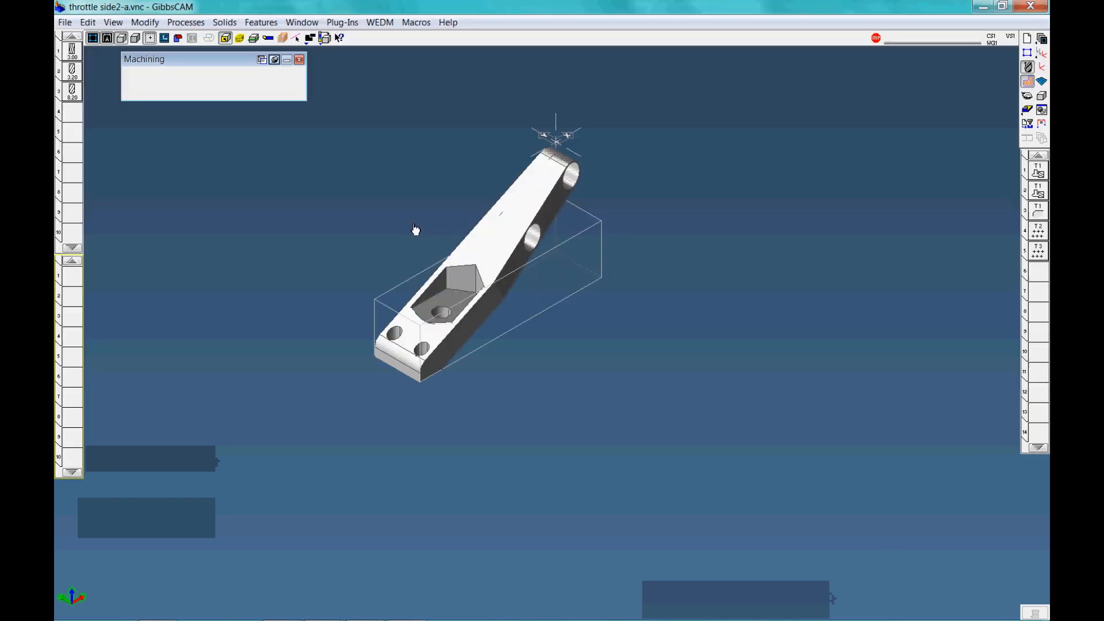
Display the existing tool 1 pocket operation's toolpath over the angled pocket
click(70, 50)
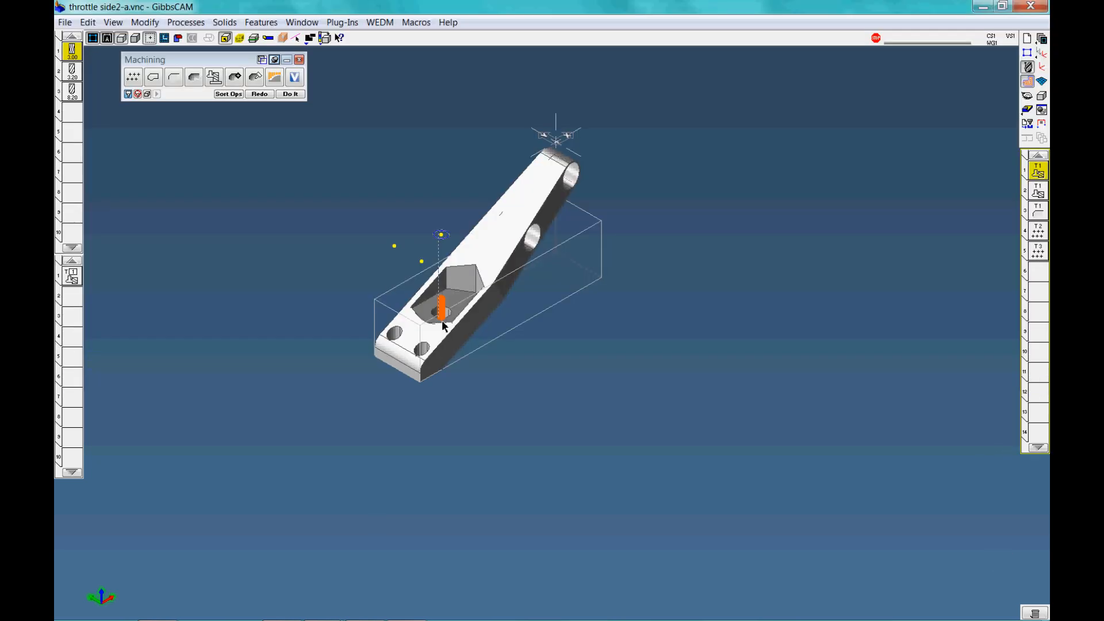
mouse_move(1034, 191)
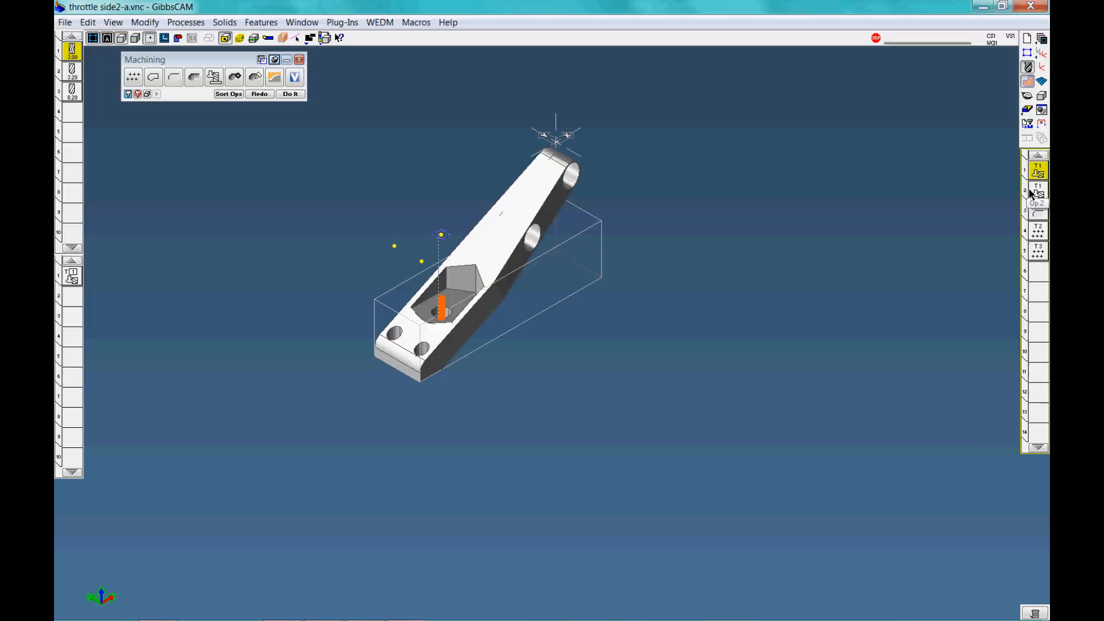
click(1037, 191)
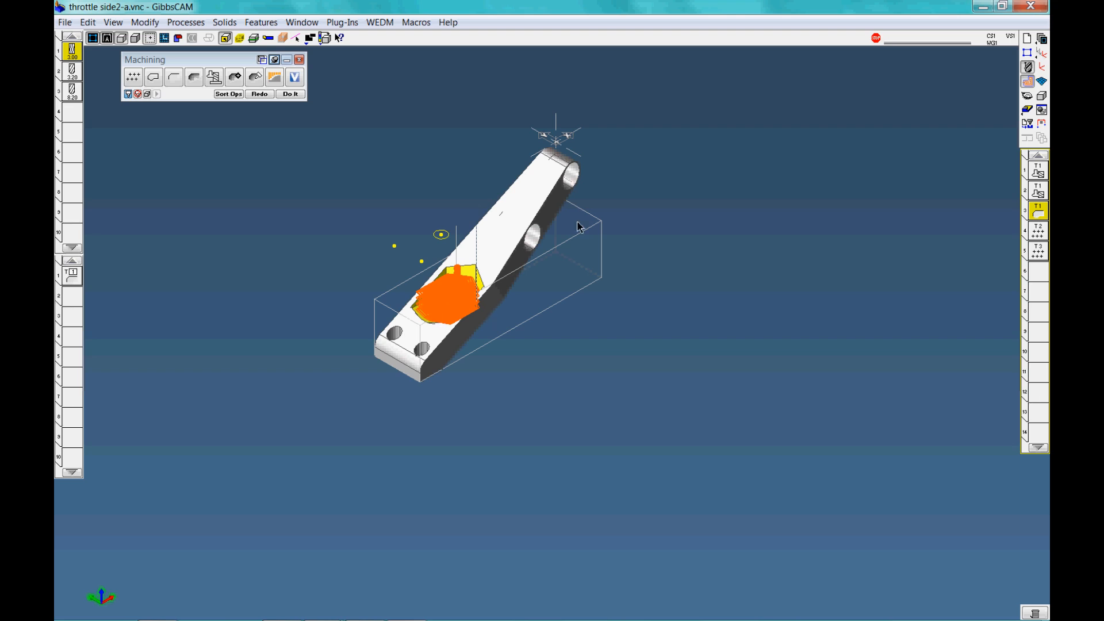
mouse_move(420, 328)
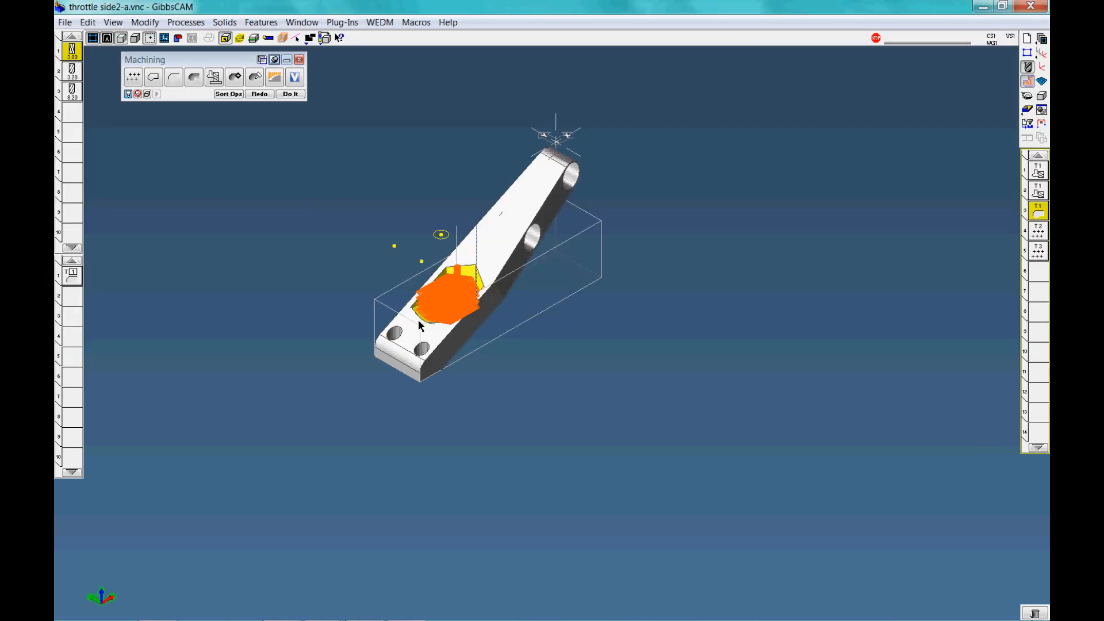
mouse_move(476, 314)
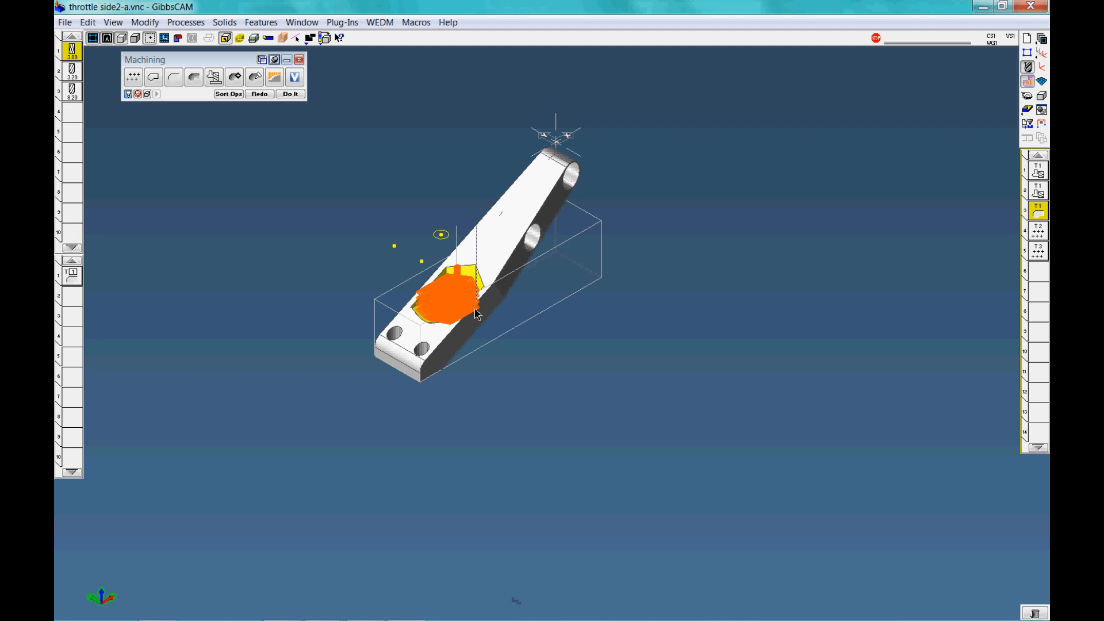
mouse_move(472, 274)
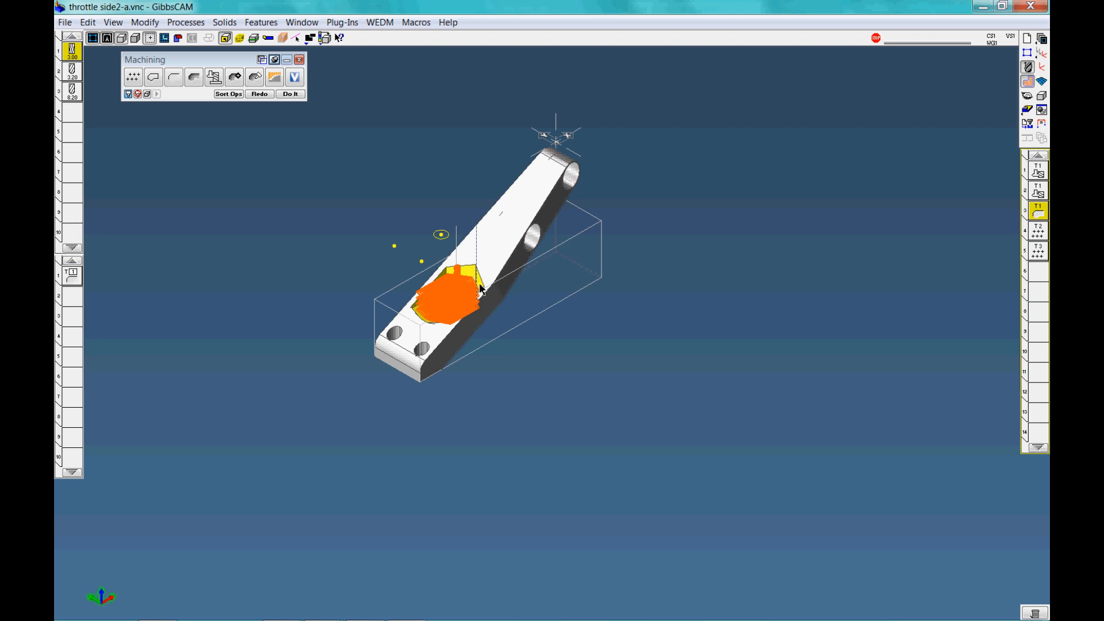
mouse_move(504, 291)
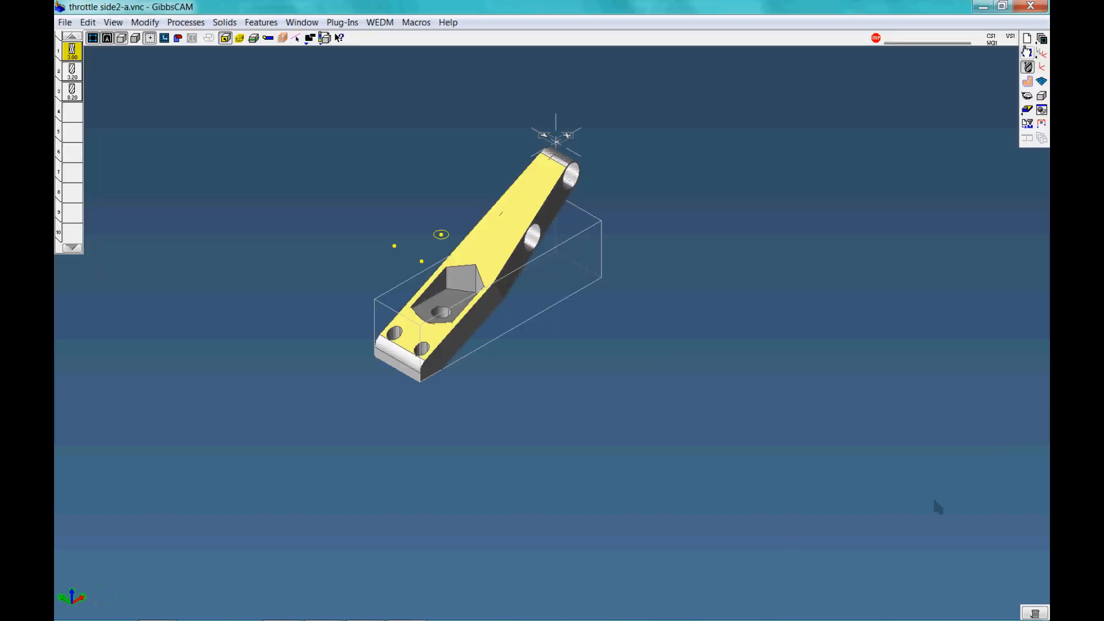
Extract the top face outline using Geometry Extraction with tolerance 0
click(1032, 53)
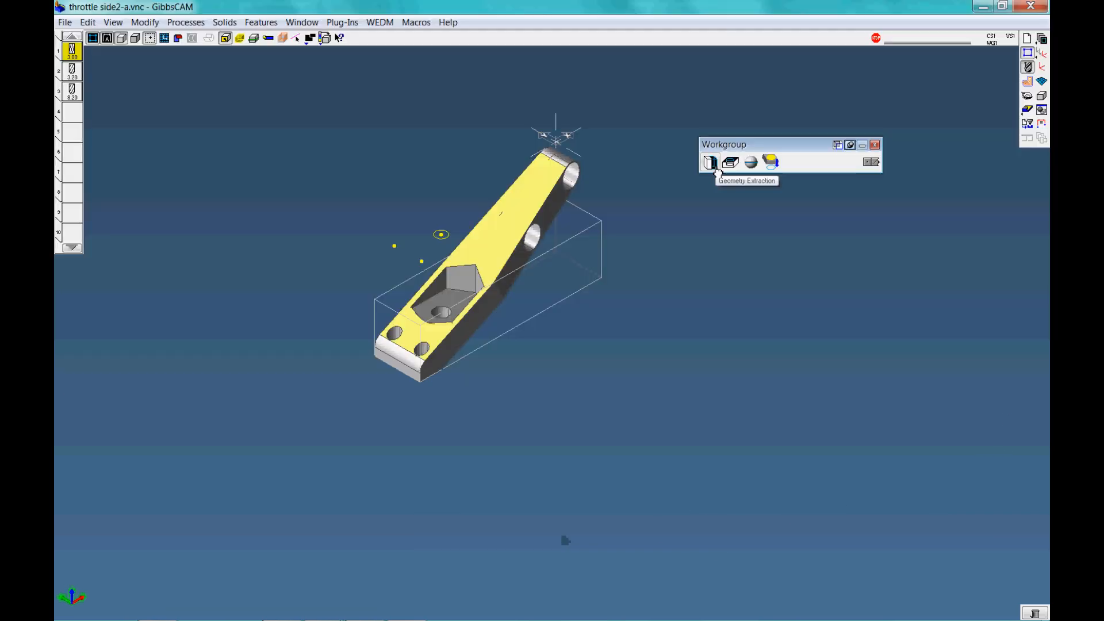
click(709, 162)
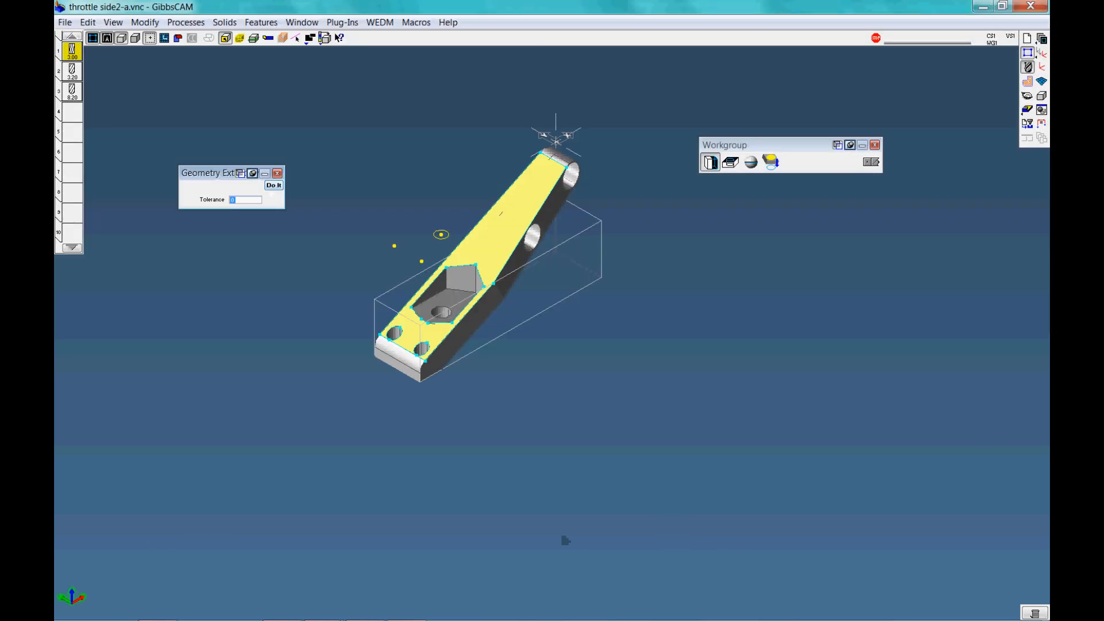
mouse_move(396, 285)
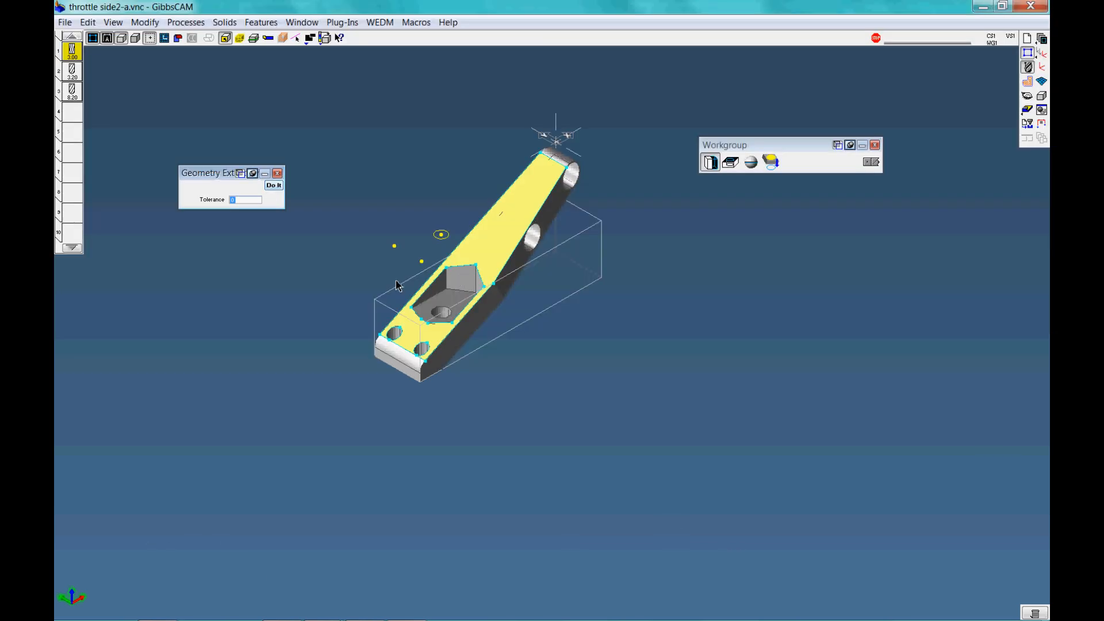
mouse_move(563, 189)
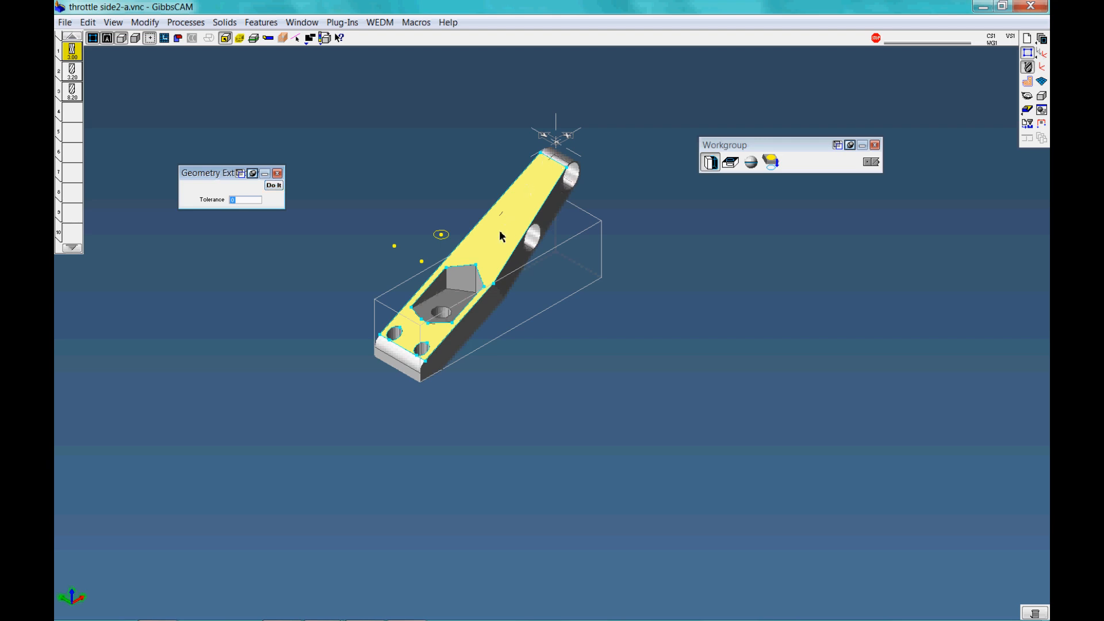
mouse_move(469, 245)
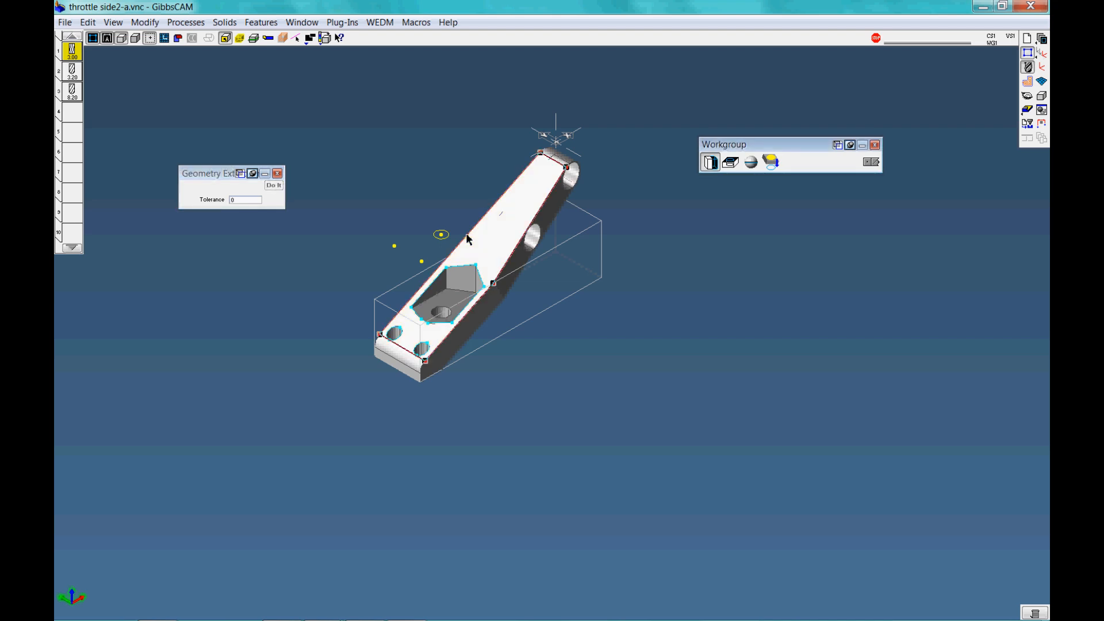
Apply Modify > Force Depth to put the extracted profile at one depth
click(144, 22)
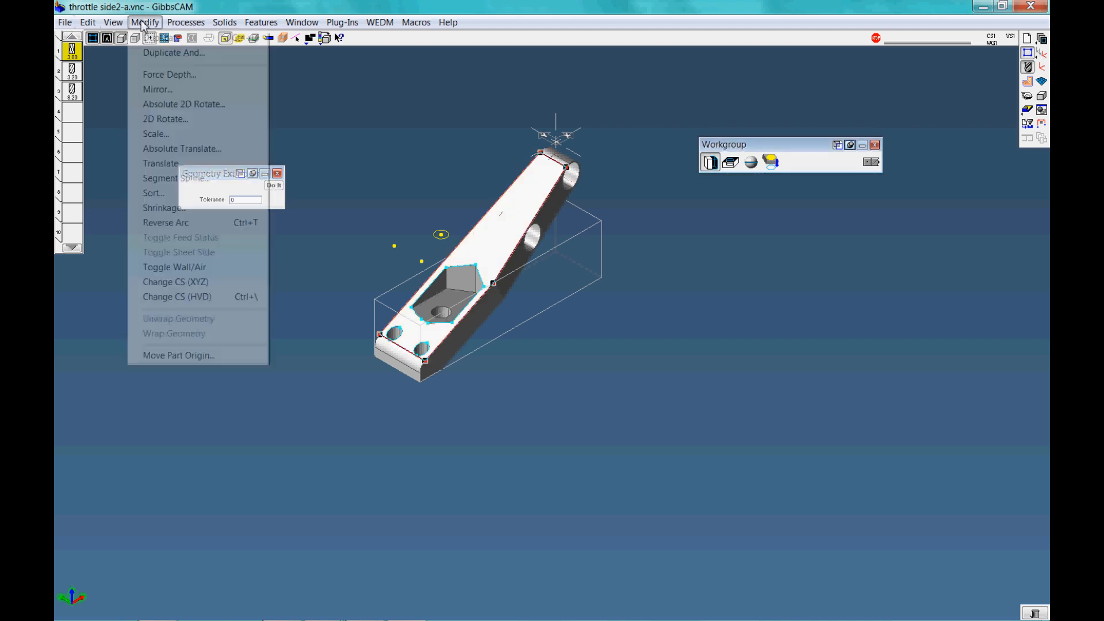
mouse_move(167, 78)
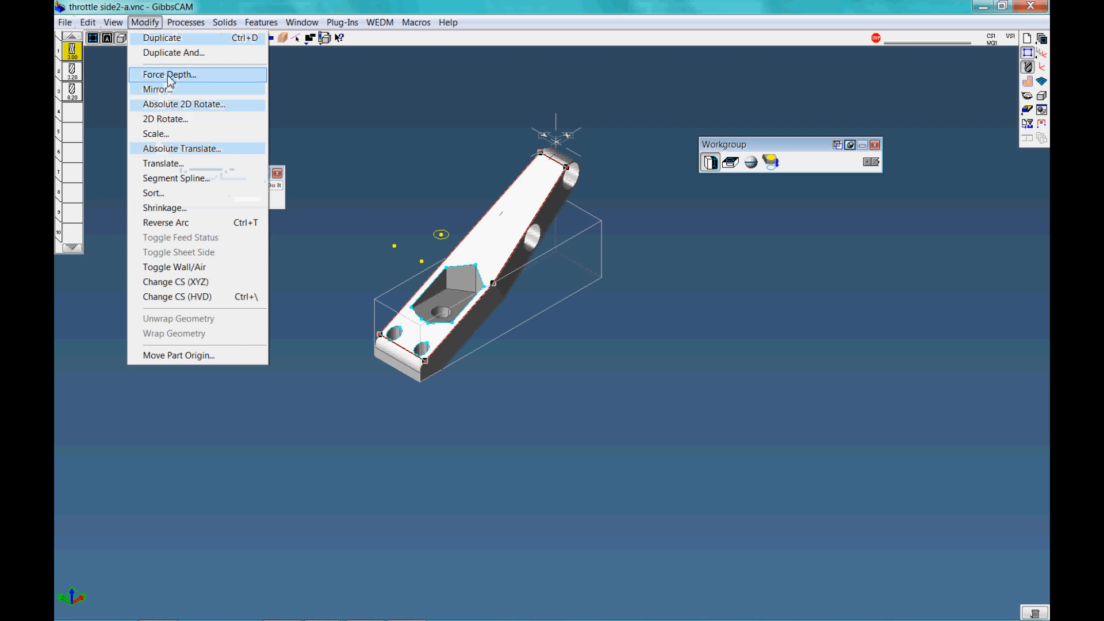
click(168, 74)
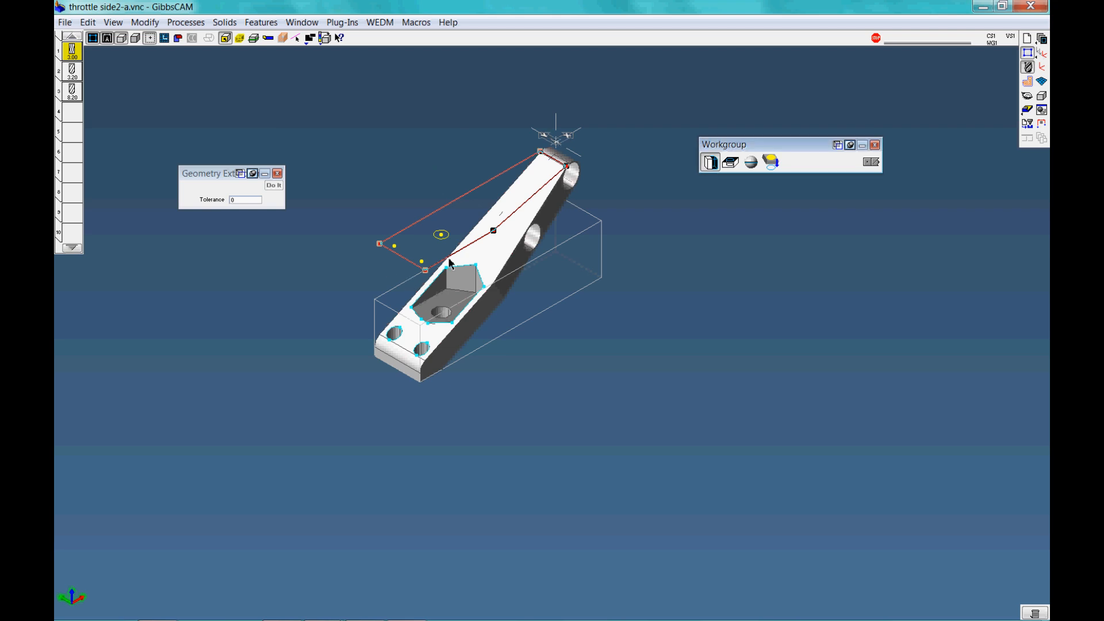
mouse_move(449, 166)
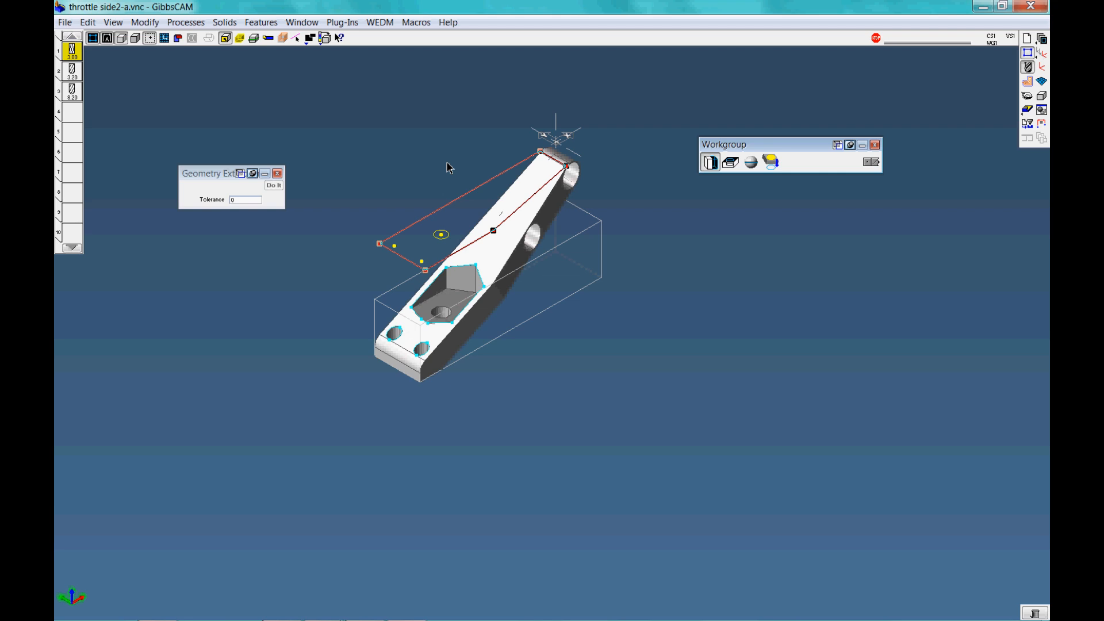
mouse_move(441, 314)
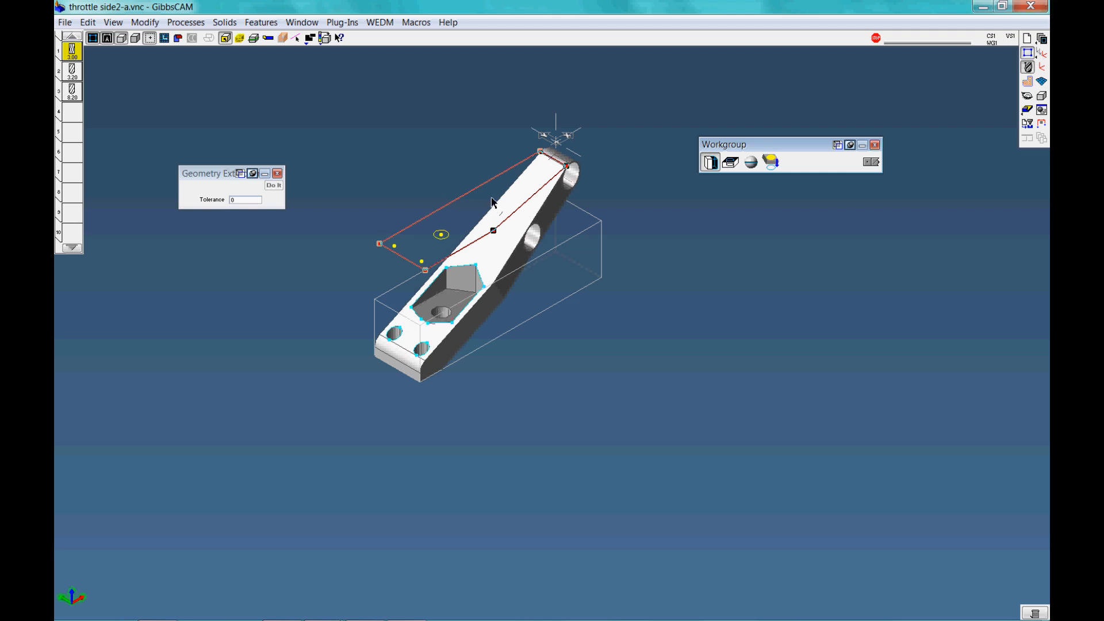
mouse_move(483, 298)
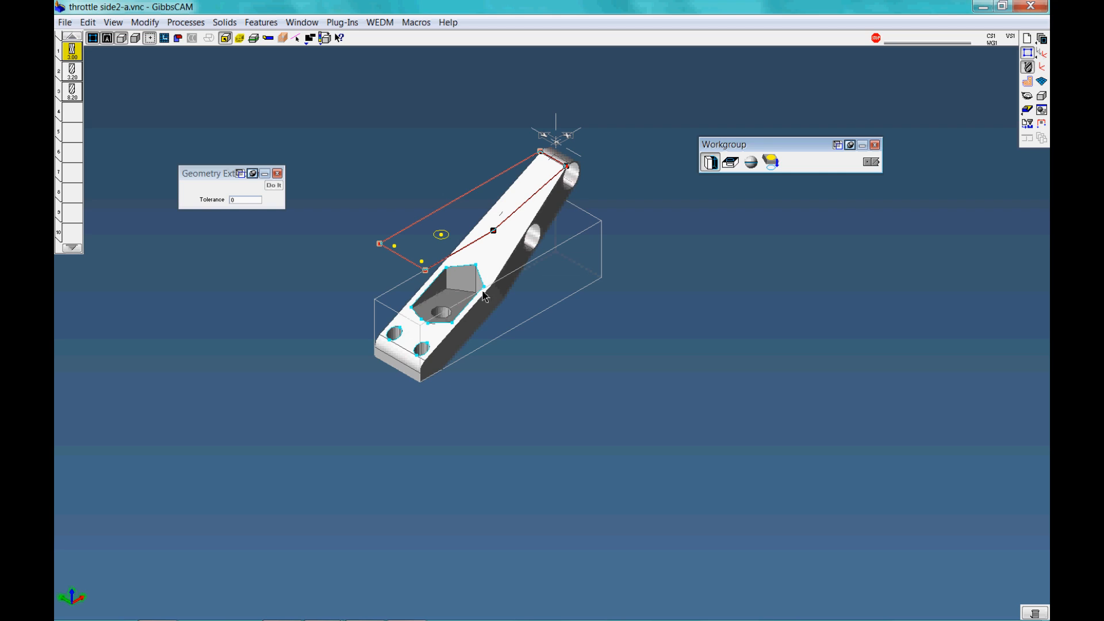
mouse_move(458, 304)
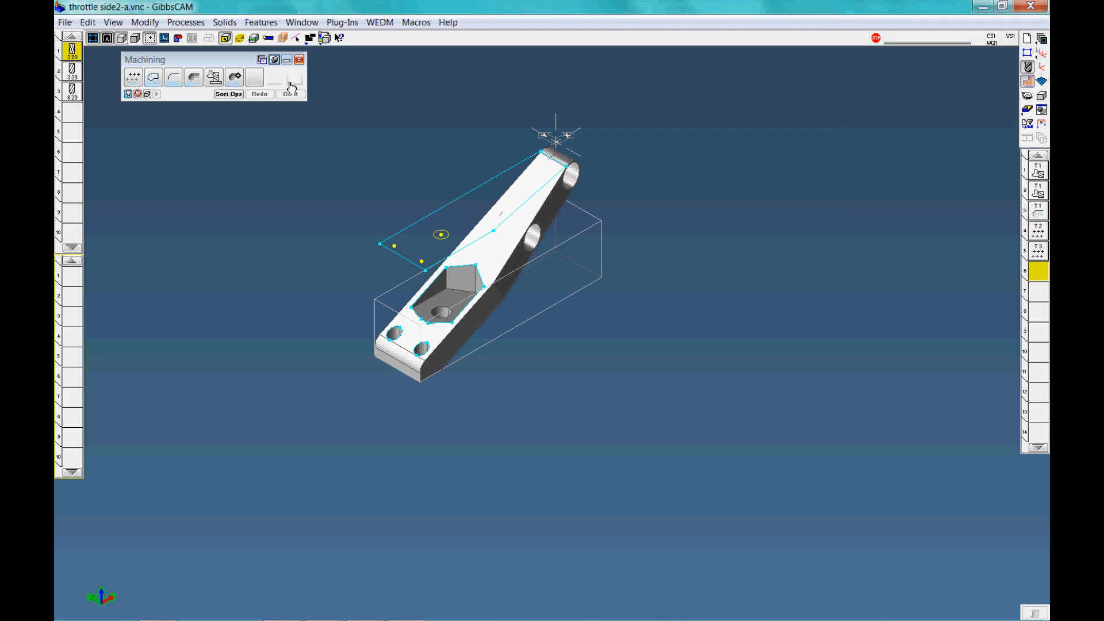
mouse_move(294, 78)
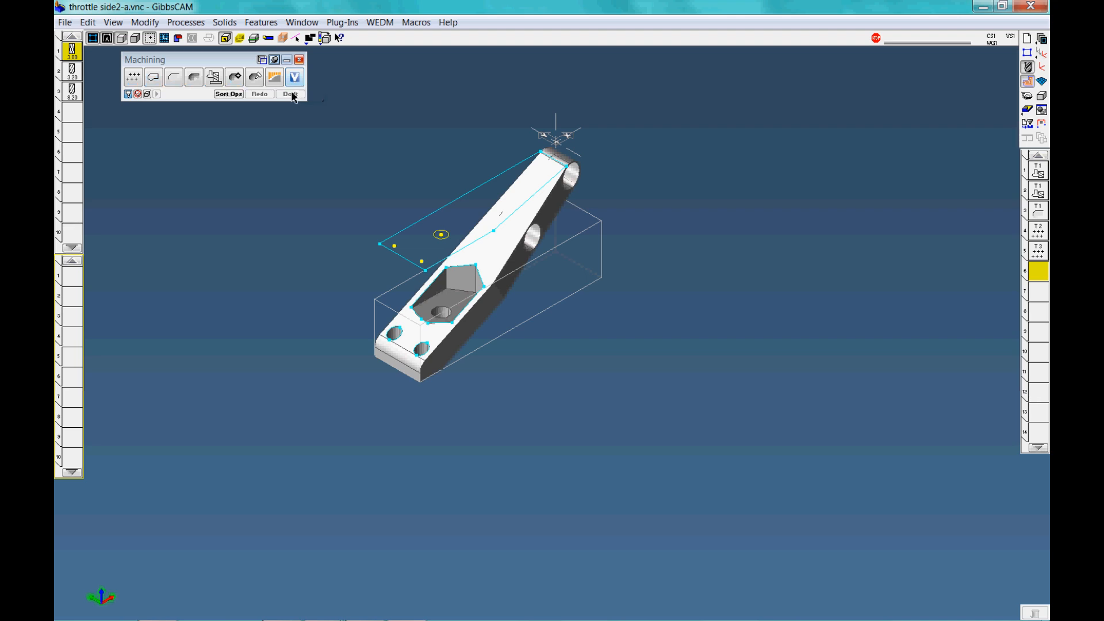
mouse_move(295, 77)
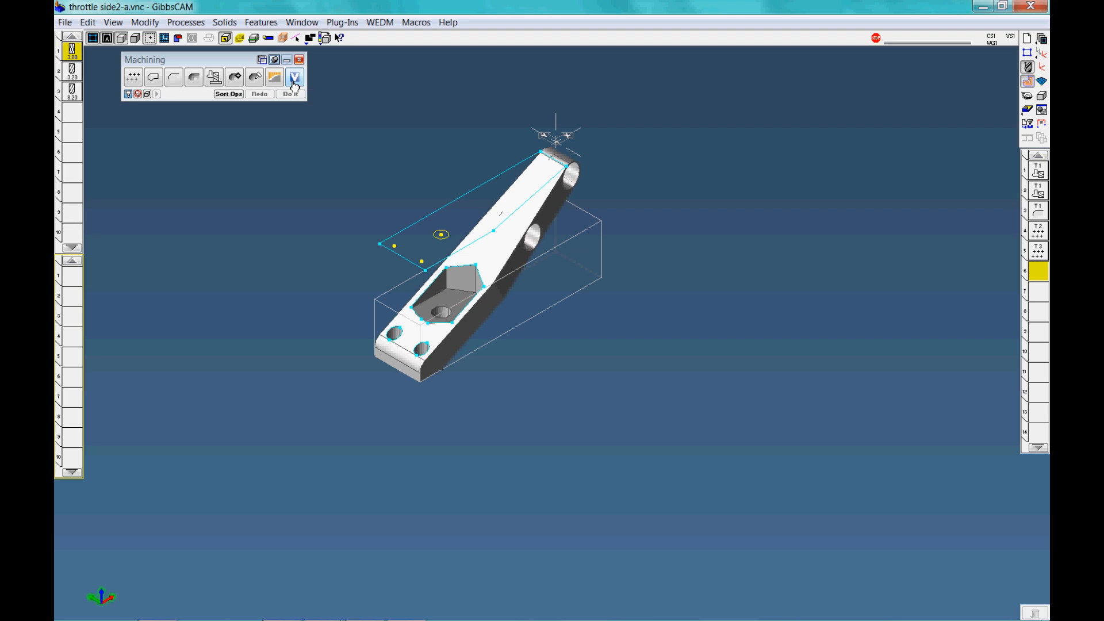
mouse_move(273, 76)
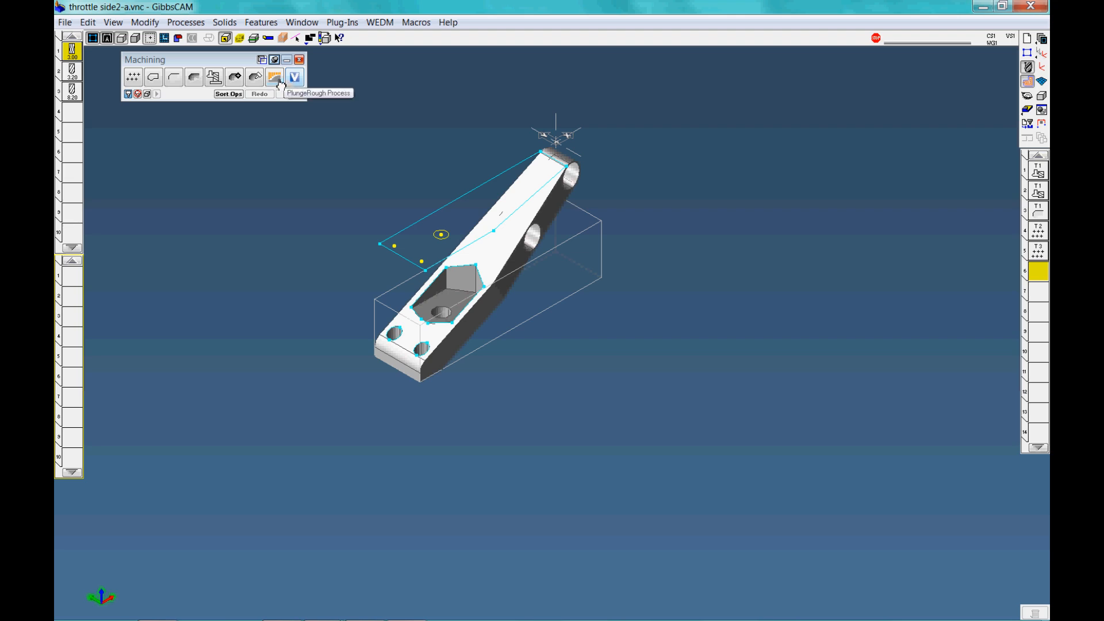
mouse_move(251, 80)
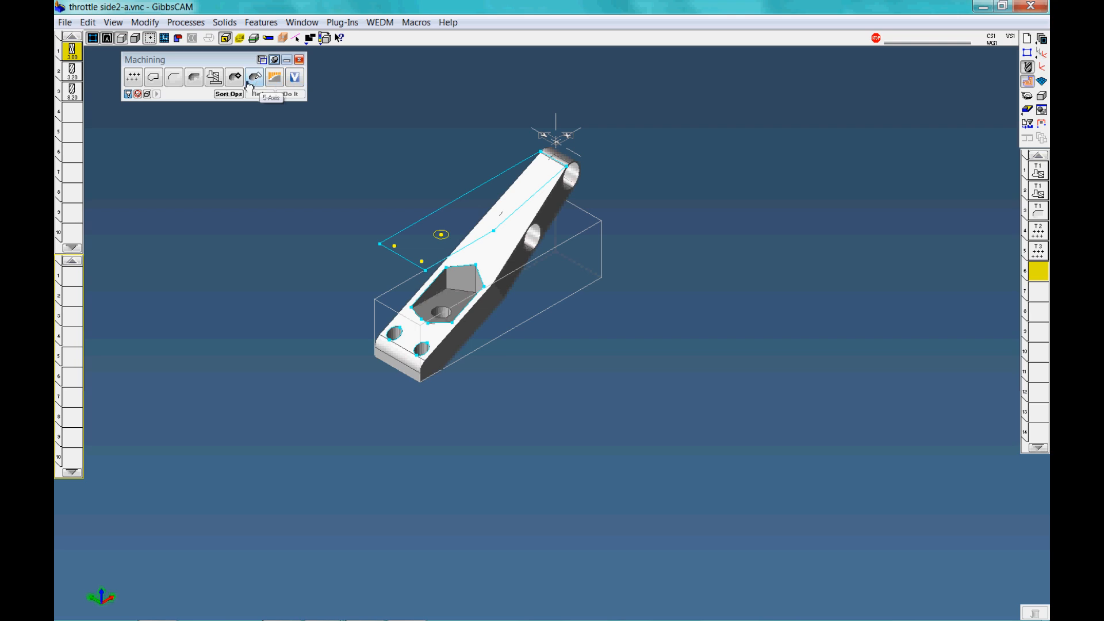
mouse_move(234, 86)
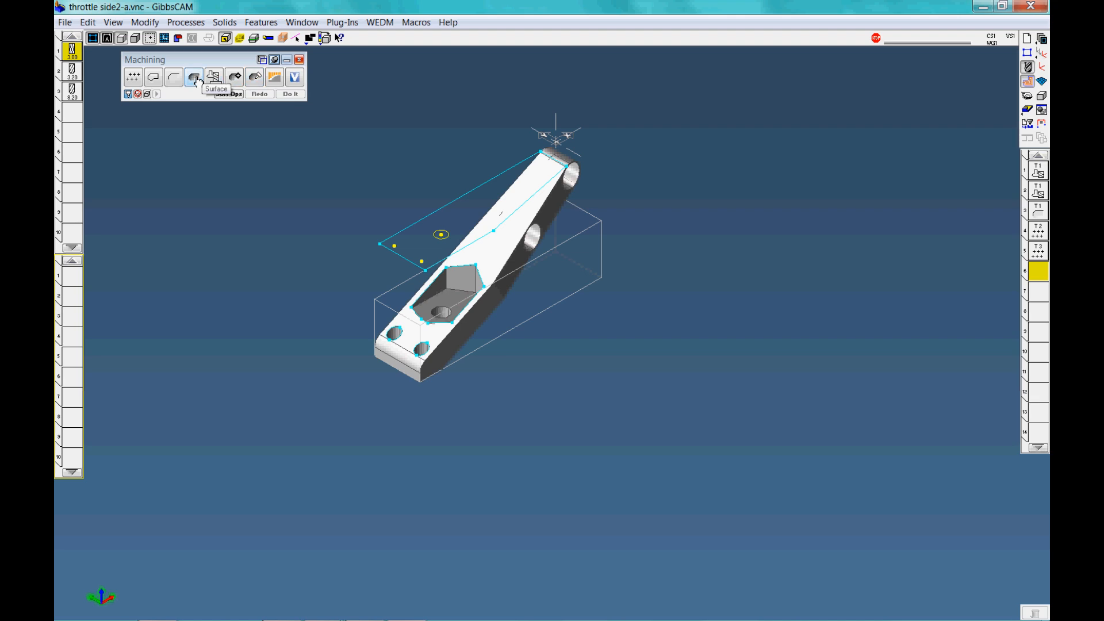
mouse_move(174, 80)
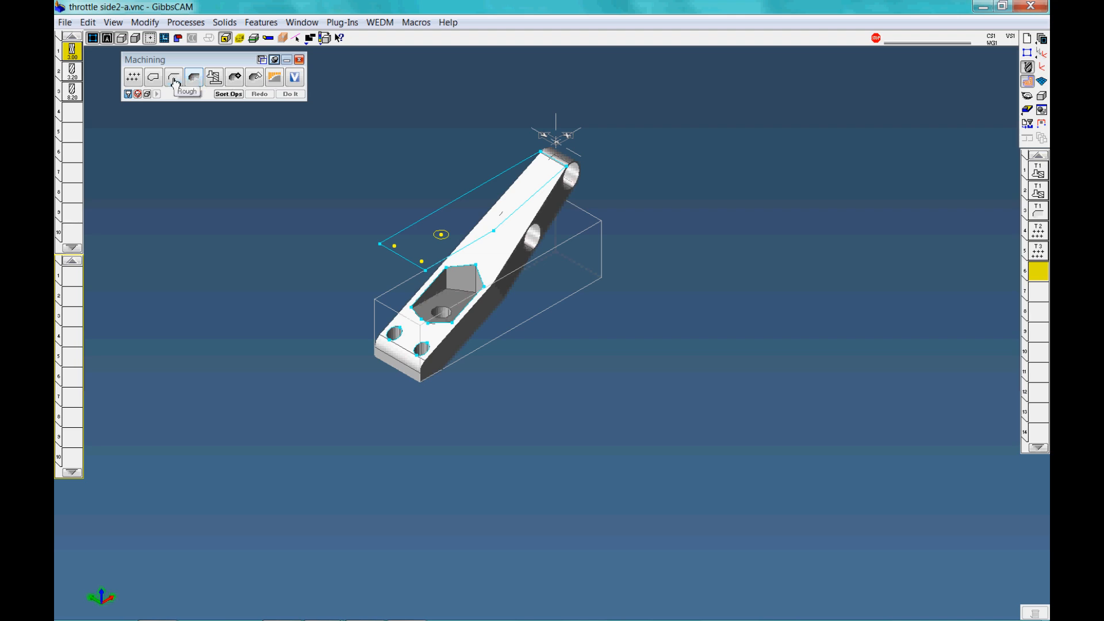
mouse_move(153, 79)
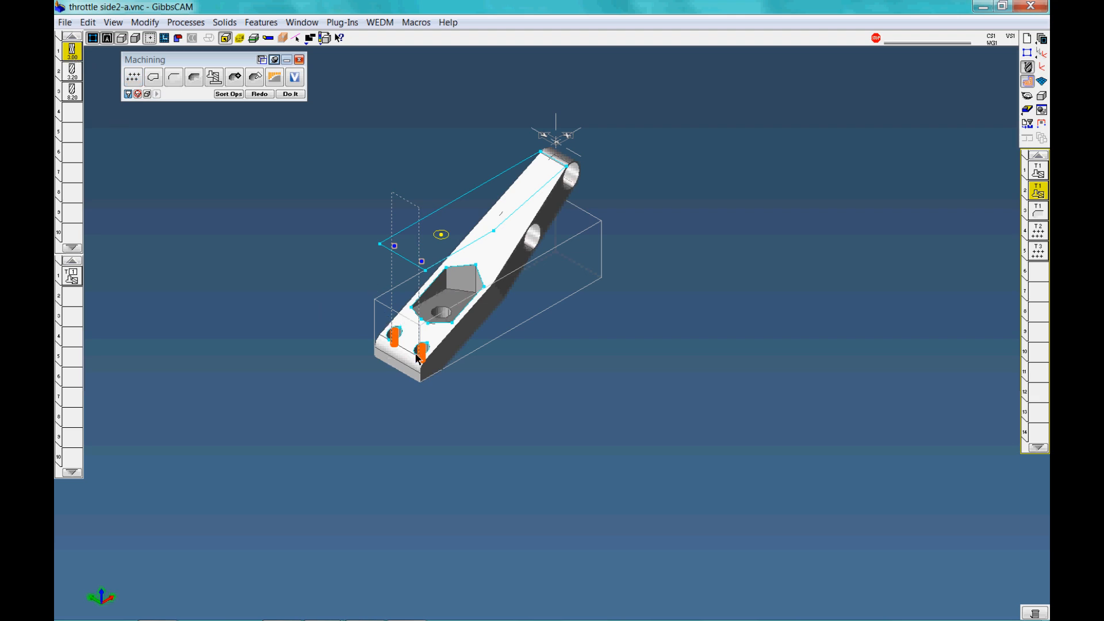
mouse_move(467, 338)
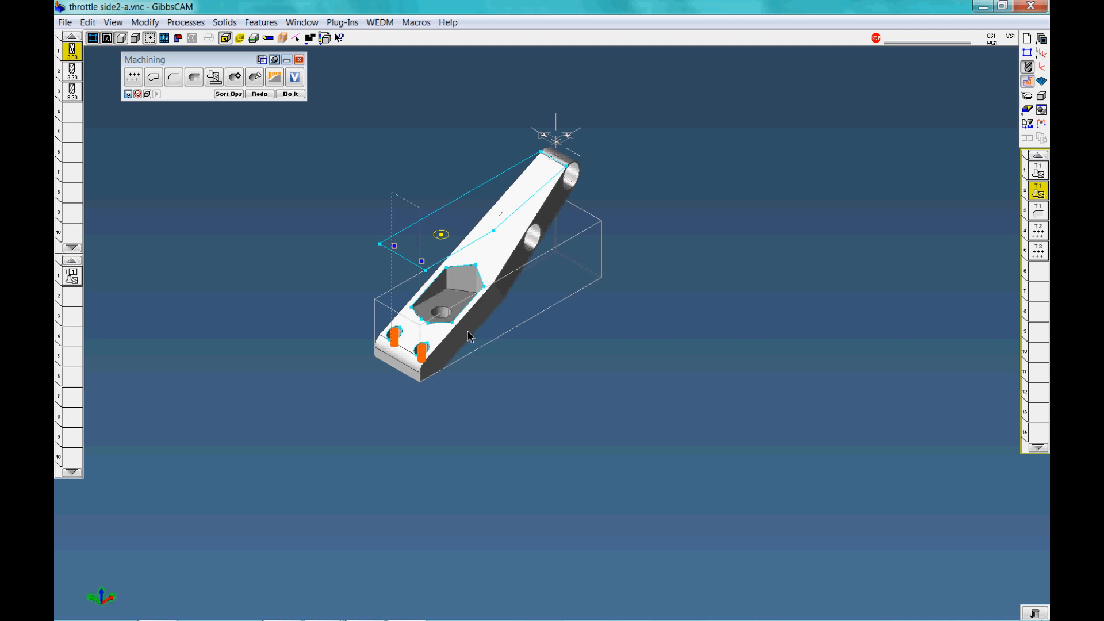
mouse_move(67, 295)
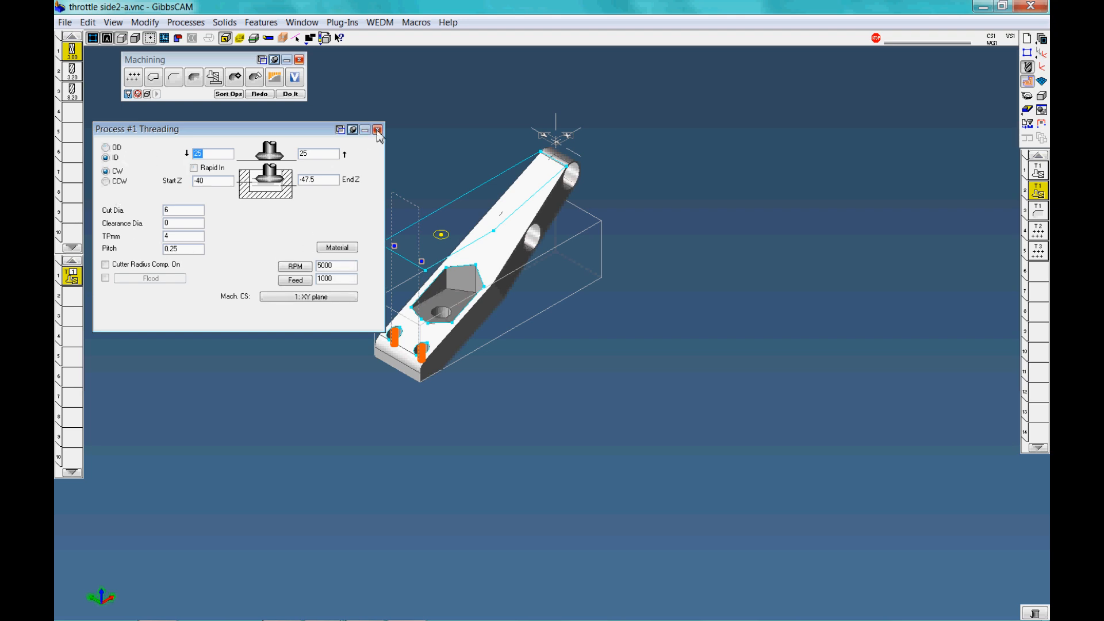
Close Threading, check Surfacing options, then view Plunge Roughing (Z -39, 45° zig-zag)
click(376, 129)
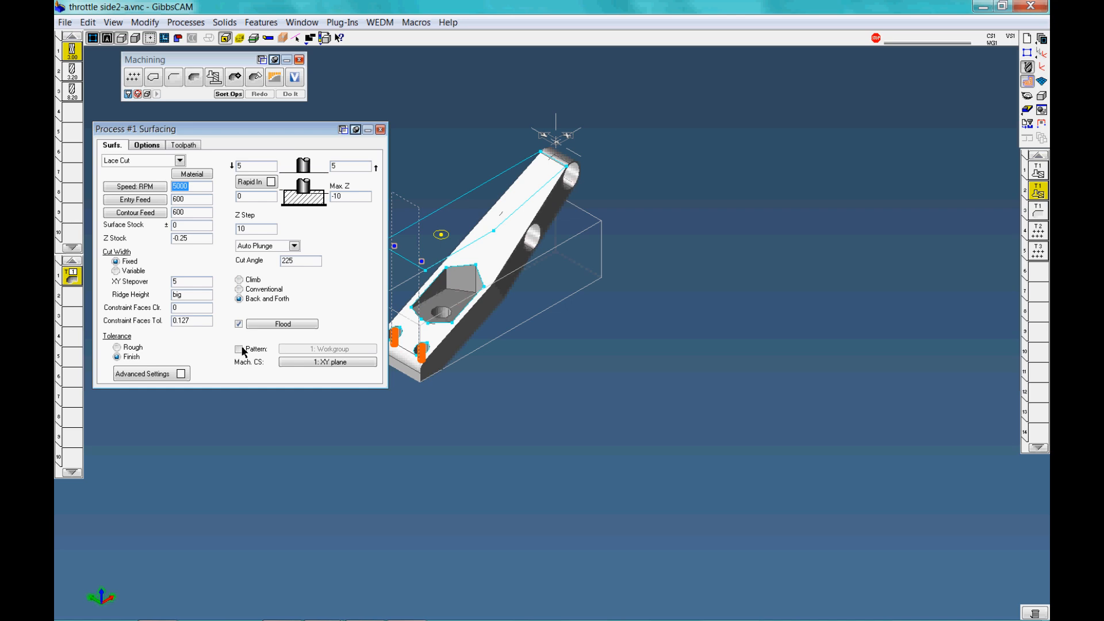
click(146, 145)
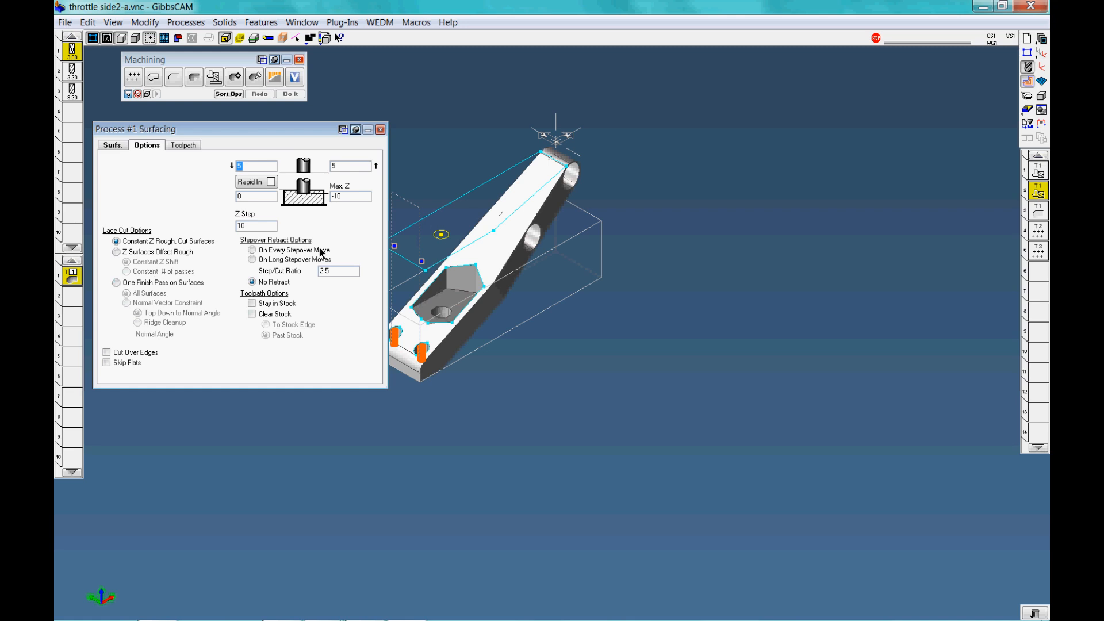
click(380, 129)
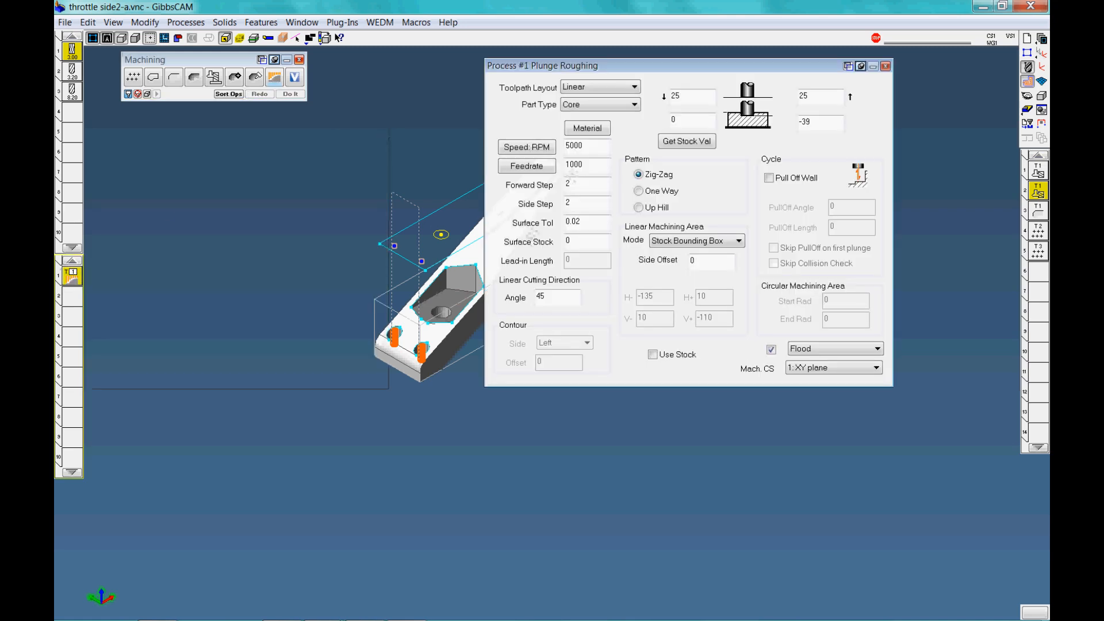
mouse_move(70, 286)
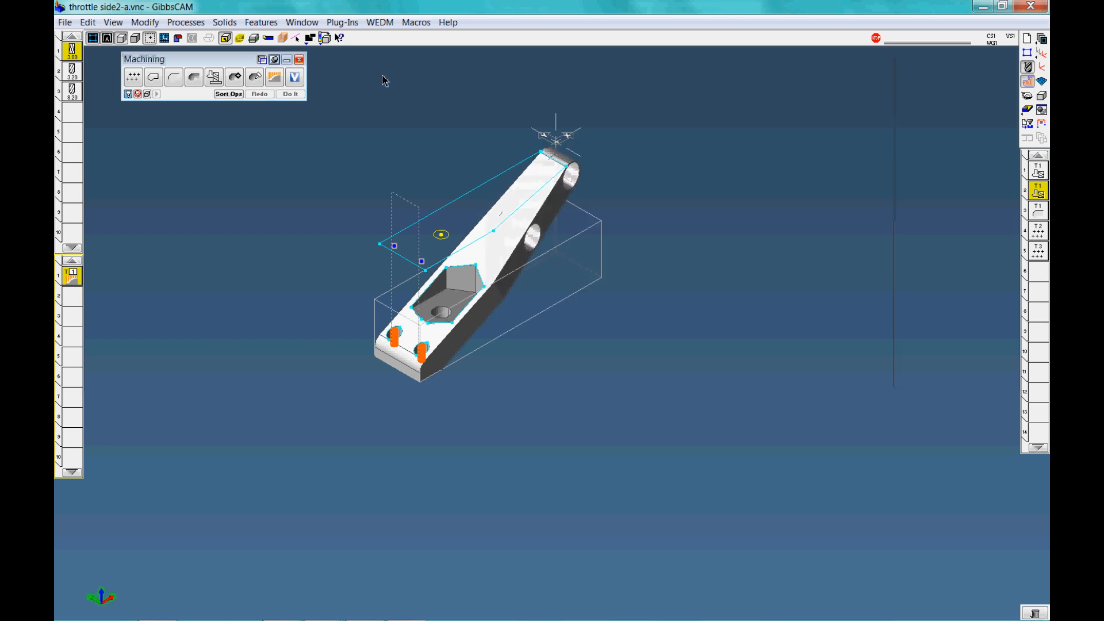
mouse_move(551, 177)
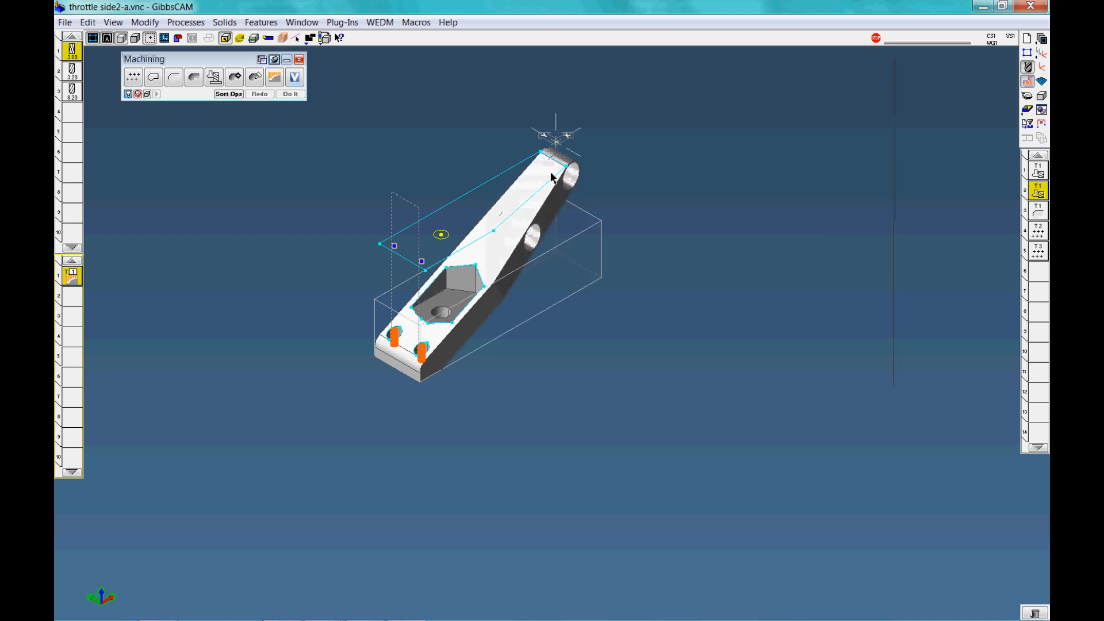
mouse_move(295, 78)
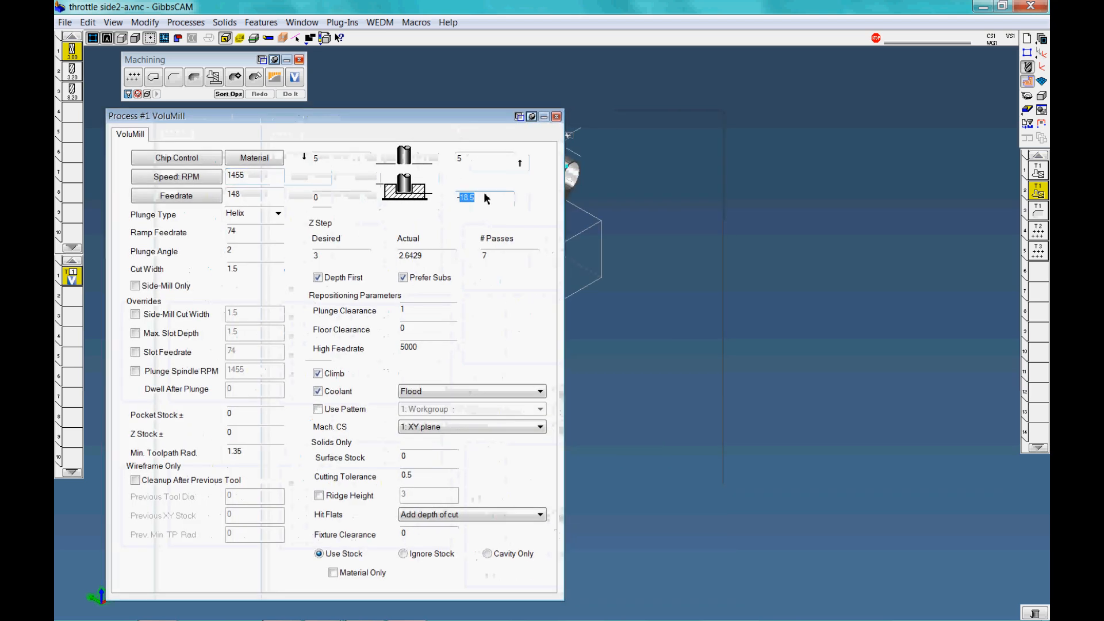
Set VoluMill bottom Z to -50, desired Z step to 10 and cut width to .5
text(-50)
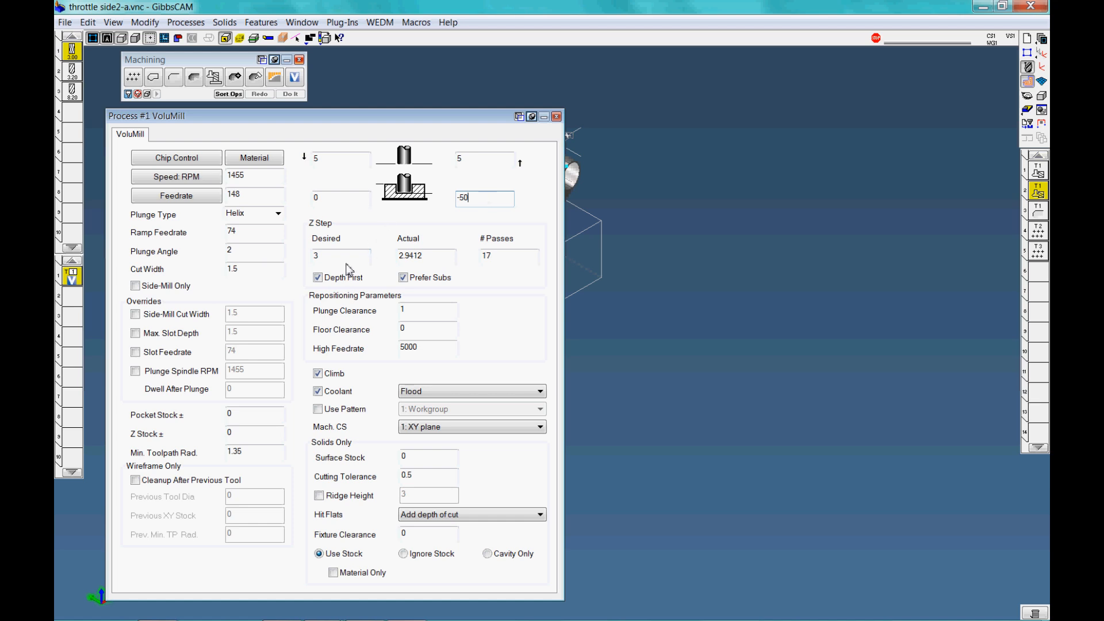
text(10)
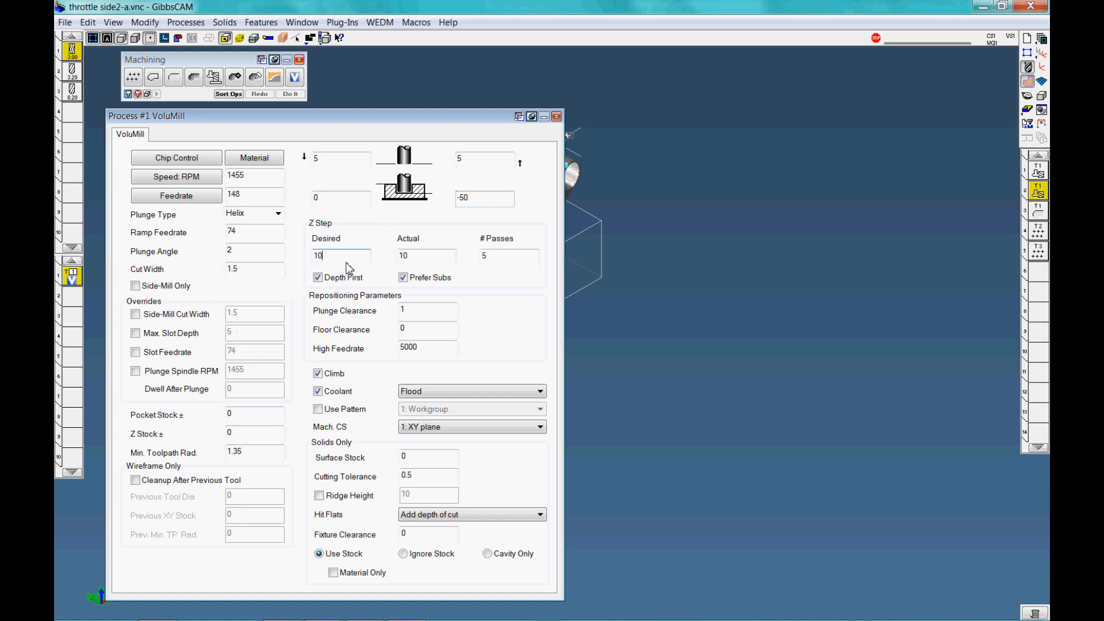
click(254, 269)
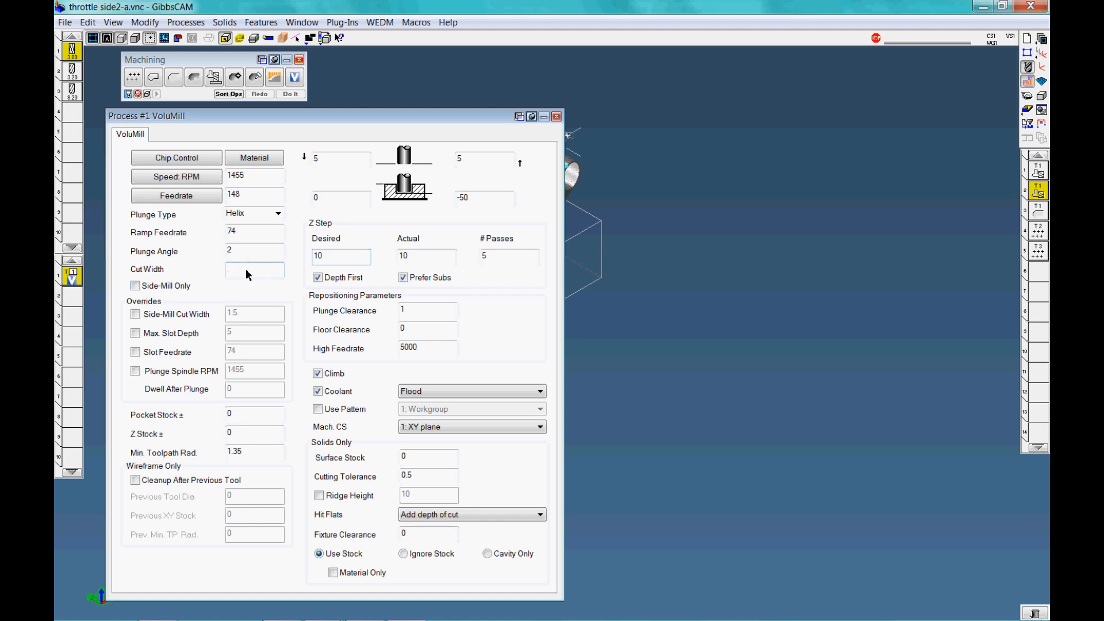
text(.5)
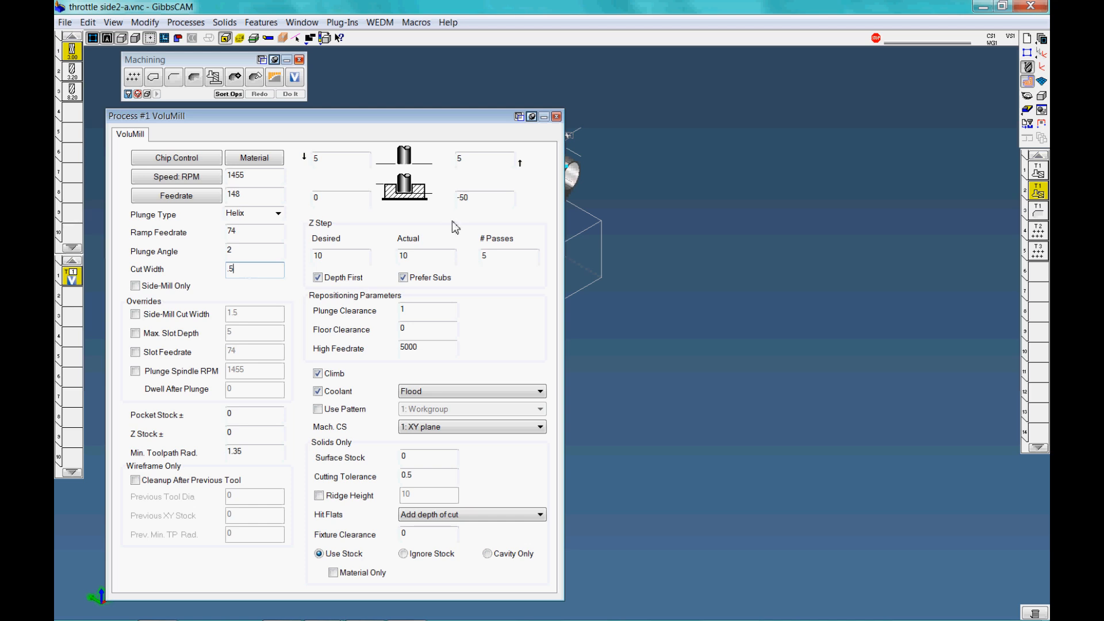
mouse_move(555, 124)
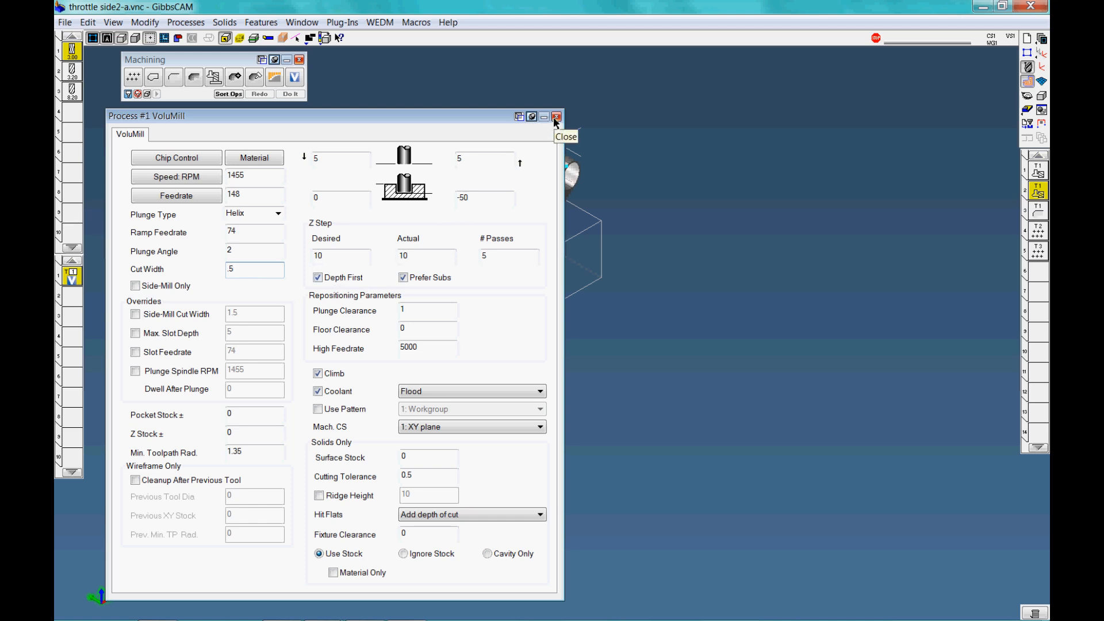
Calculate the VoluMill helical toolpath through the side bar's hexagonal pocket
click(556, 117)
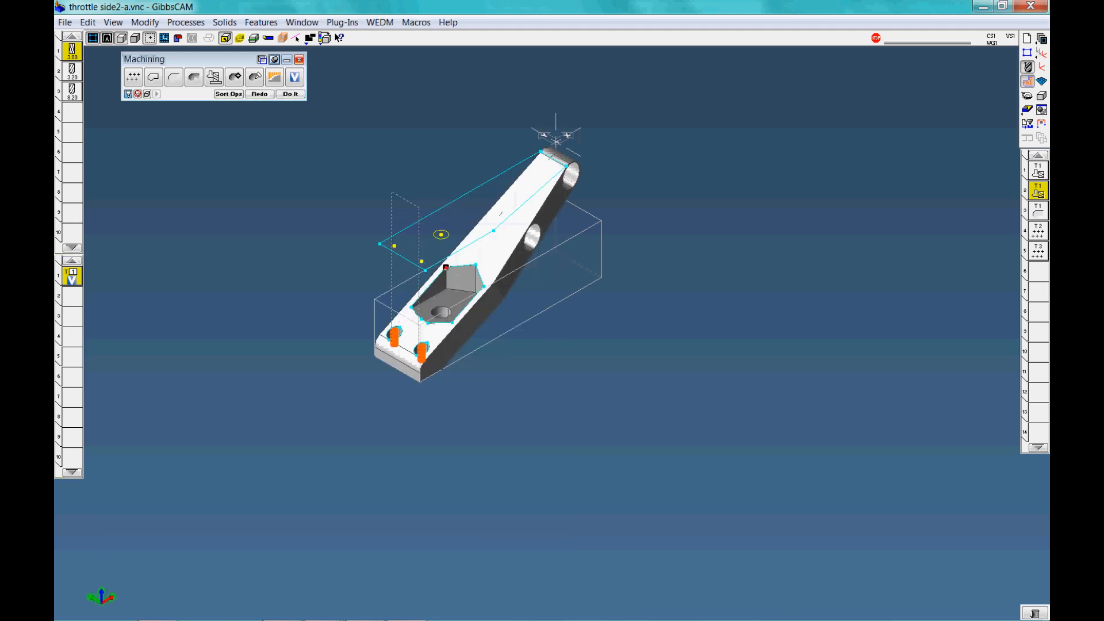
click(291, 94)
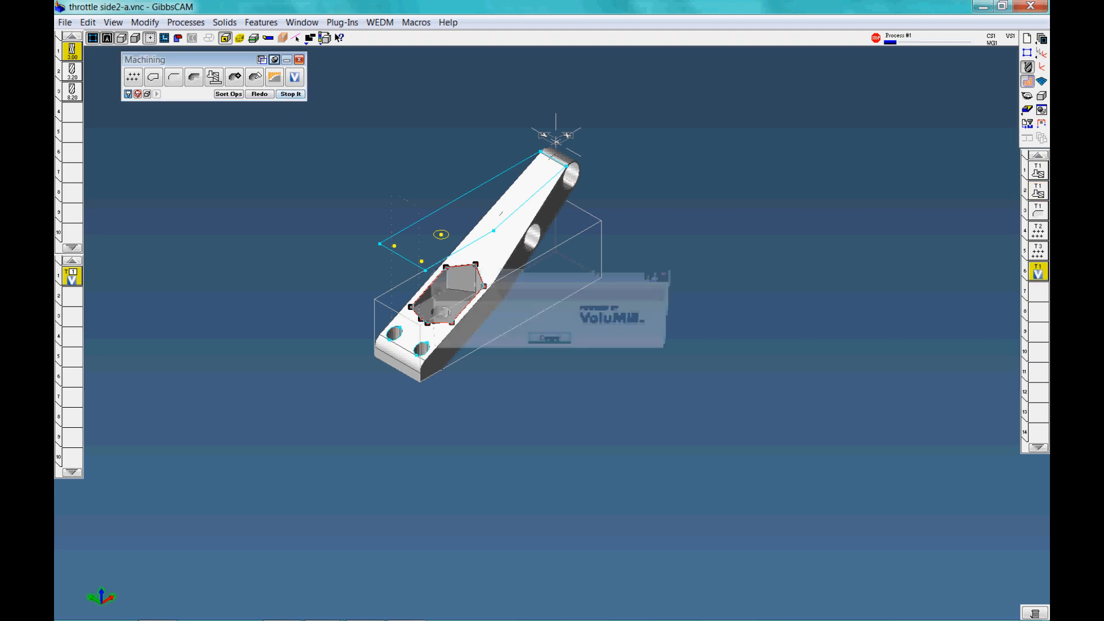
click(290, 94)
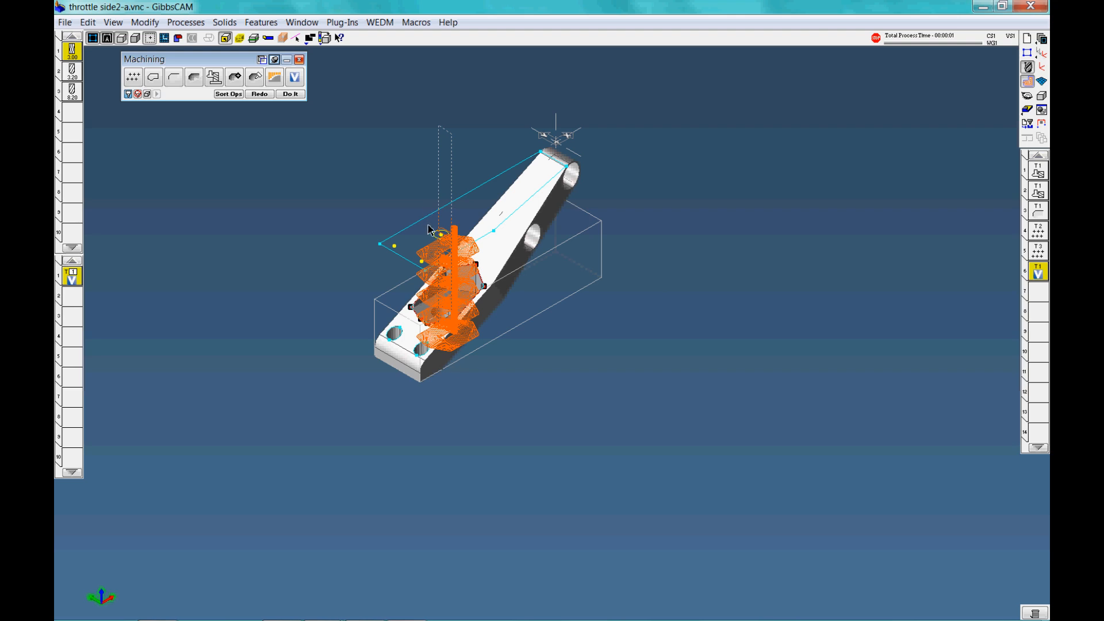
mouse_move(448, 351)
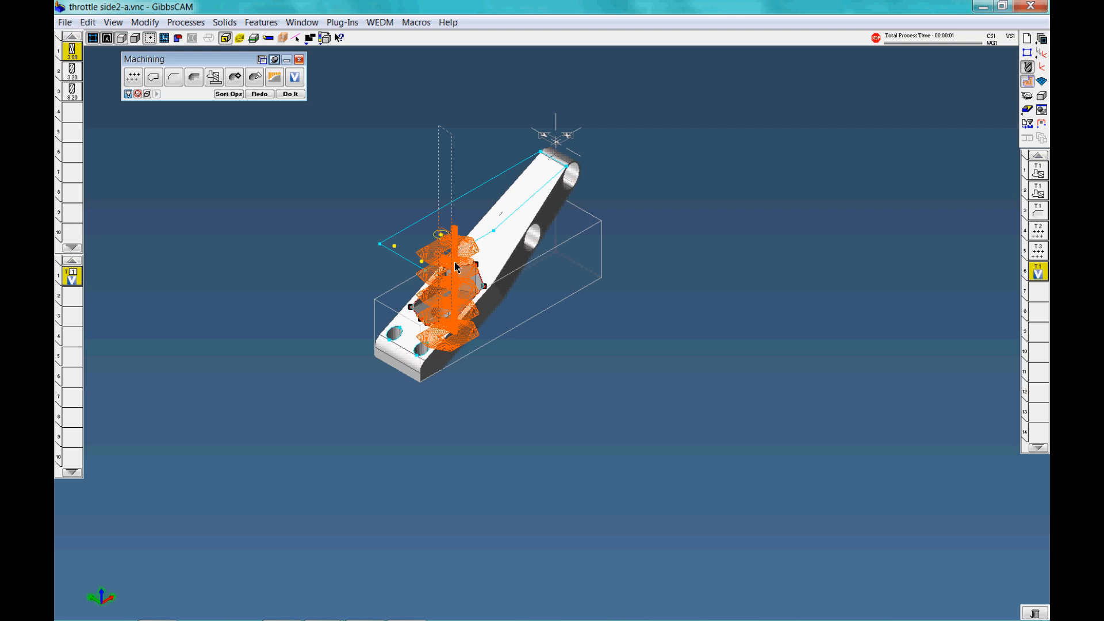
mouse_move(455, 285)
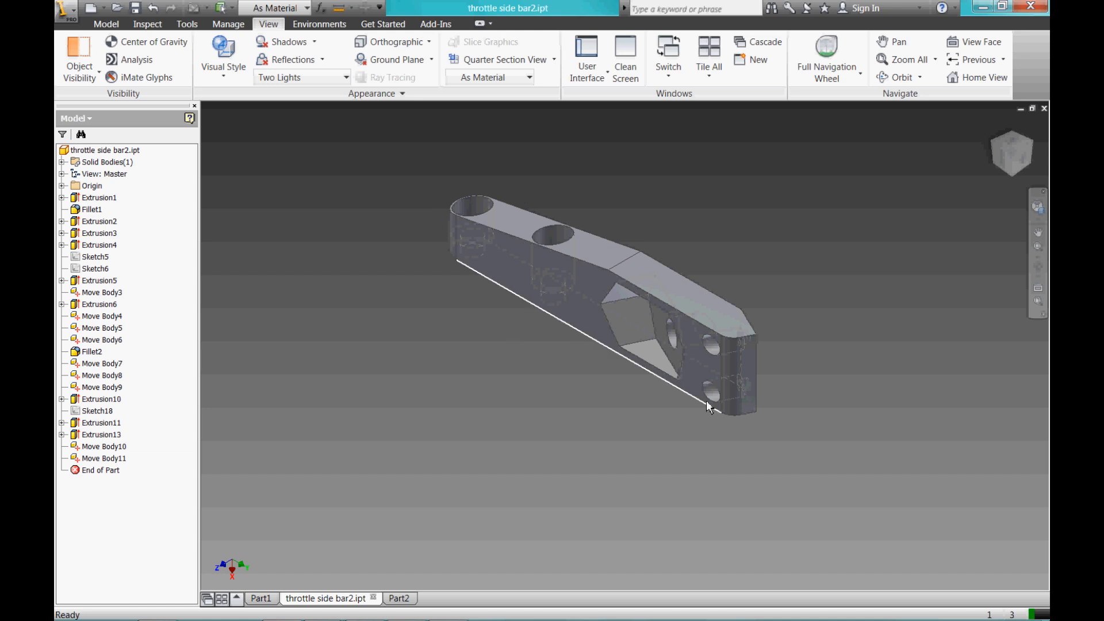
View the throttle side bar2.ipt model in the Autodesk Inventor graphics window
click(99, 304)
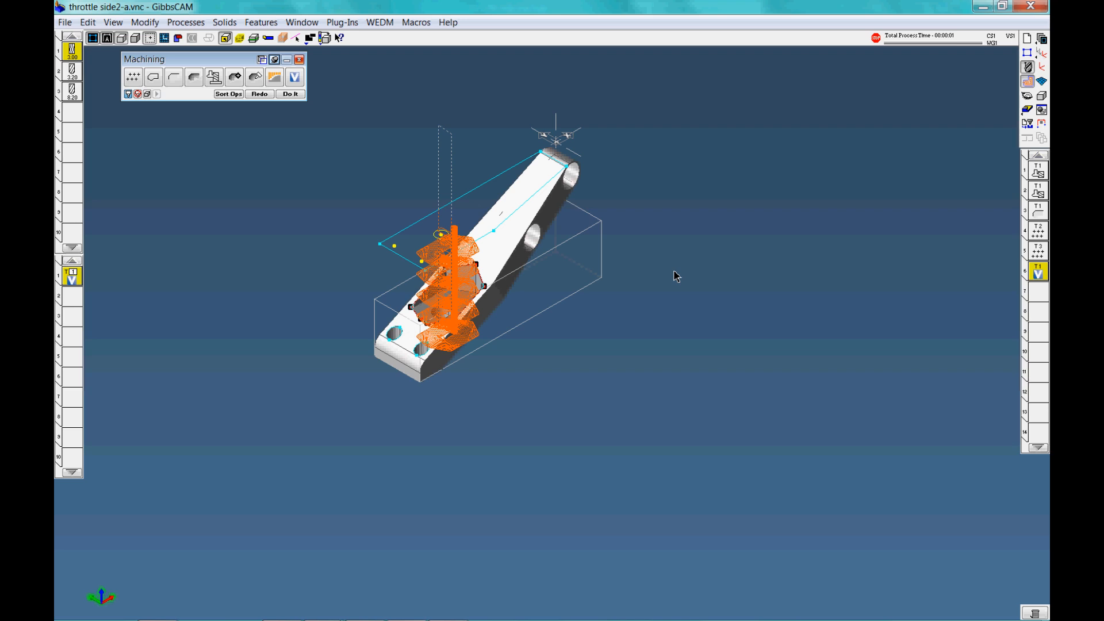
mouse_move(506, 248)
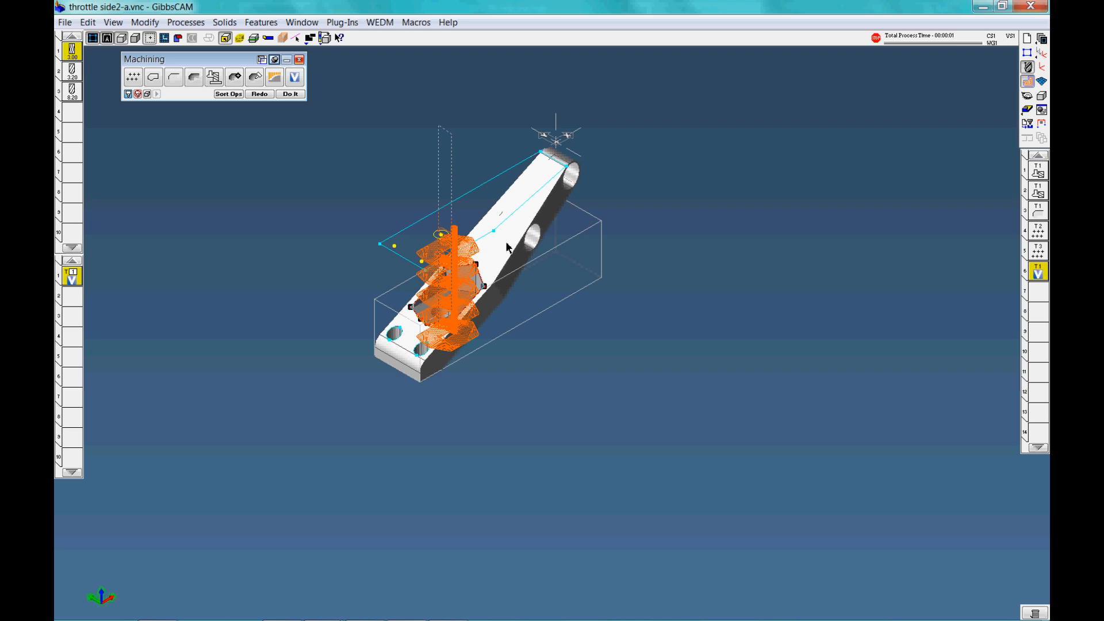